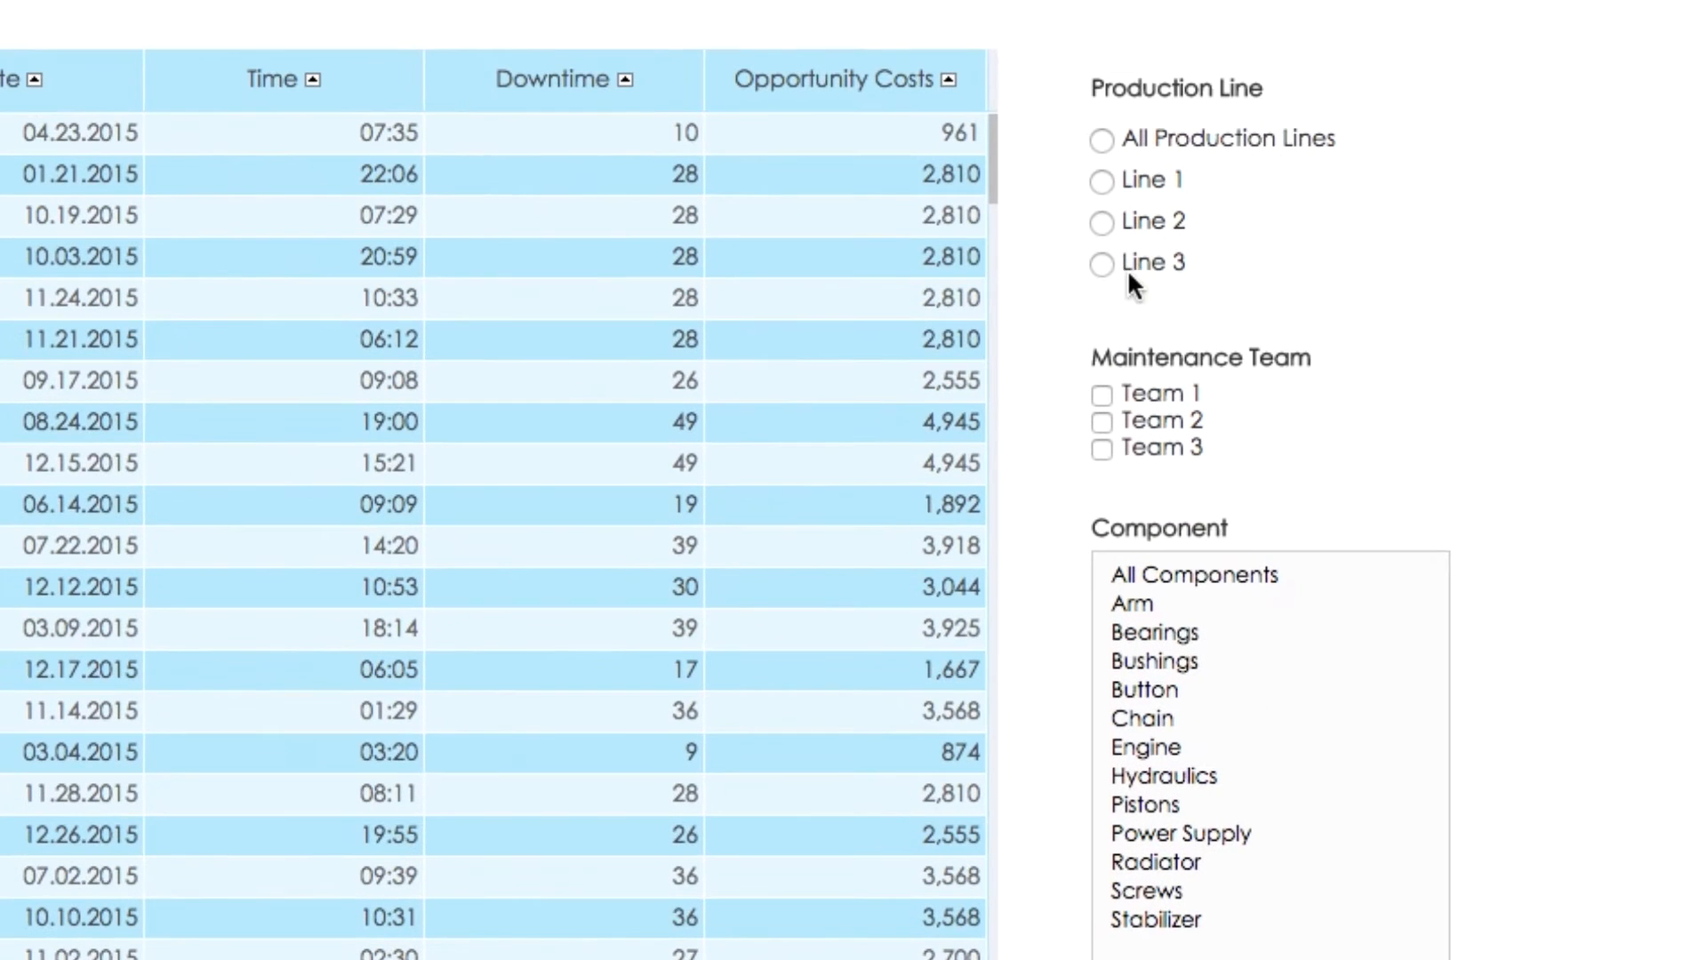
pyautogui.moveTo(1040, 429)
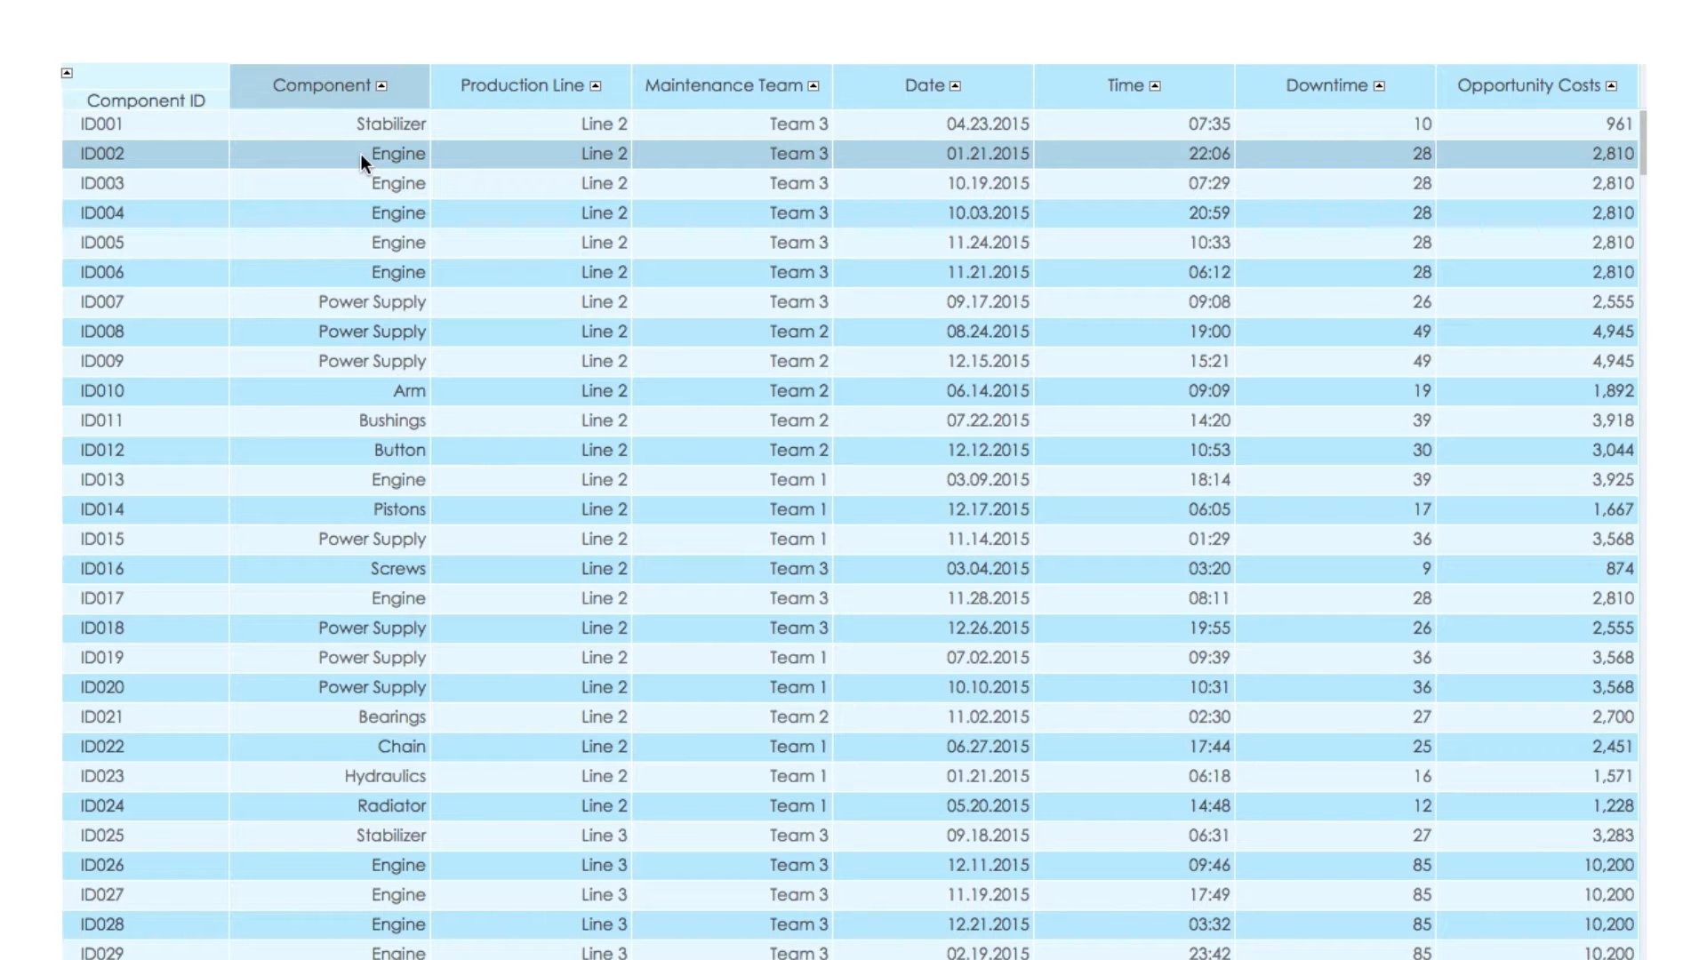
pyautogui.moveTo(583, 158)
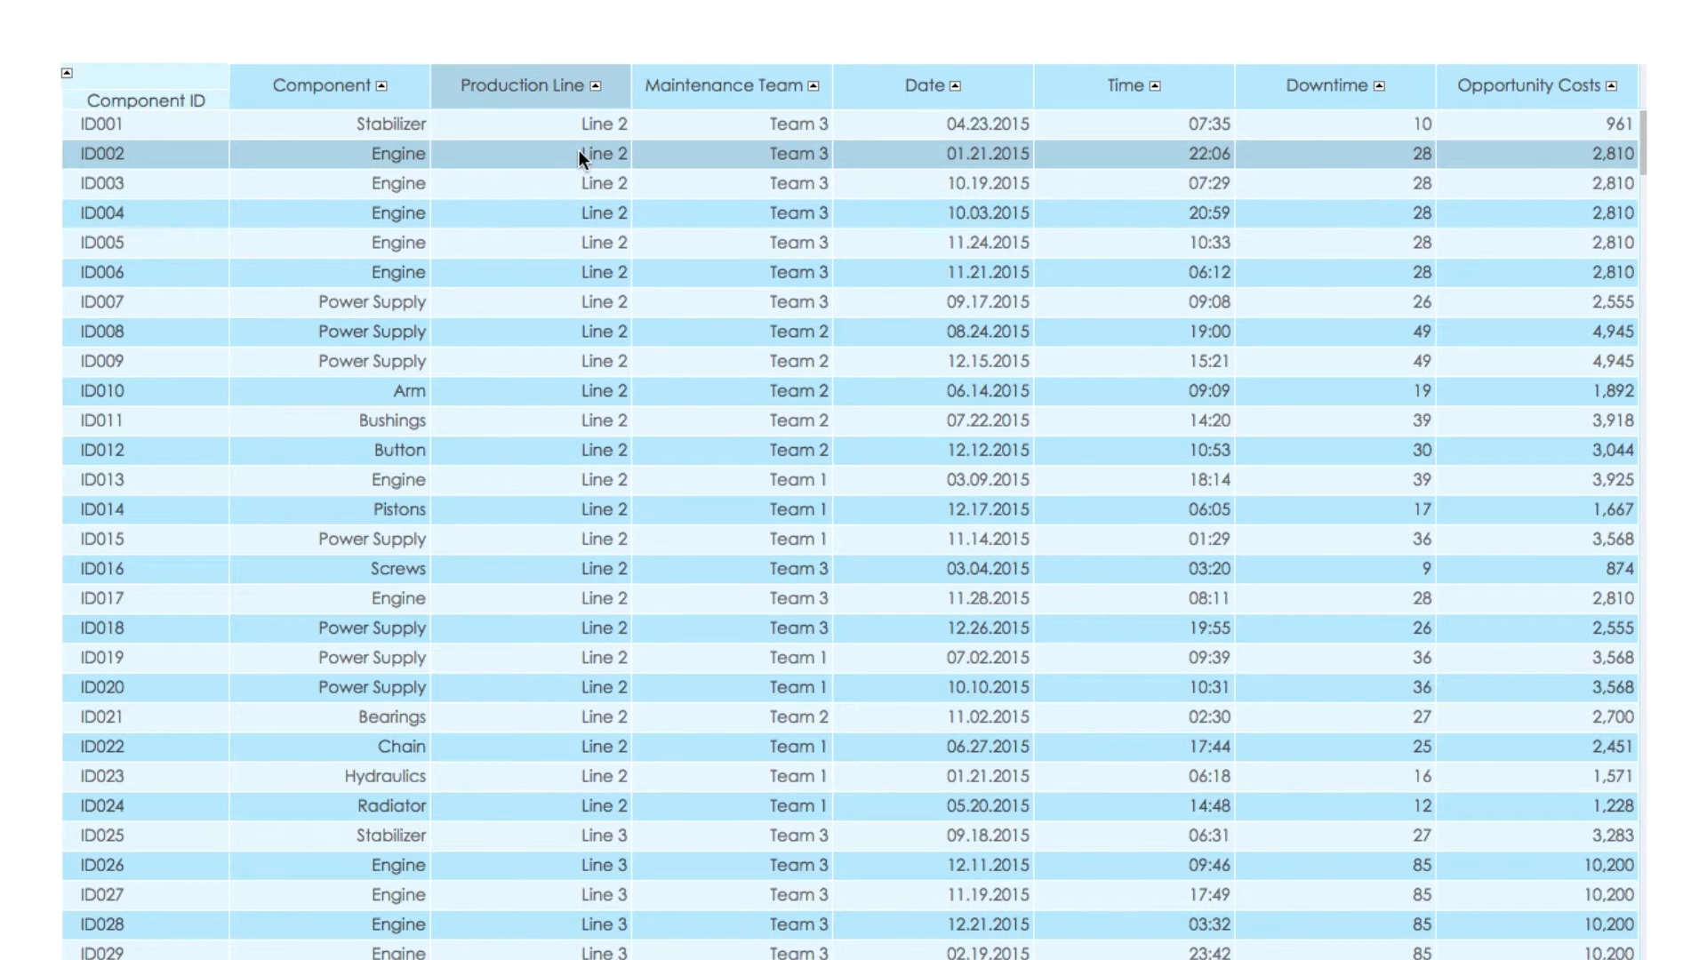
pyautogui.moveTo(1327, 154)
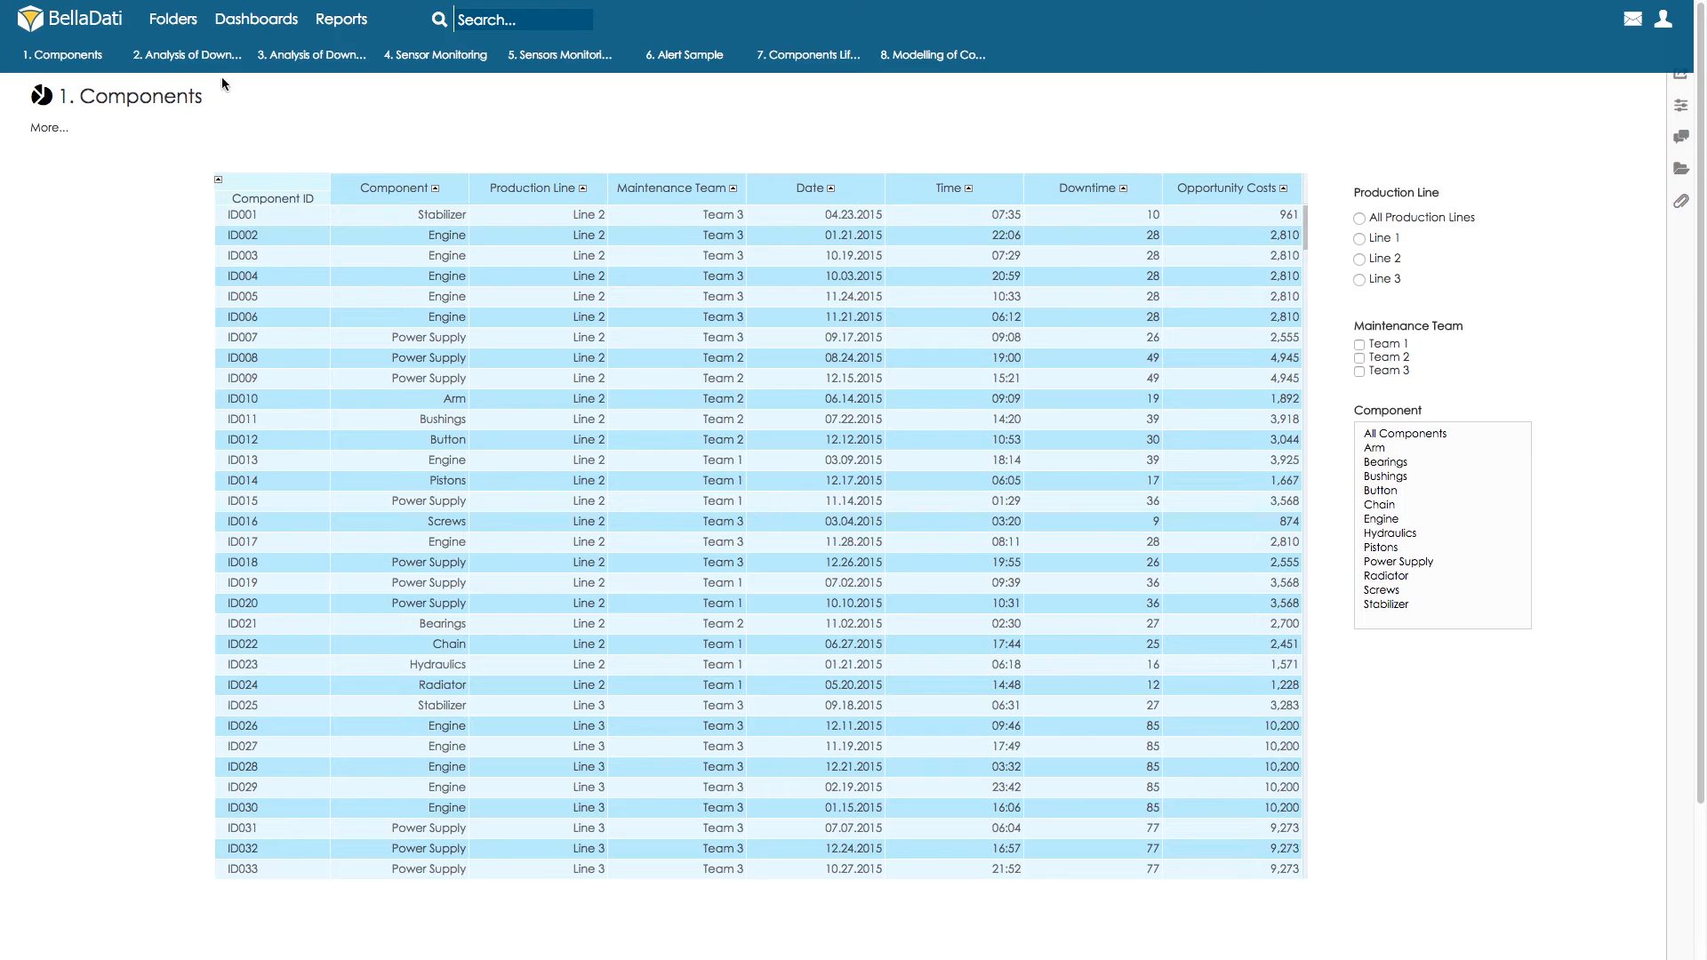
# Show the Downtime and Opportunity Costs dashboard with its Pareto bars, failures donut and quarterly bars.
pyautogui.click(185, 55)
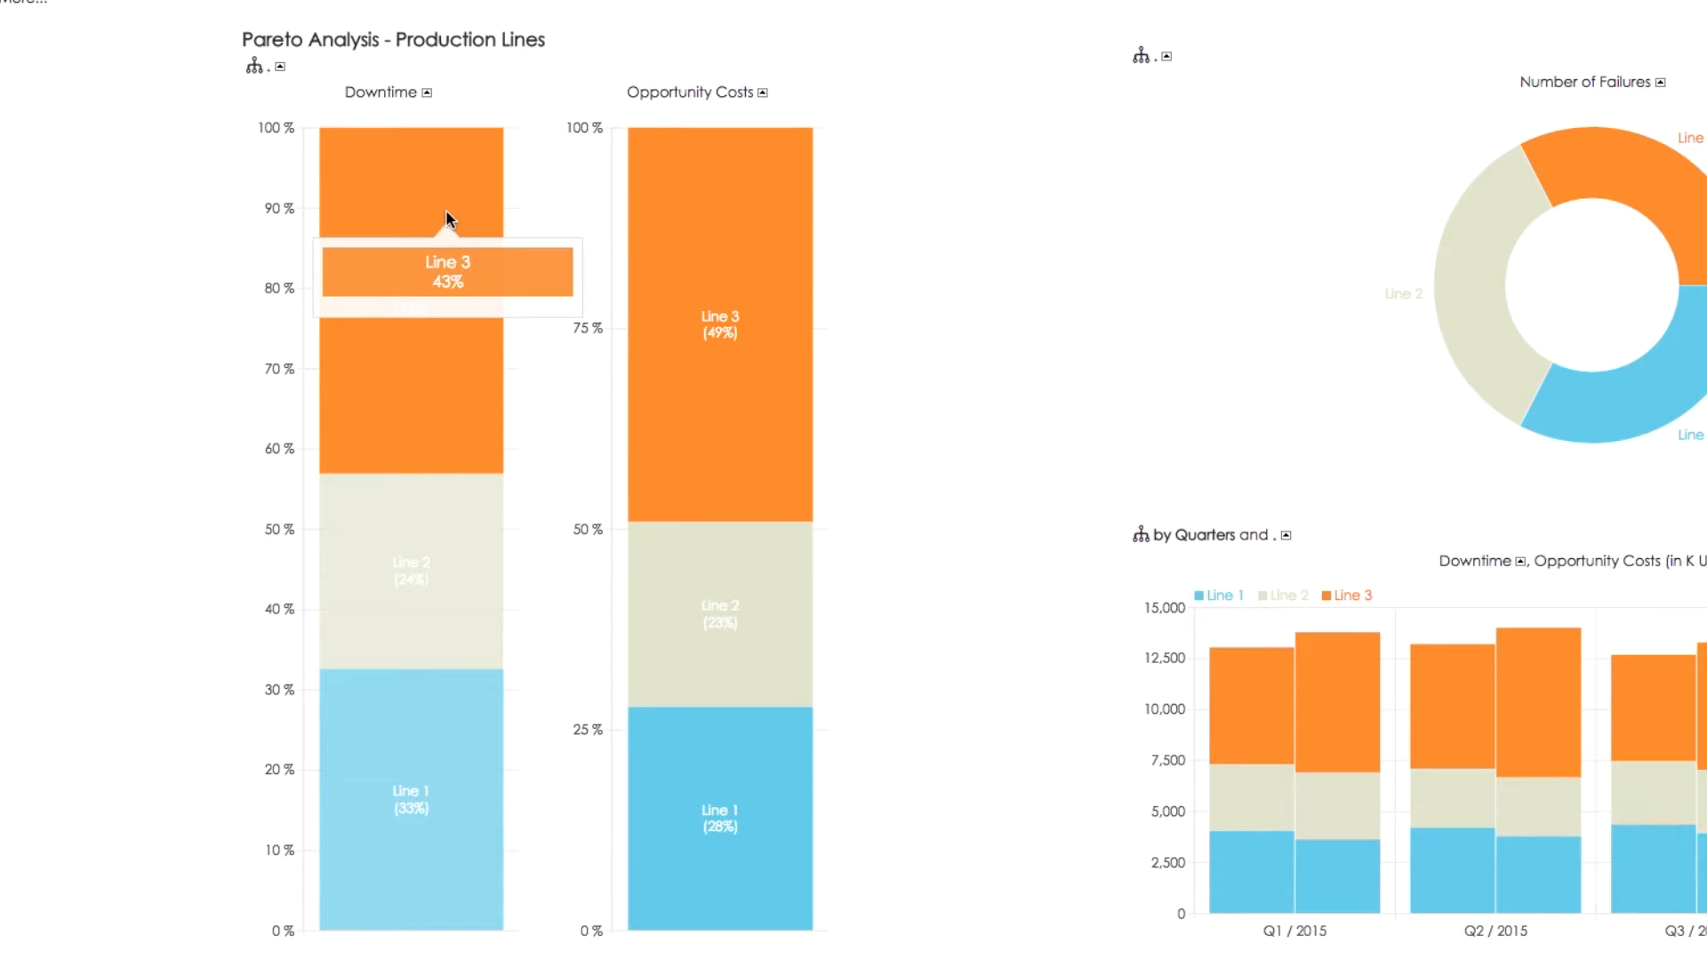
pyautogui.moveTo(717, 236)
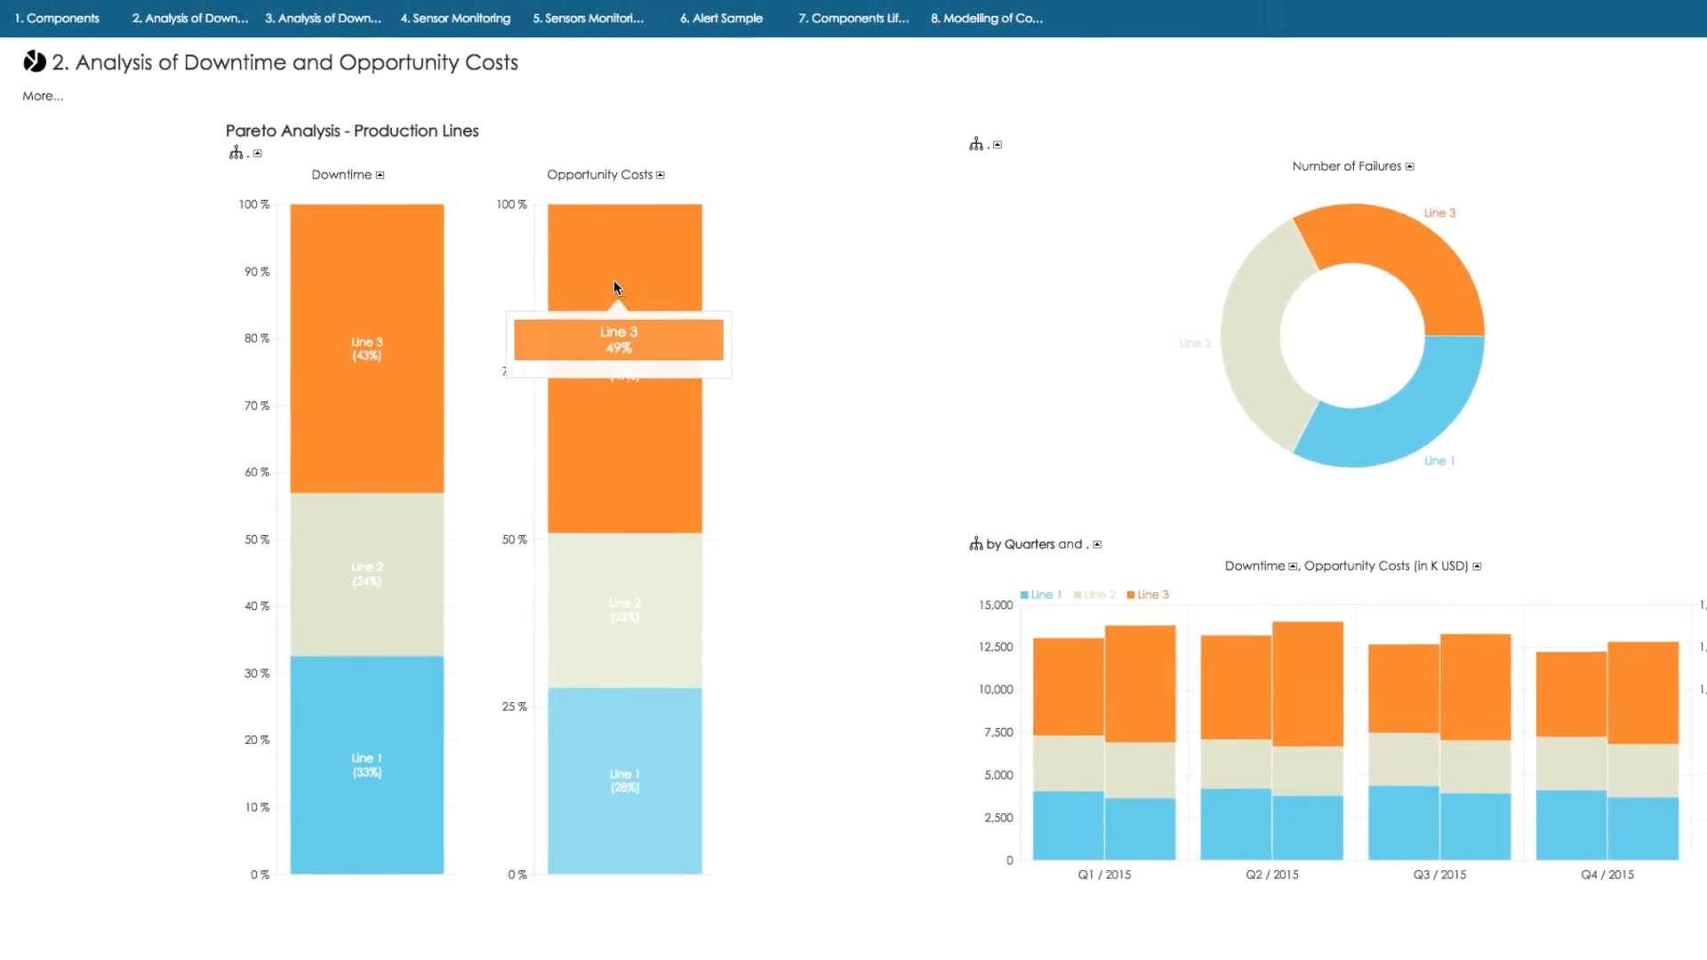
pyautogui.click(312, 55)
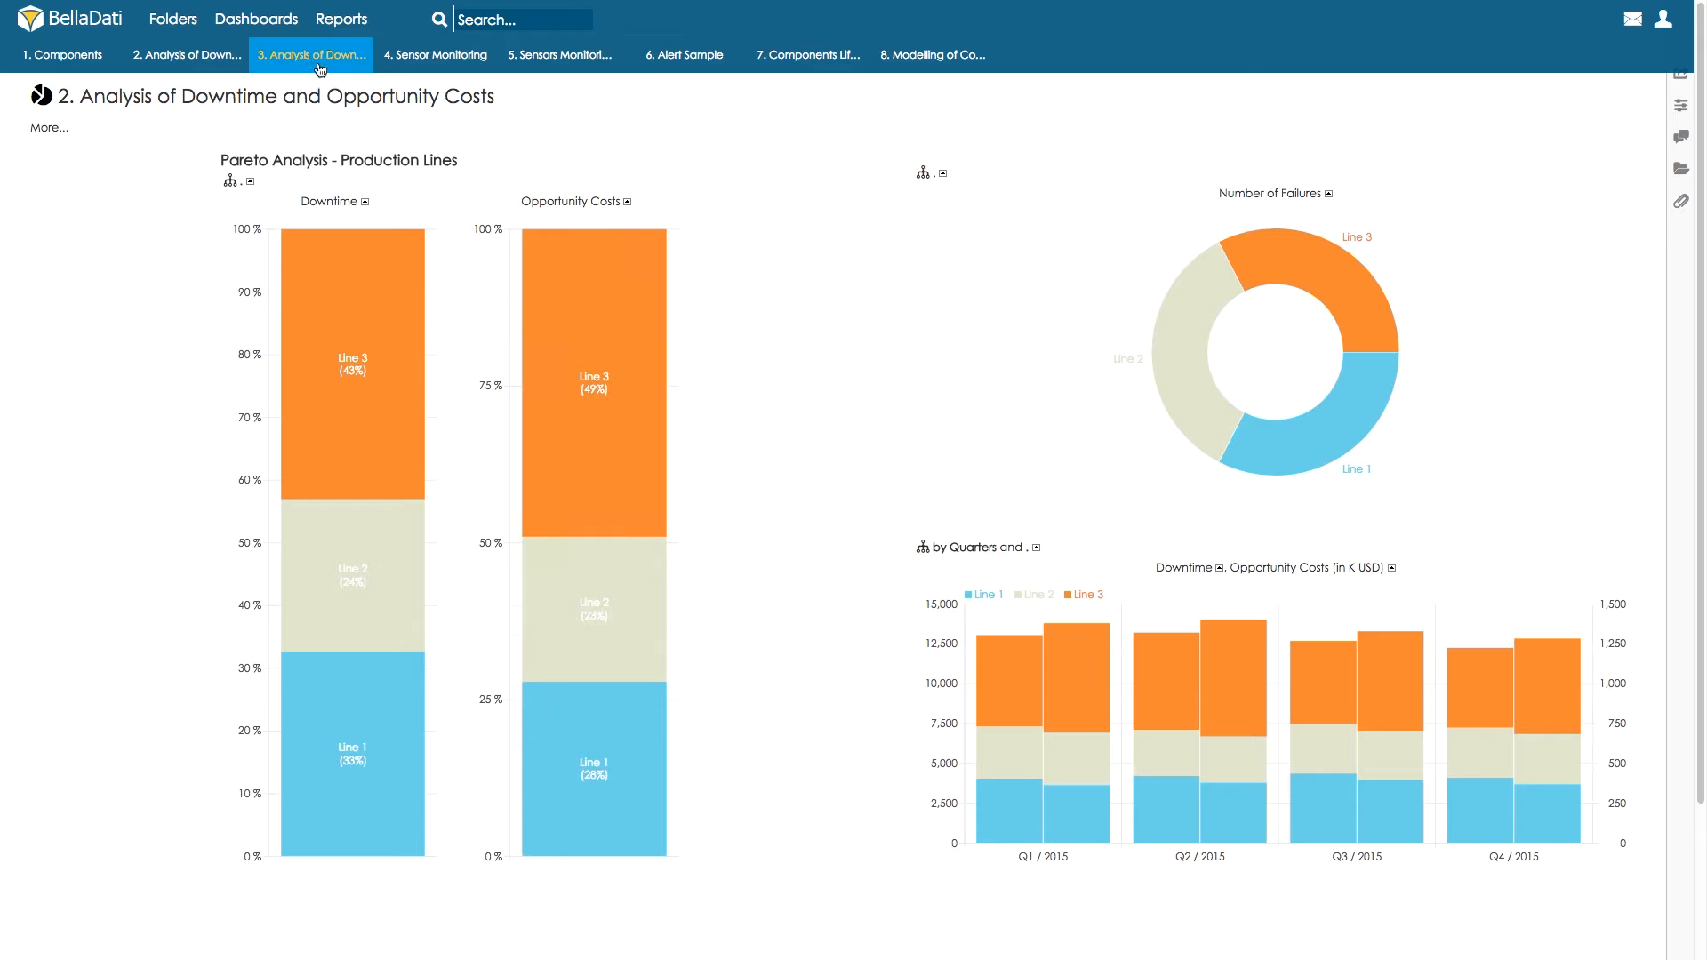
# Show the per-component downtime dashboard and scroll through its Pareto charts for lines and components.
pyautogui.click(309, 56)
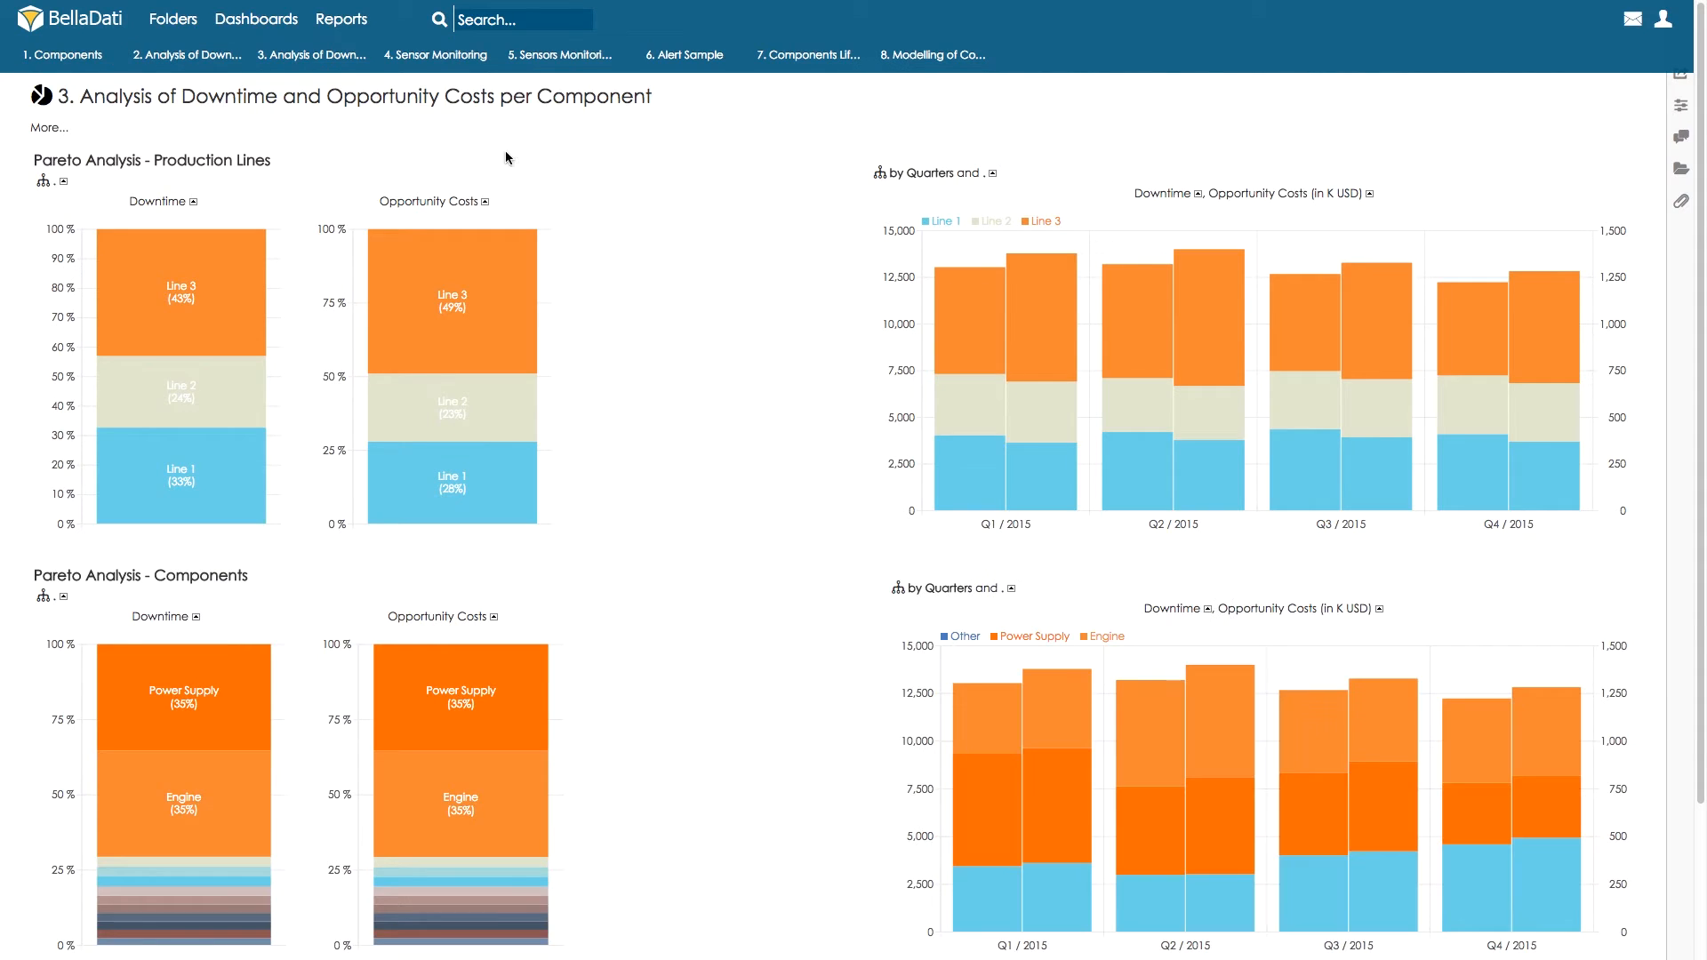
pyautogui.scroll(-3)
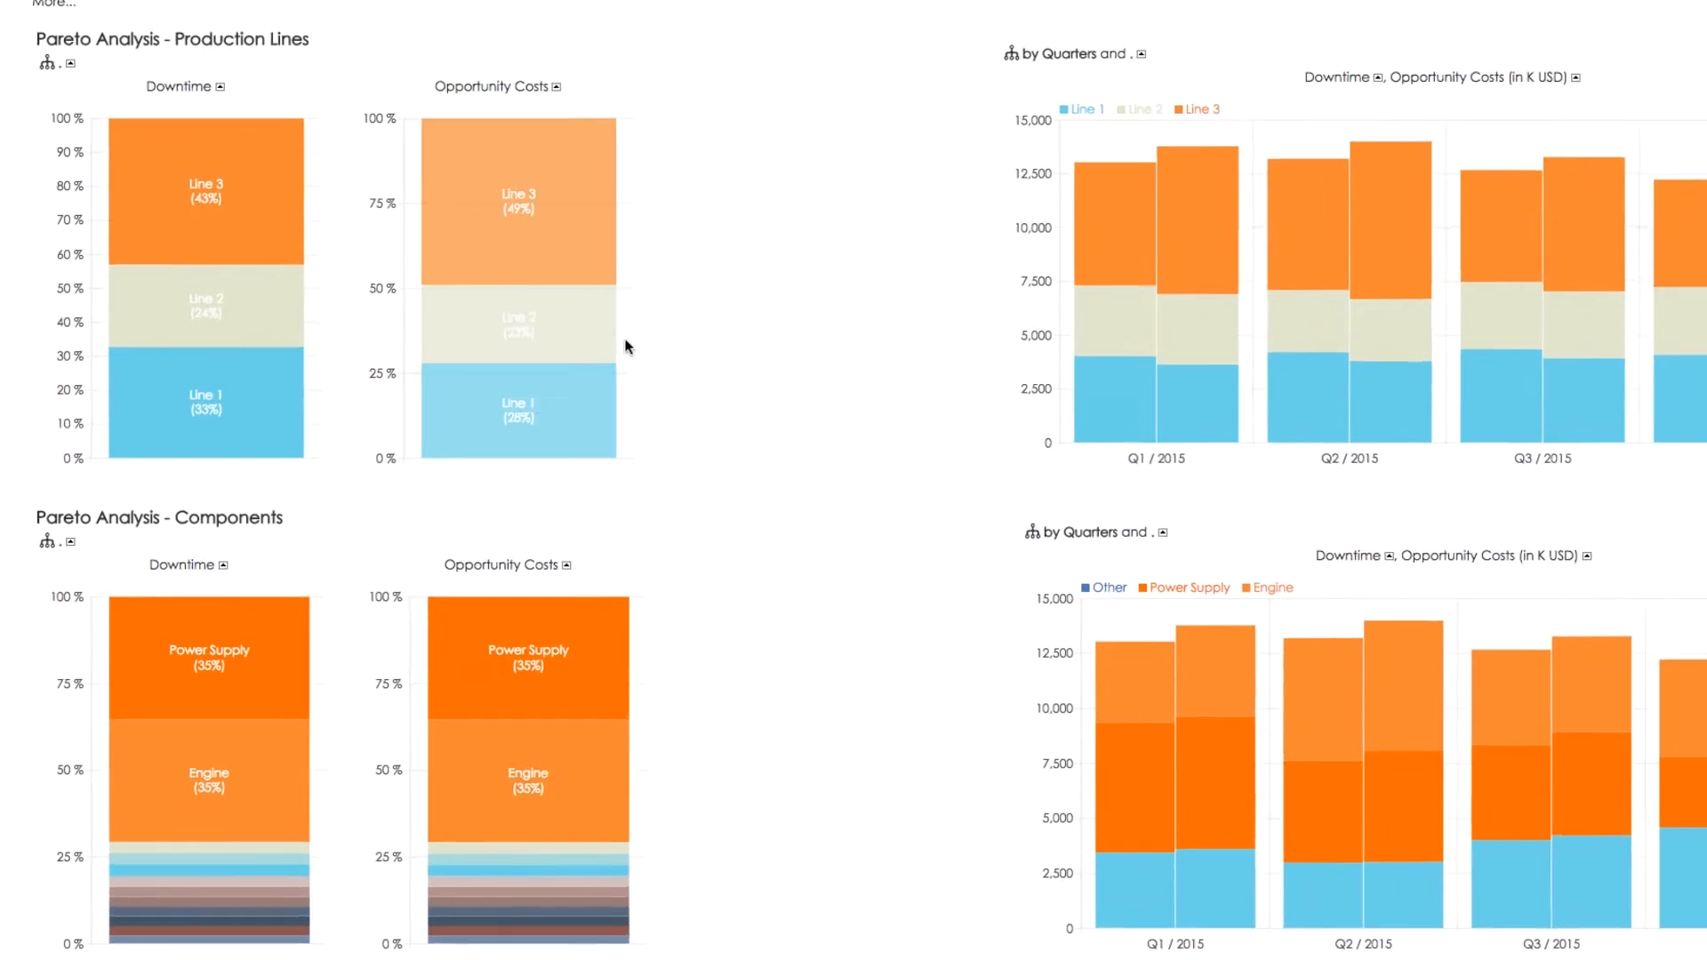
pyautogui.scroll(-3)
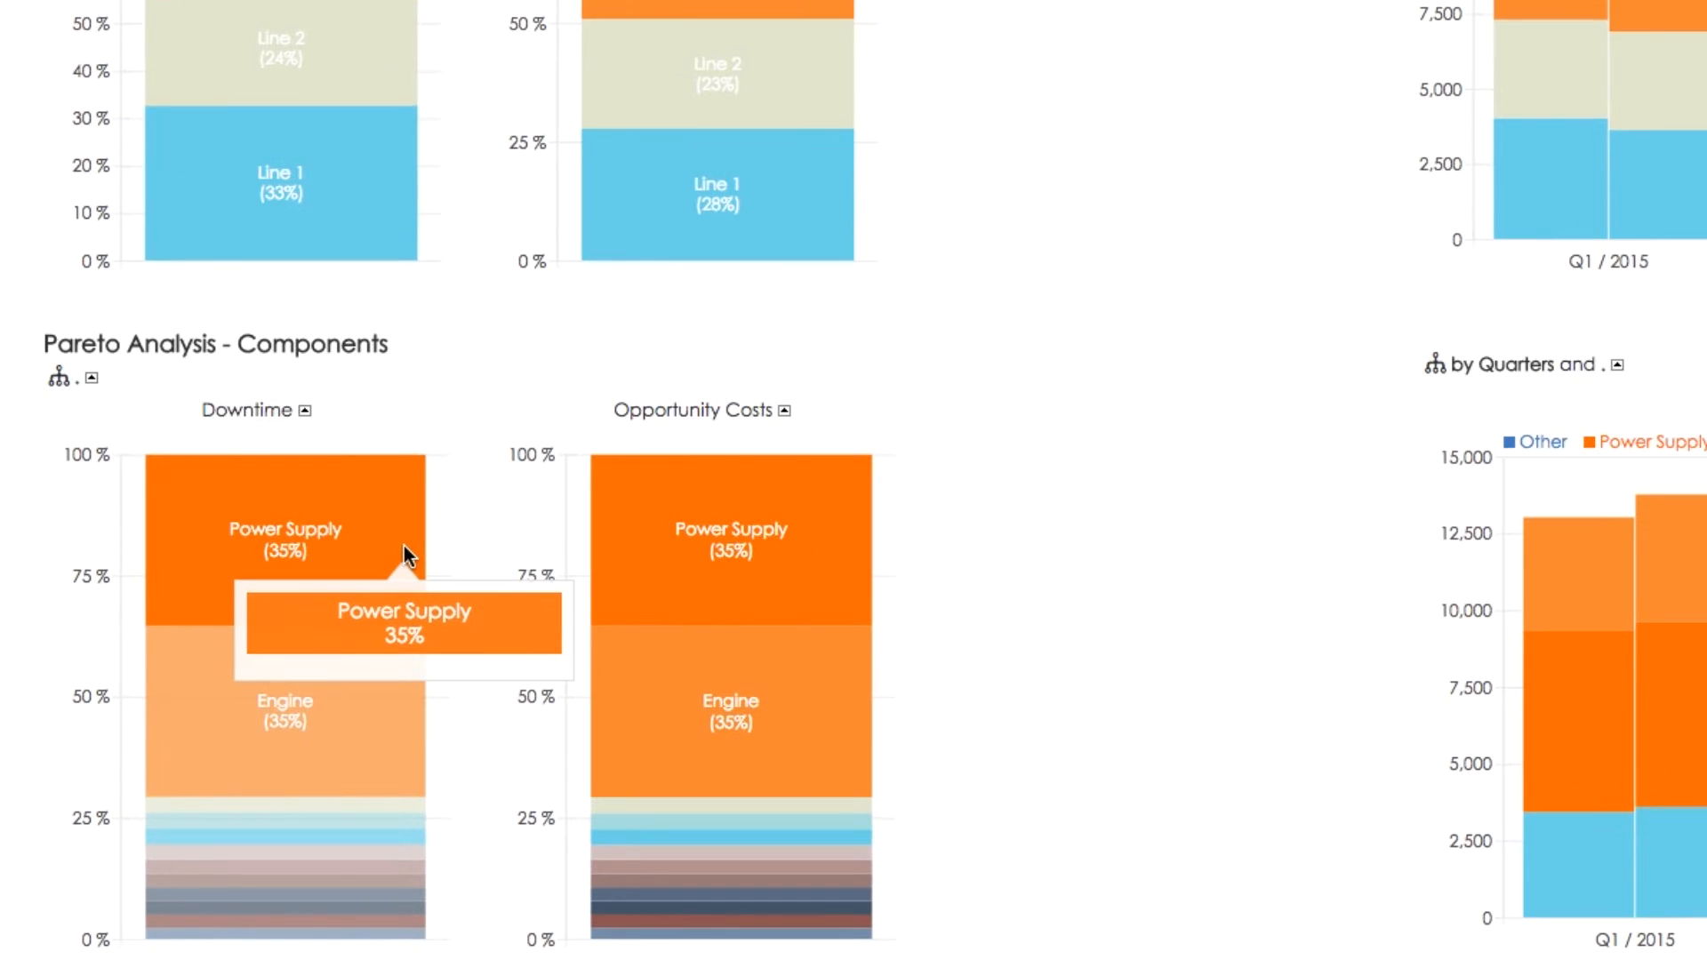
pyautogui.moveTo(361, 740)
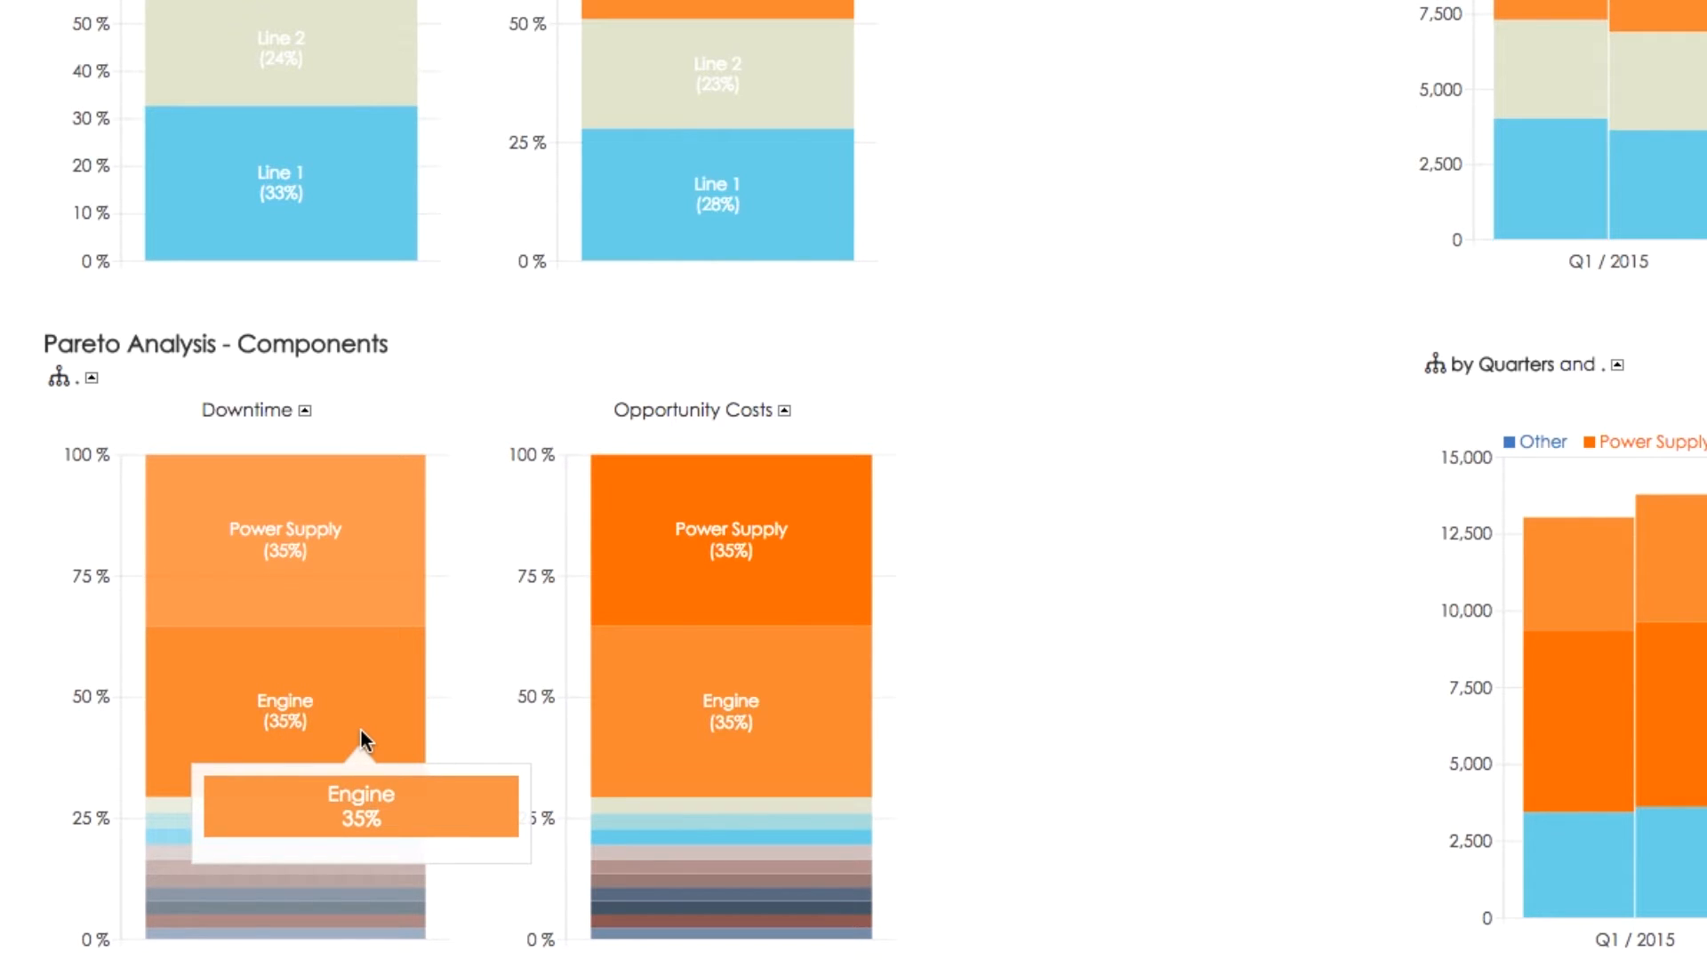
pyautogui.moveTo(370, 883)
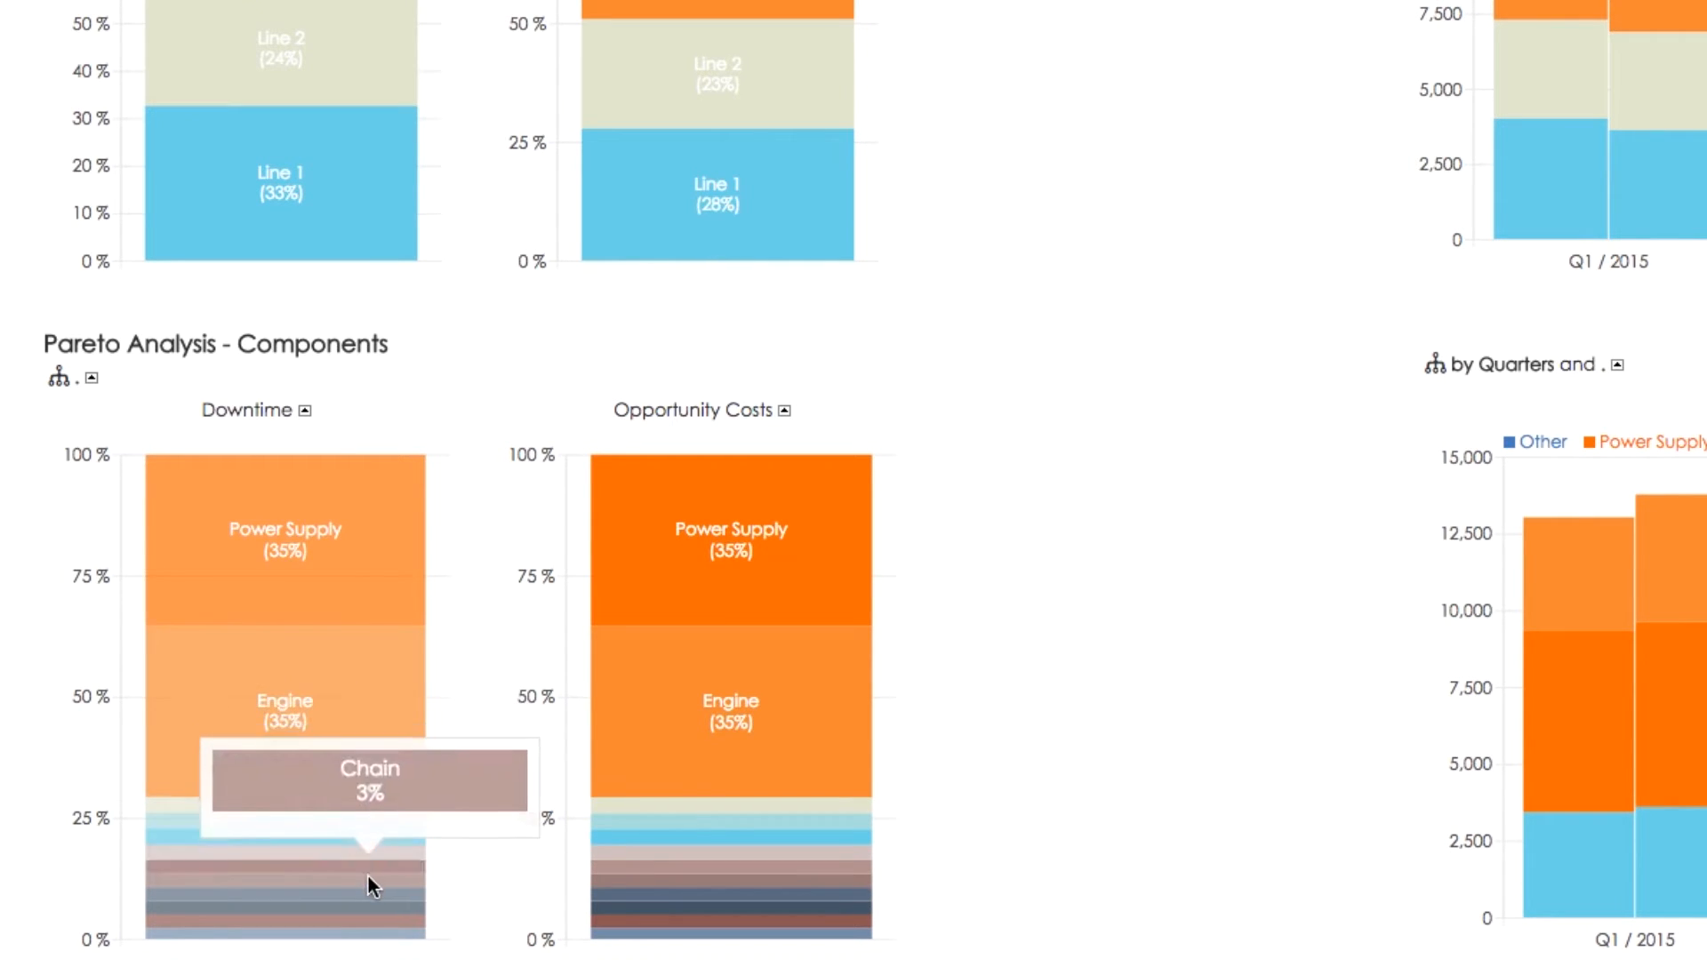
pyautogui.moveTo(364, 708)
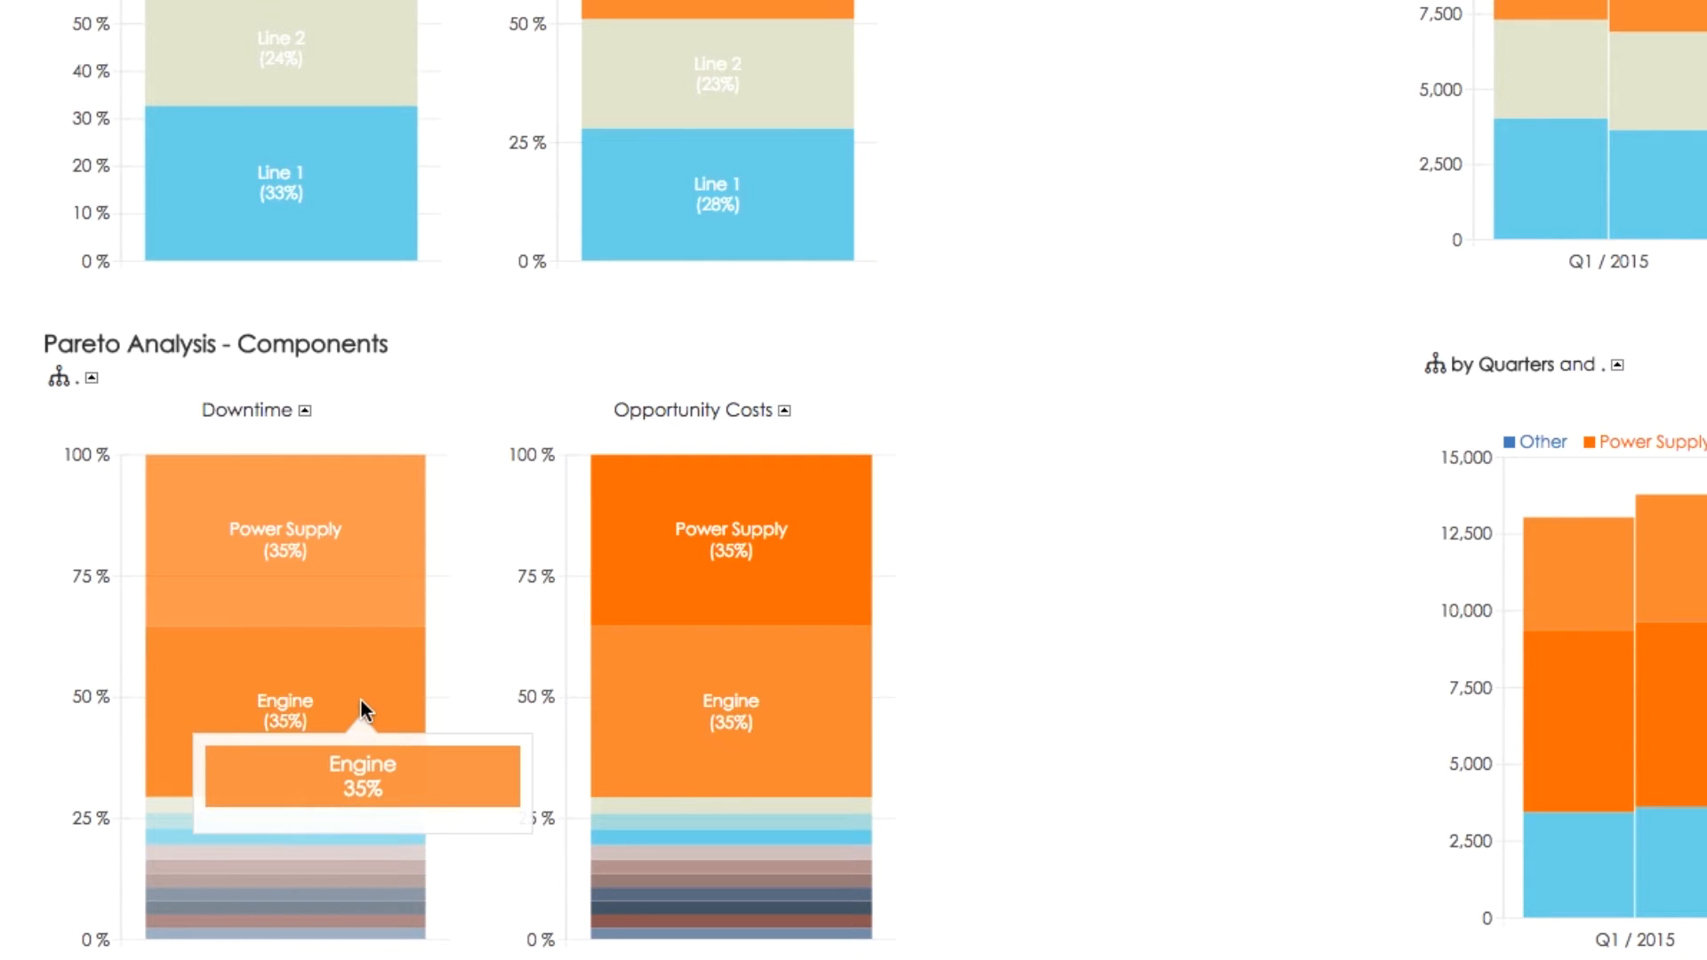
pyautogui.scroll(-3)
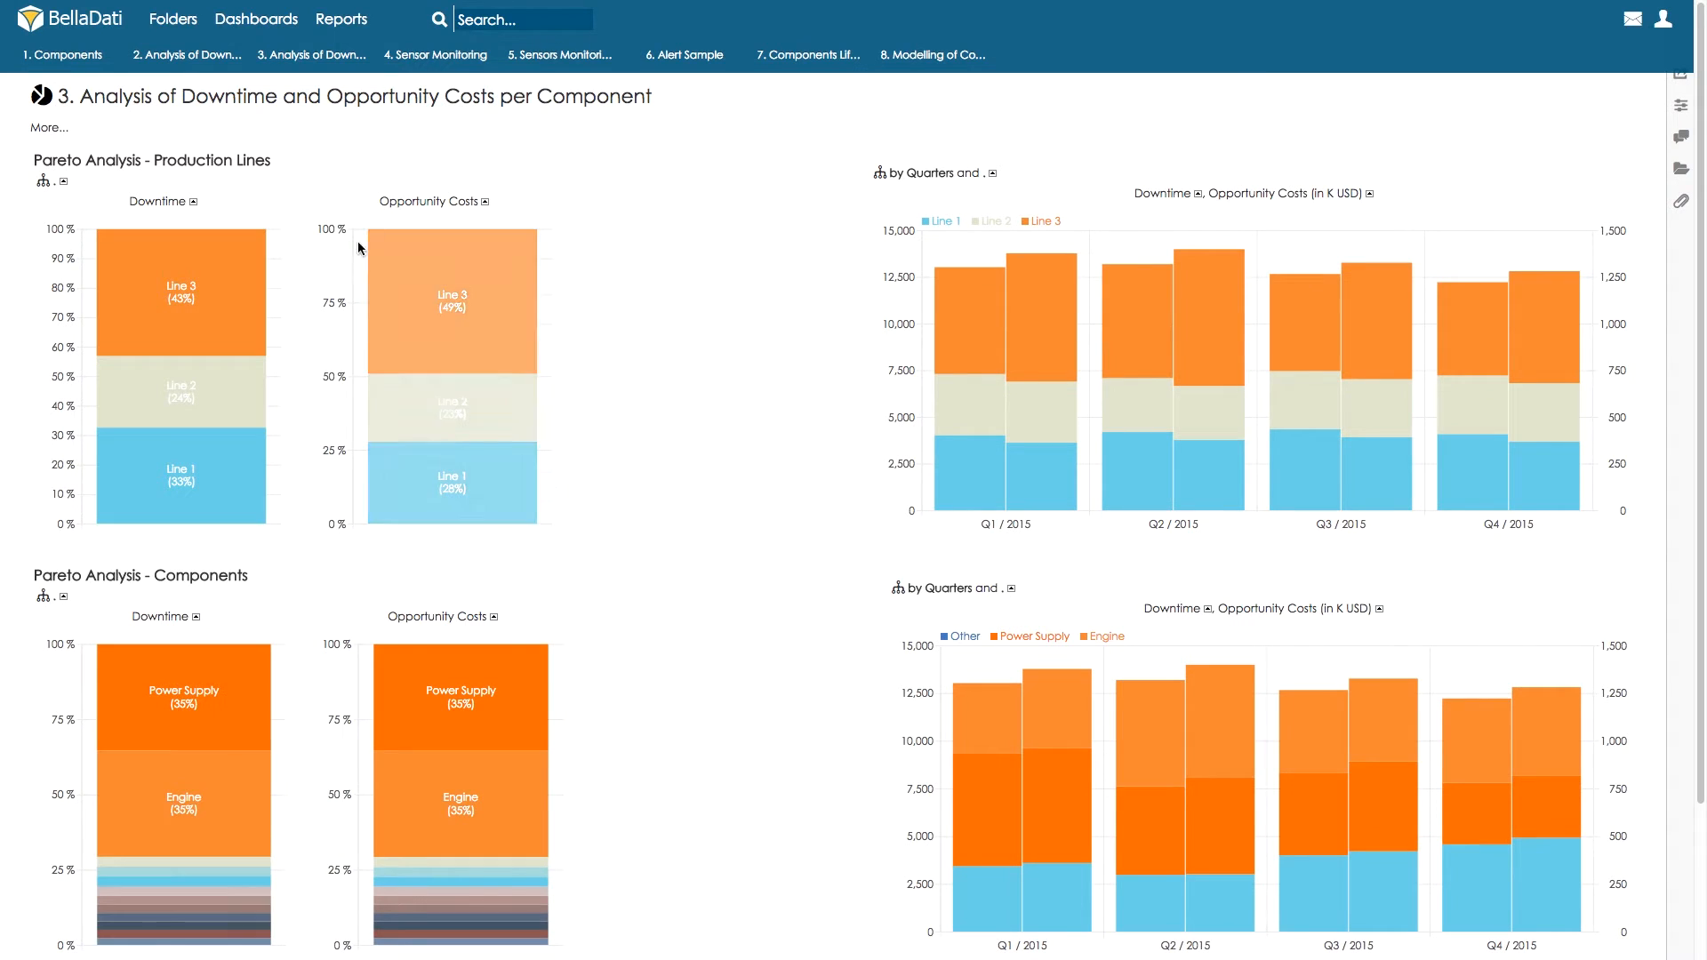
# Show the Sensor Monitoring table of per-minute temperature and electric power usage readings.
pyautogui.click(434, 55)
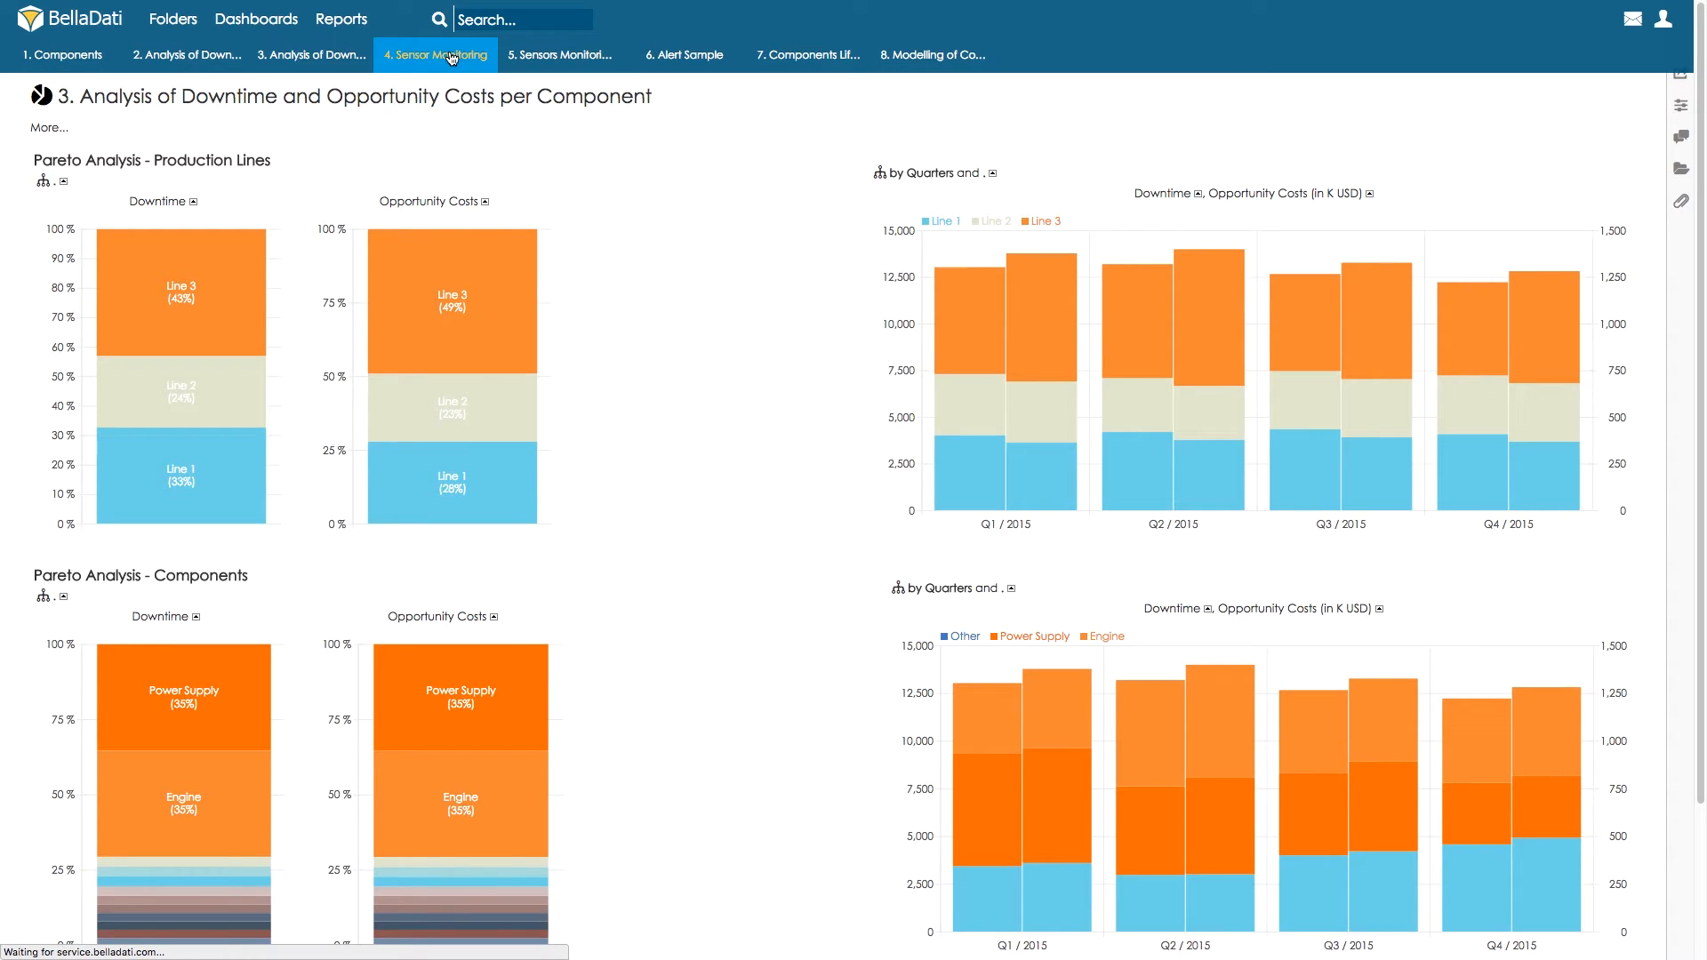
pyautogui.click(434, 55)
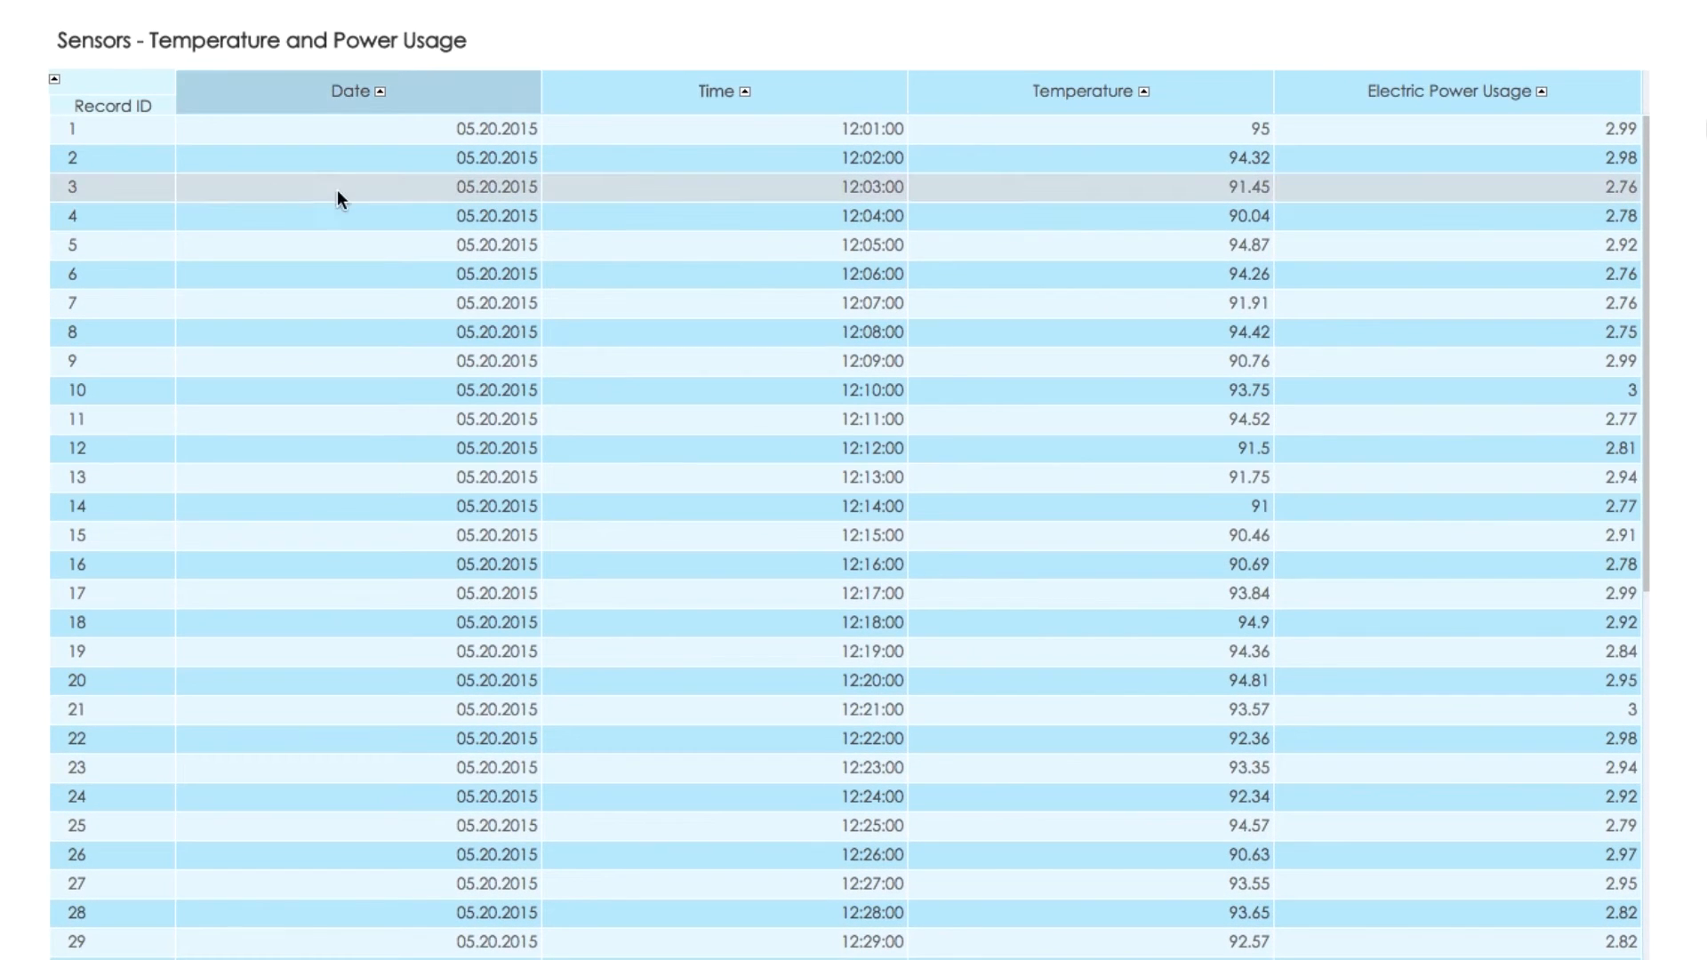
pyautogui.moveTo(1025, 199)
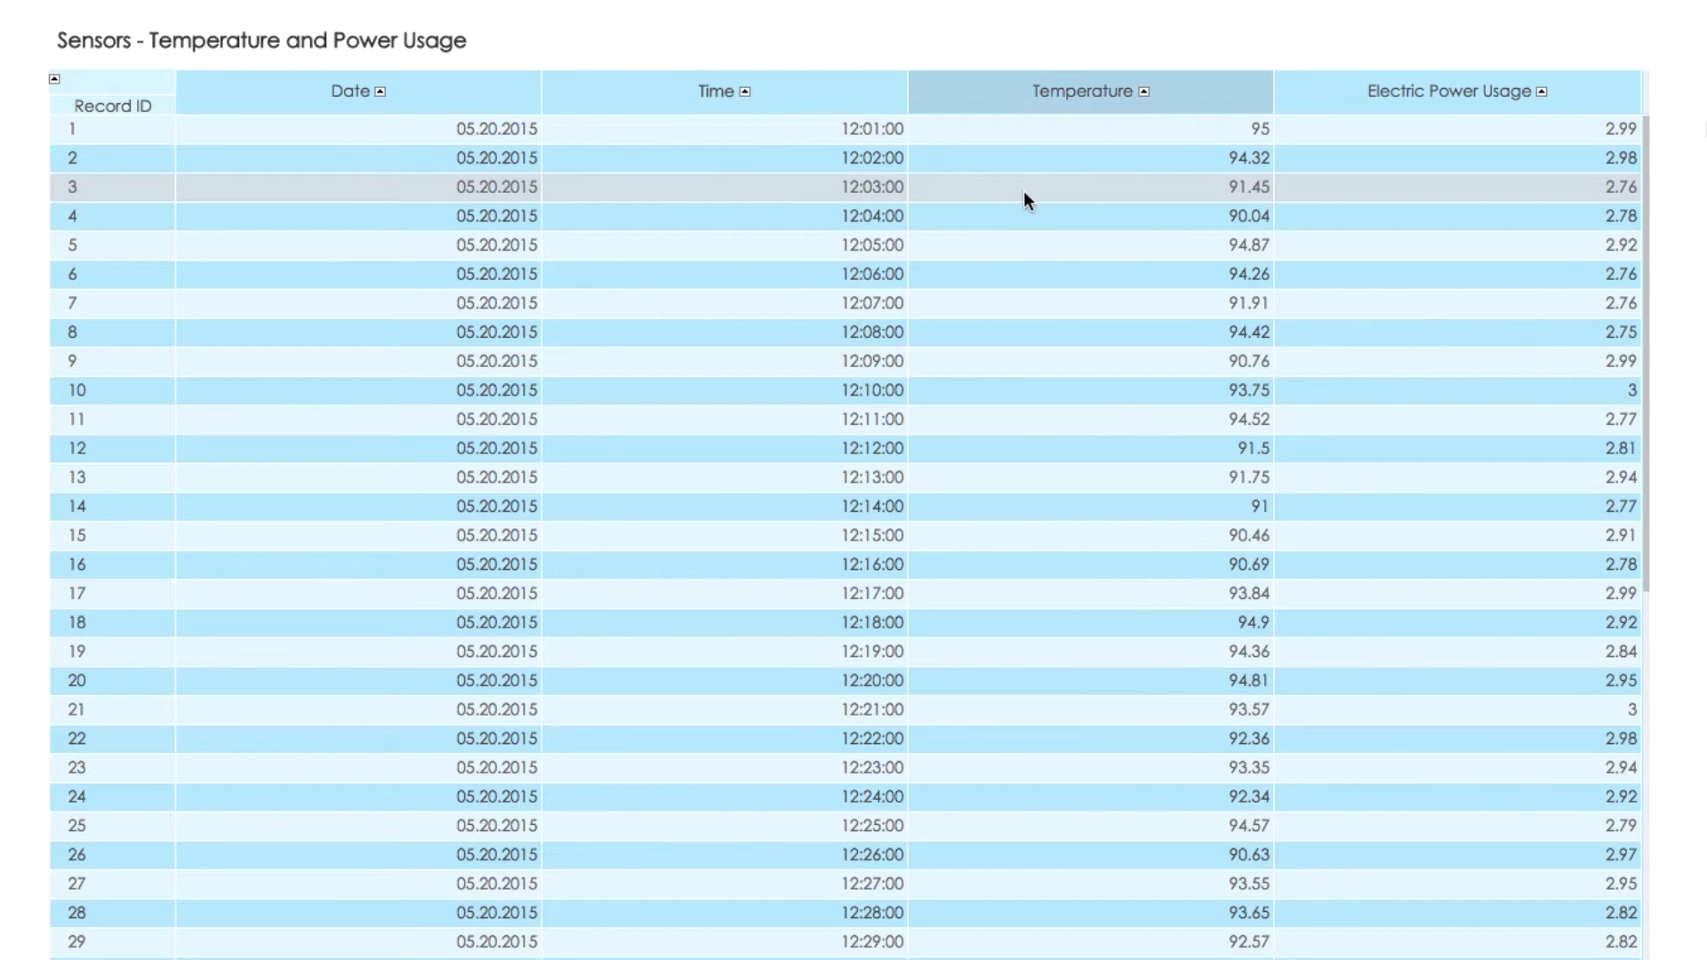
pyautogui.moveTo(1122, 205)
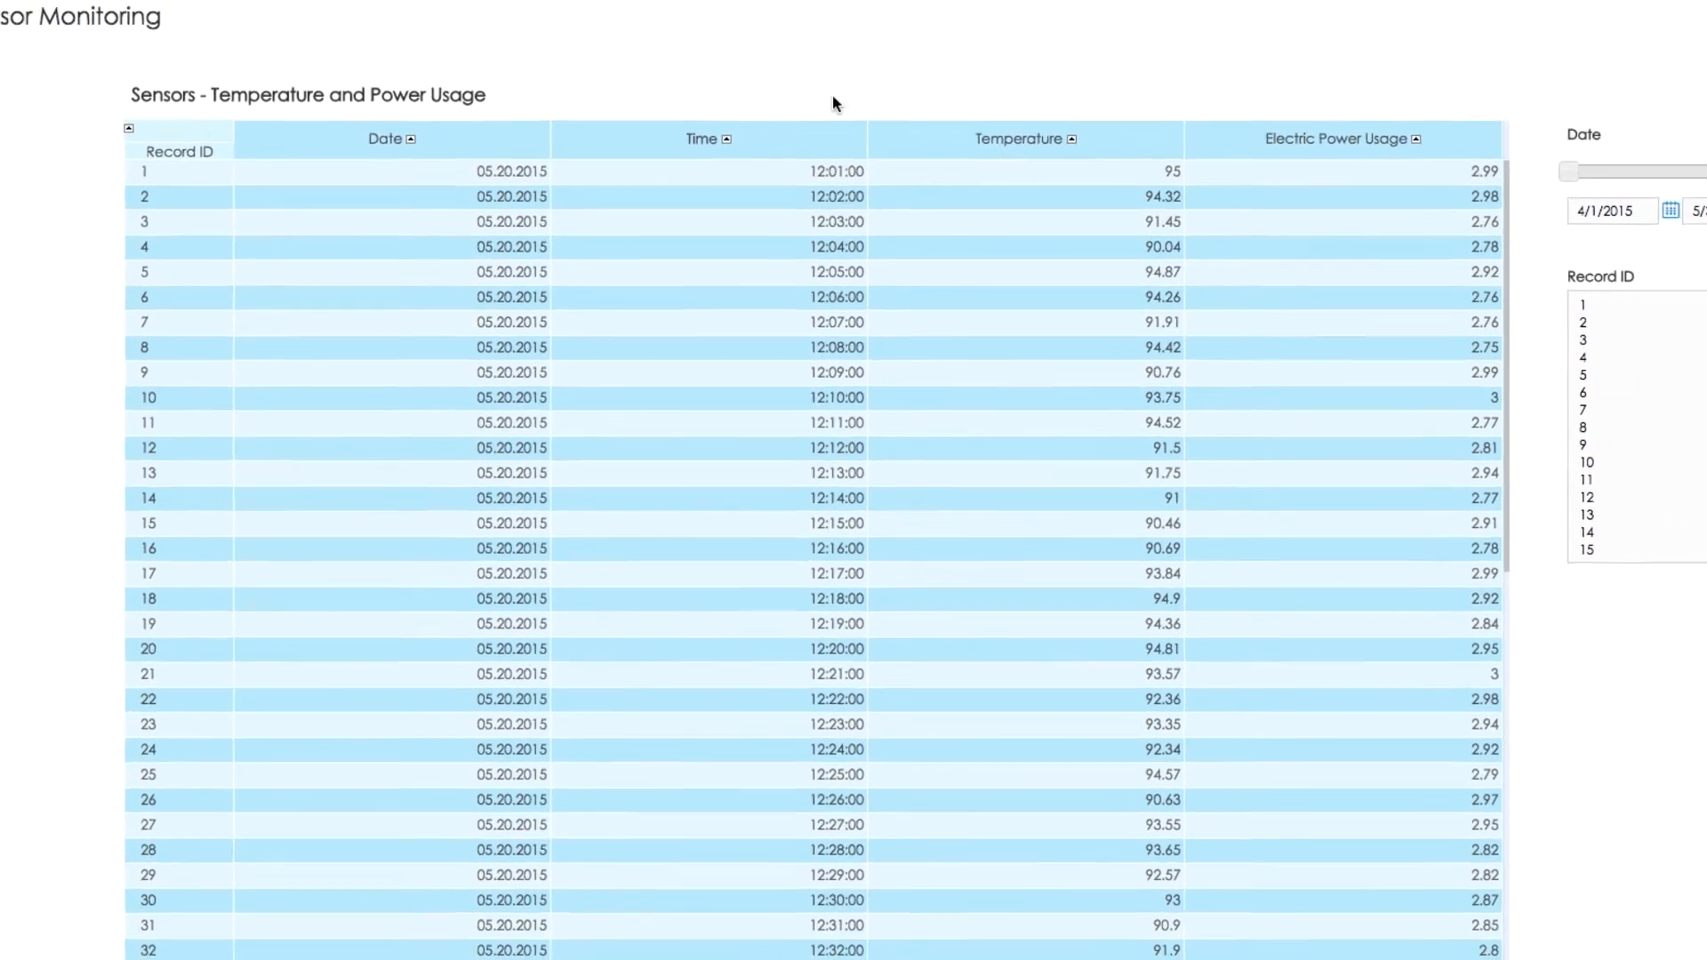
pyautogui.click(561, 56)
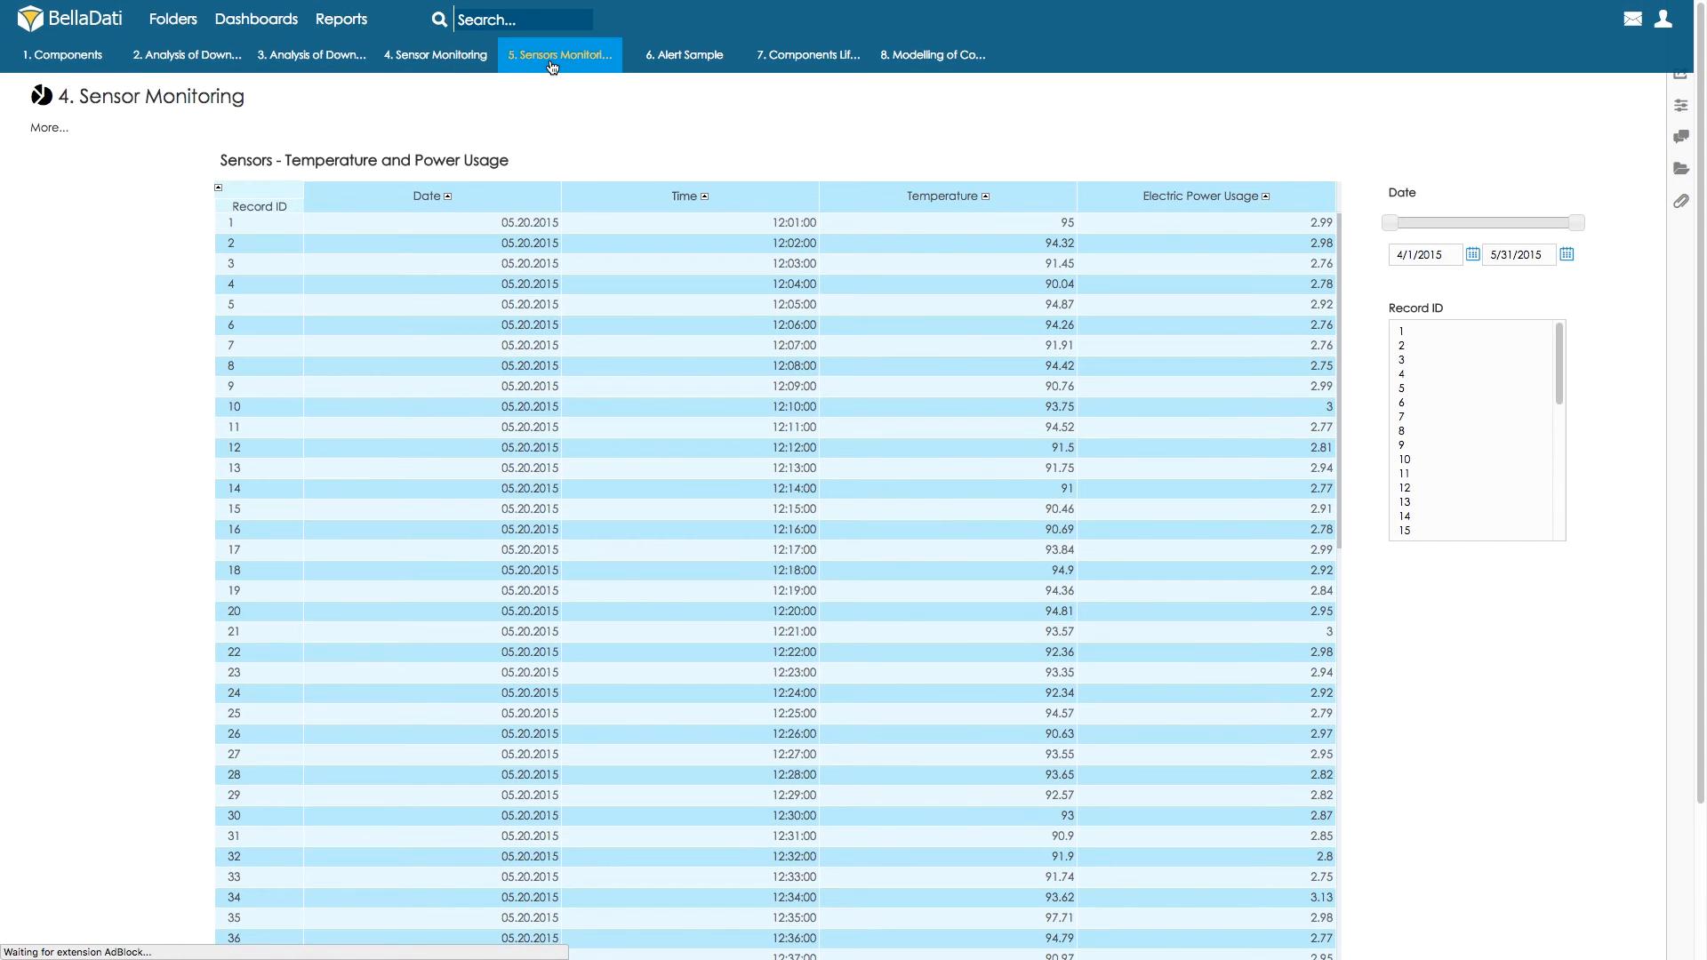
pyautogui.click(560, 55)
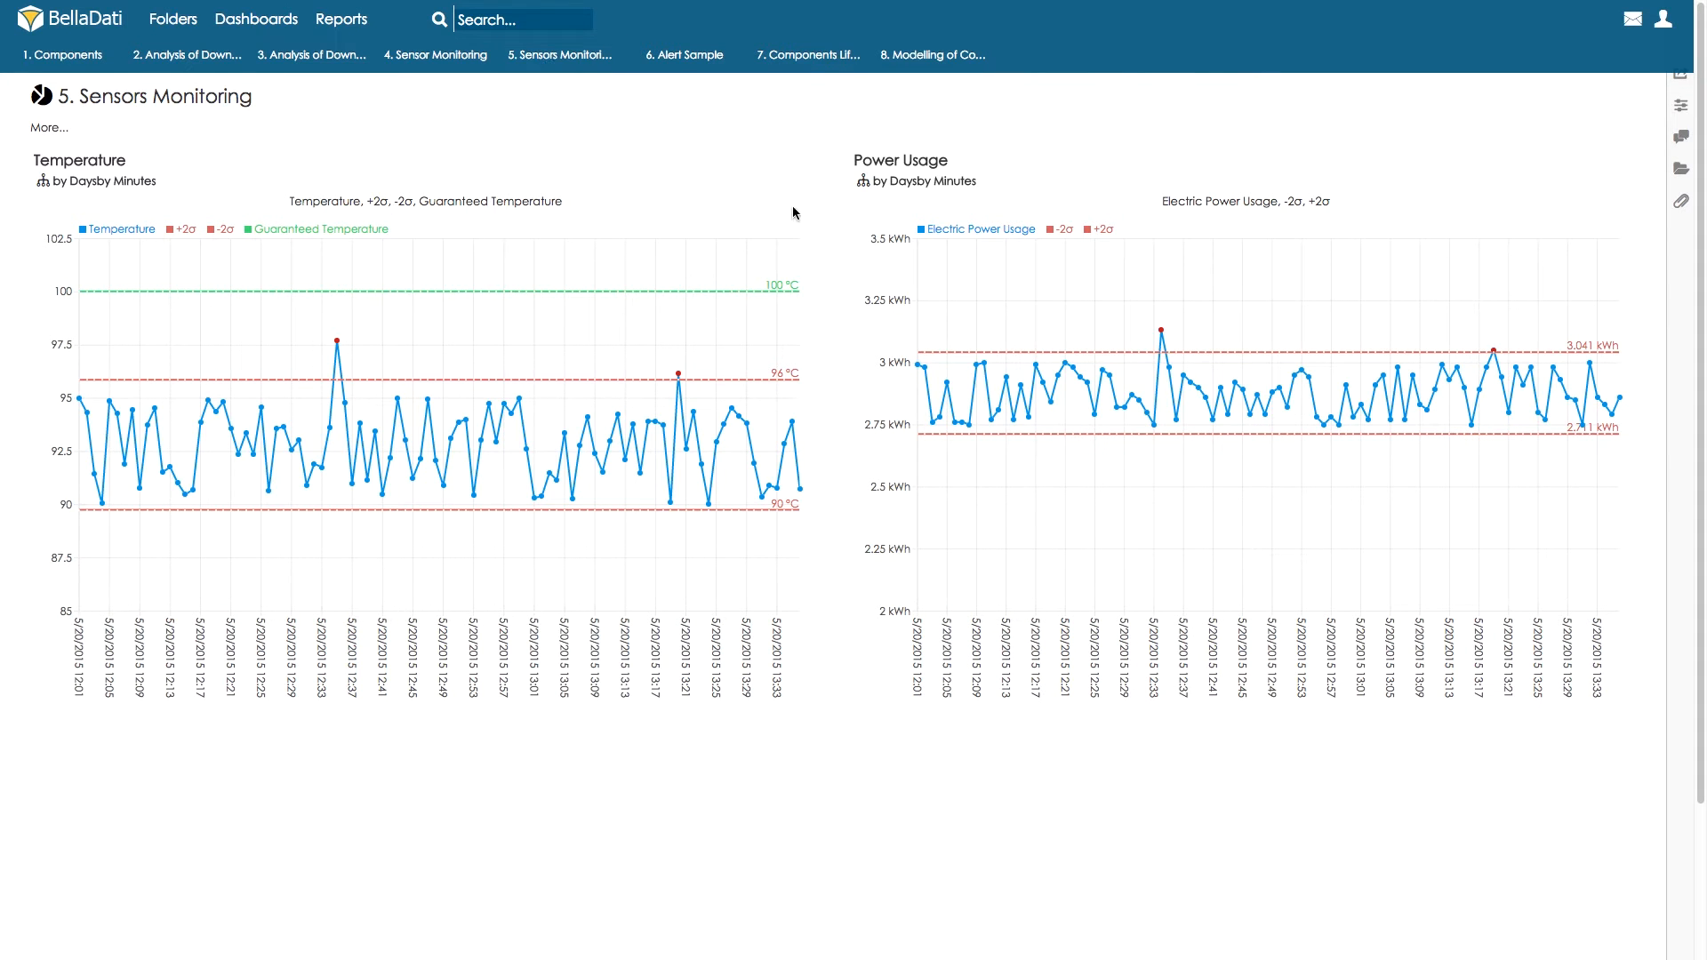
pyautogui.scroll(-3)
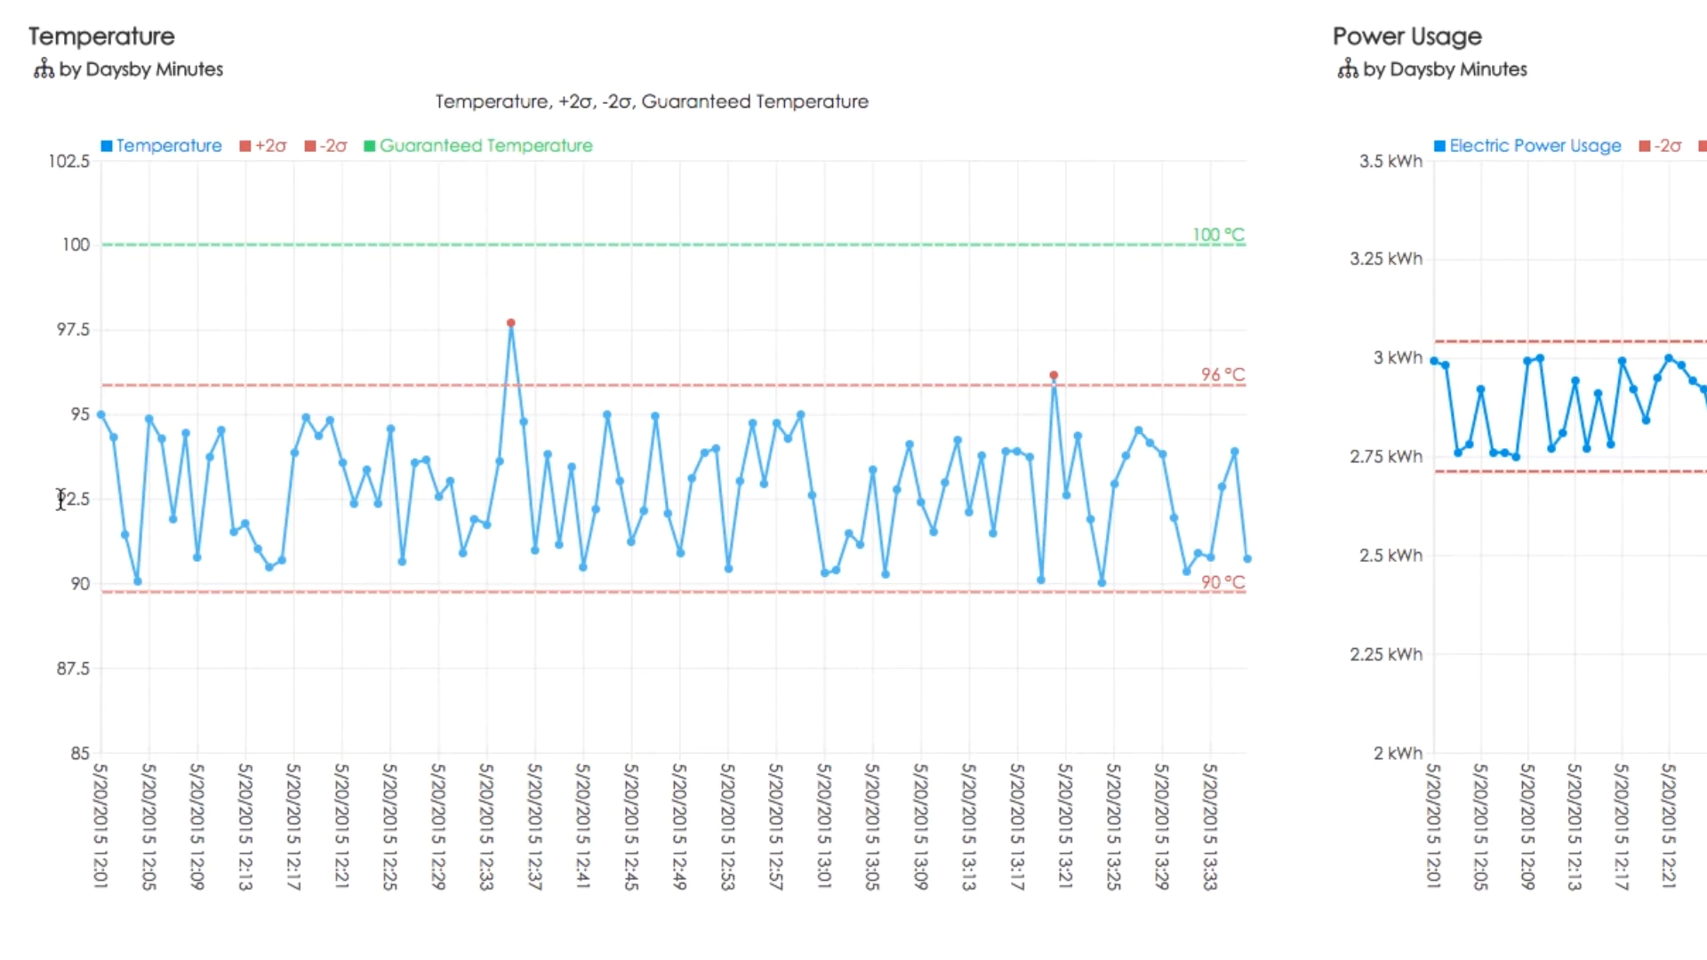
pyautogui.moveTo(87, 532)
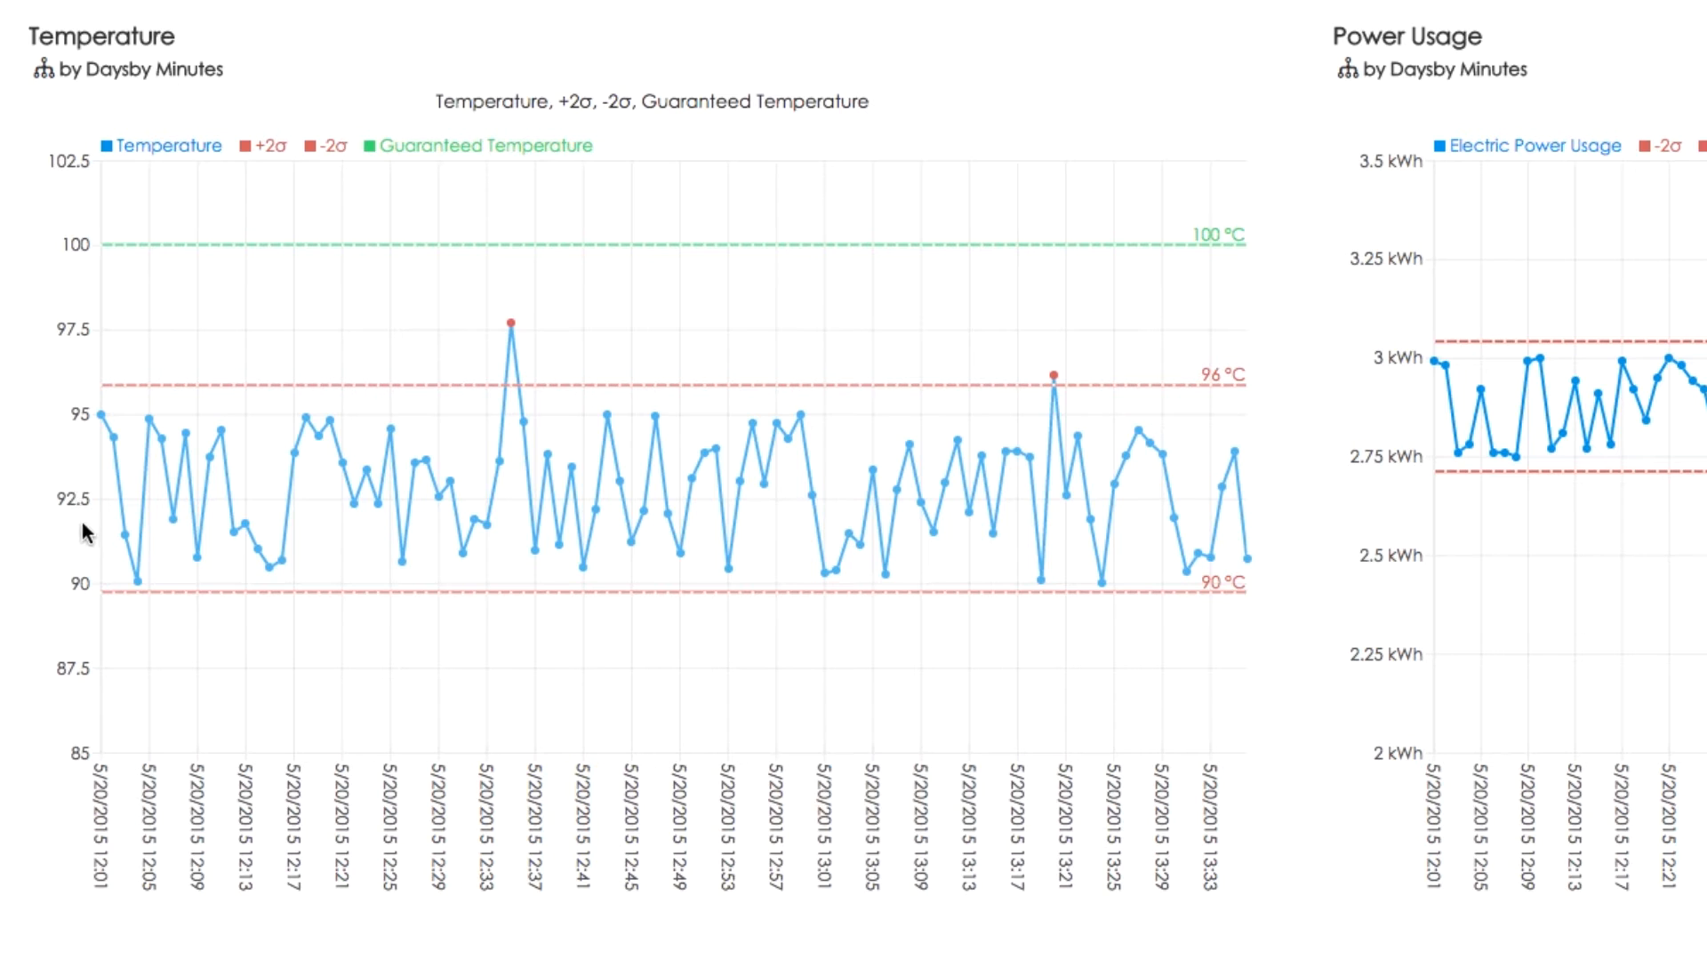
pyautogui.moveTo(87, 580)
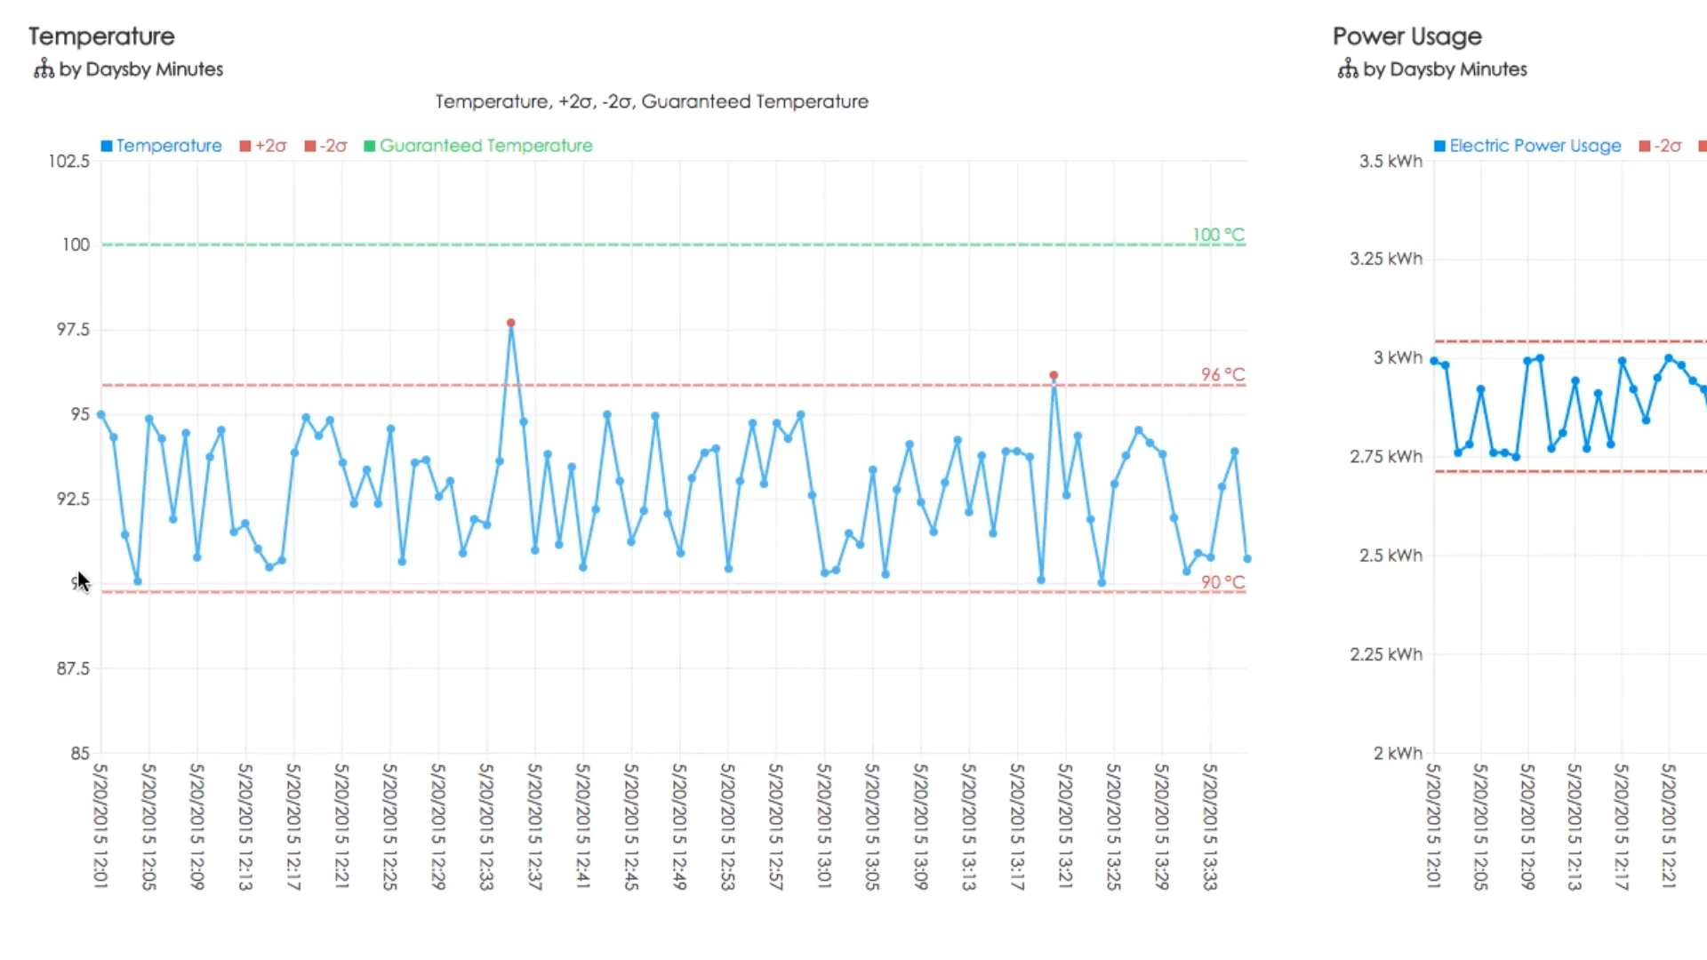
pyautogui.moveTo(512, 332)
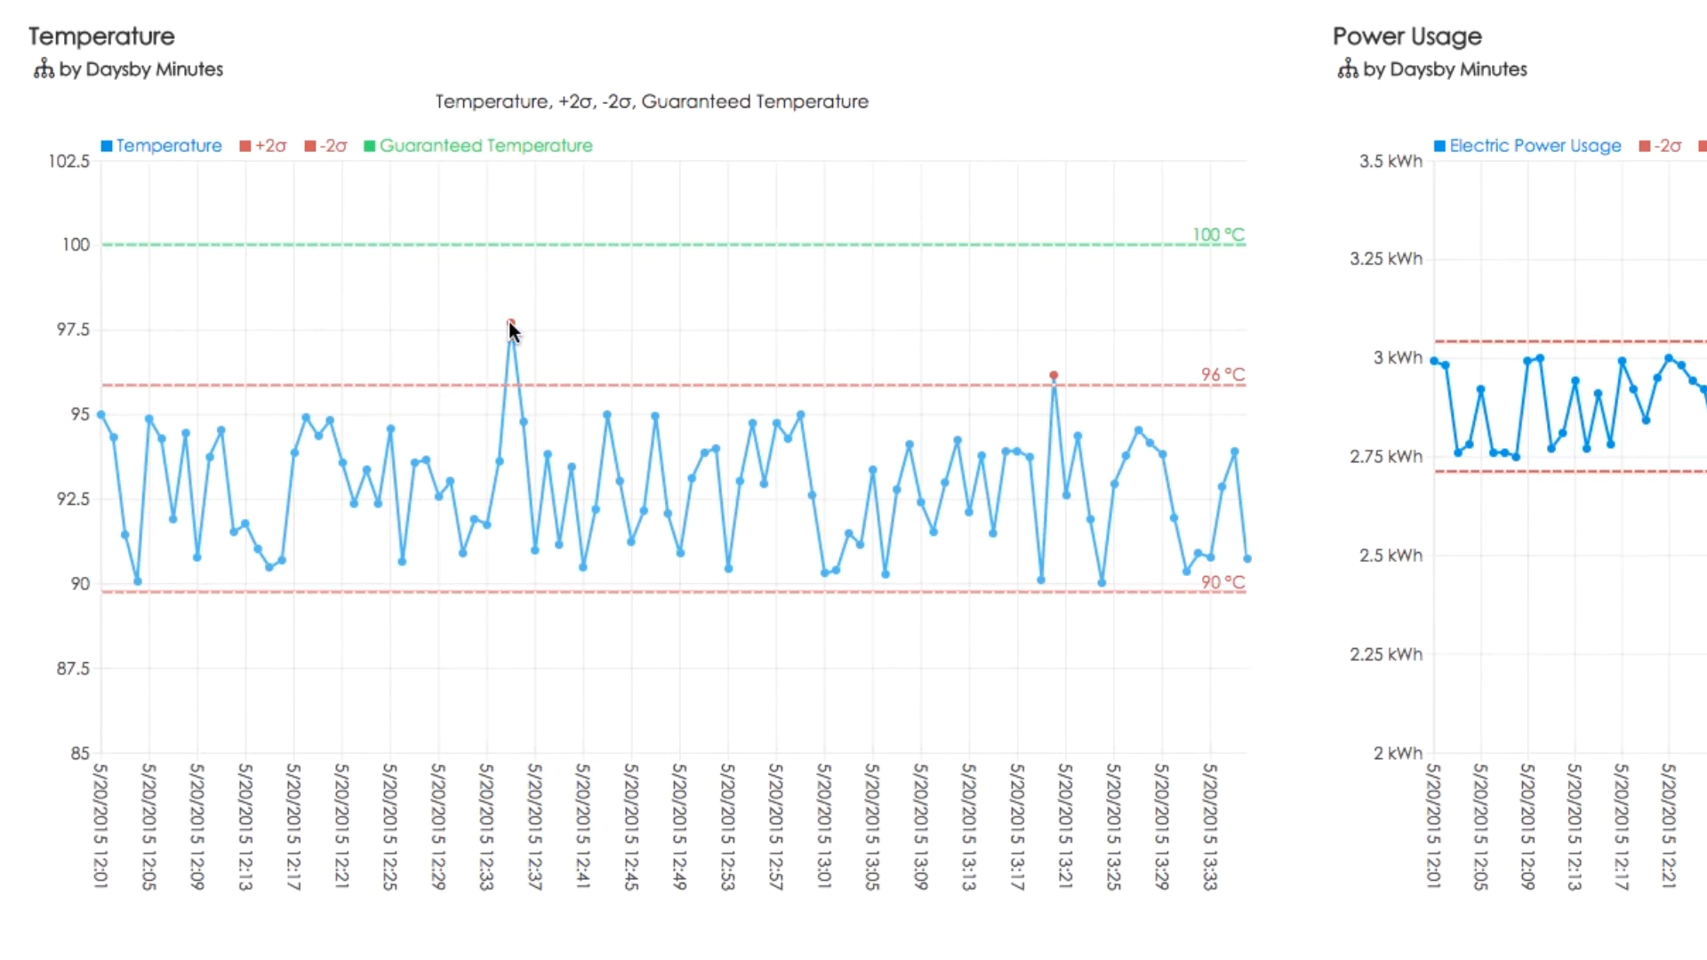
pyautogui.moveTo(580, 389)
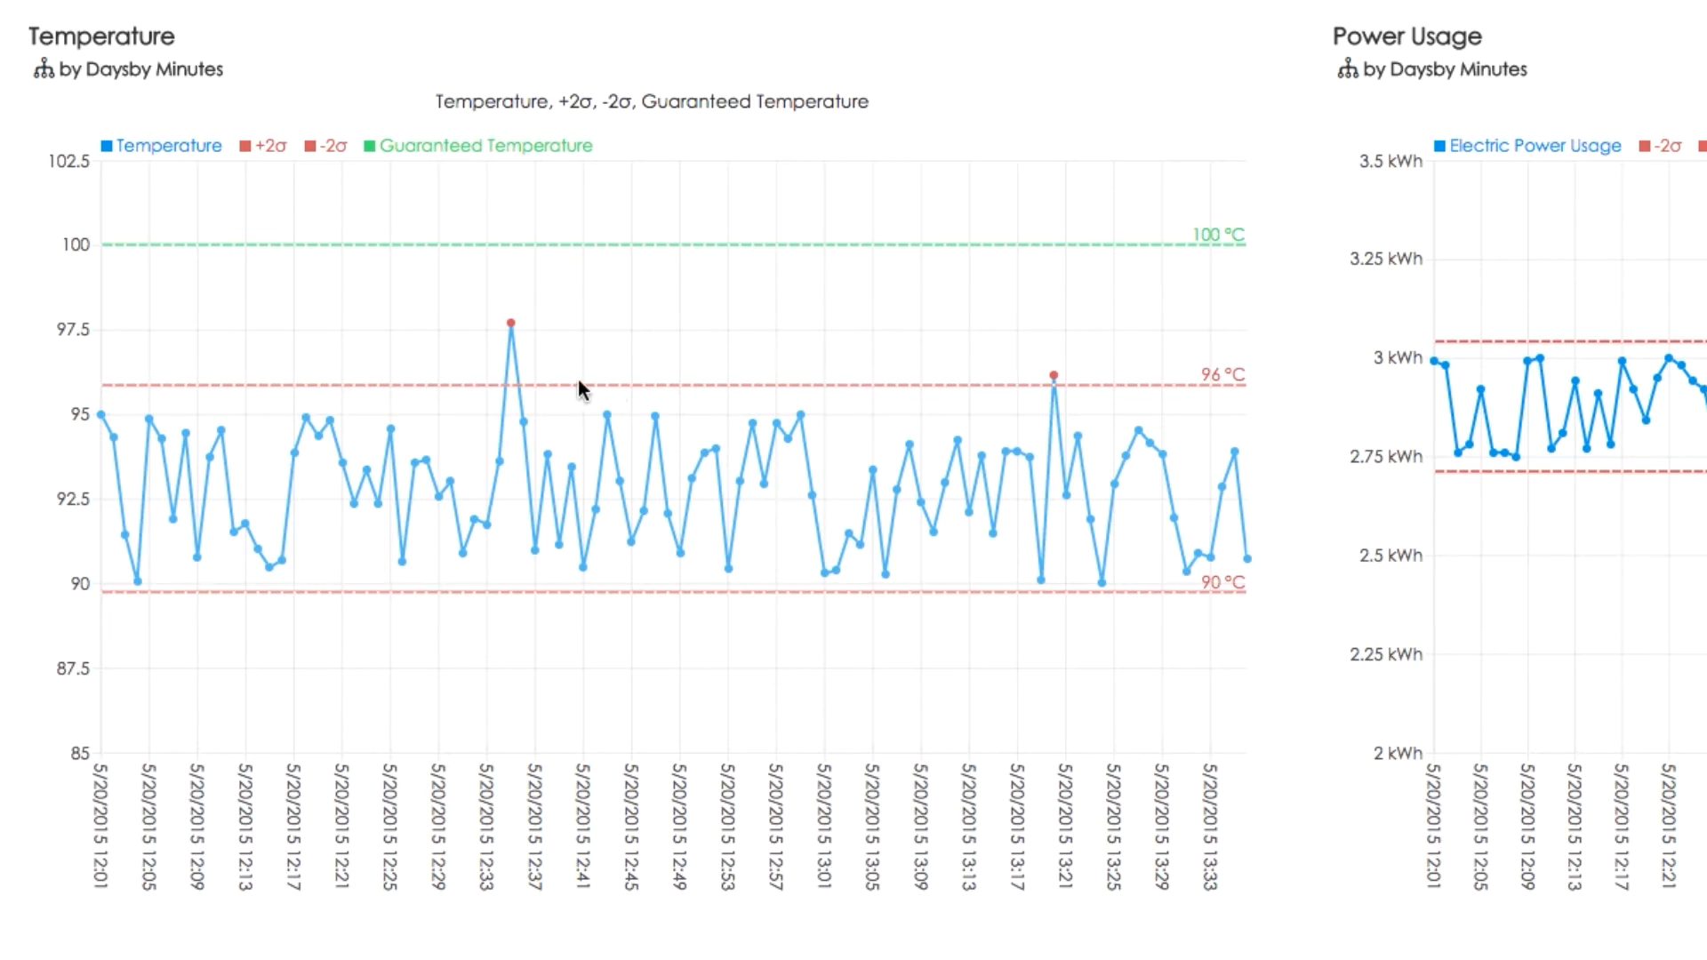
pyautogui.moveTo(802, 591)
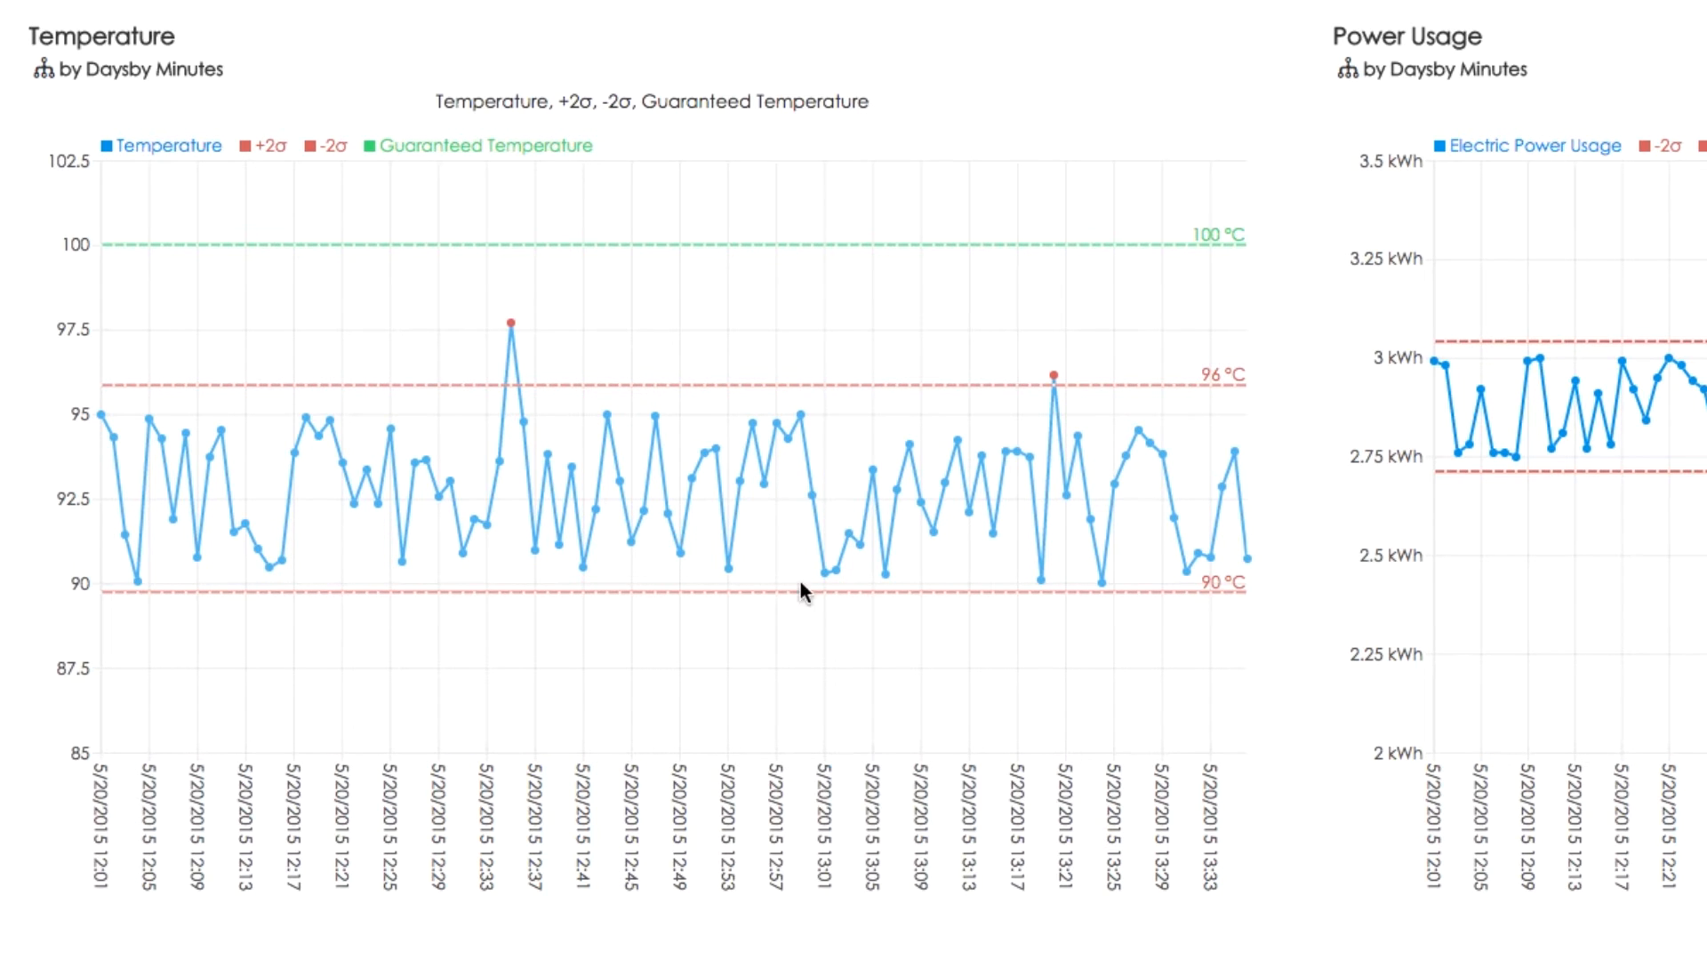
pyautogui.moveTo(491, 632)
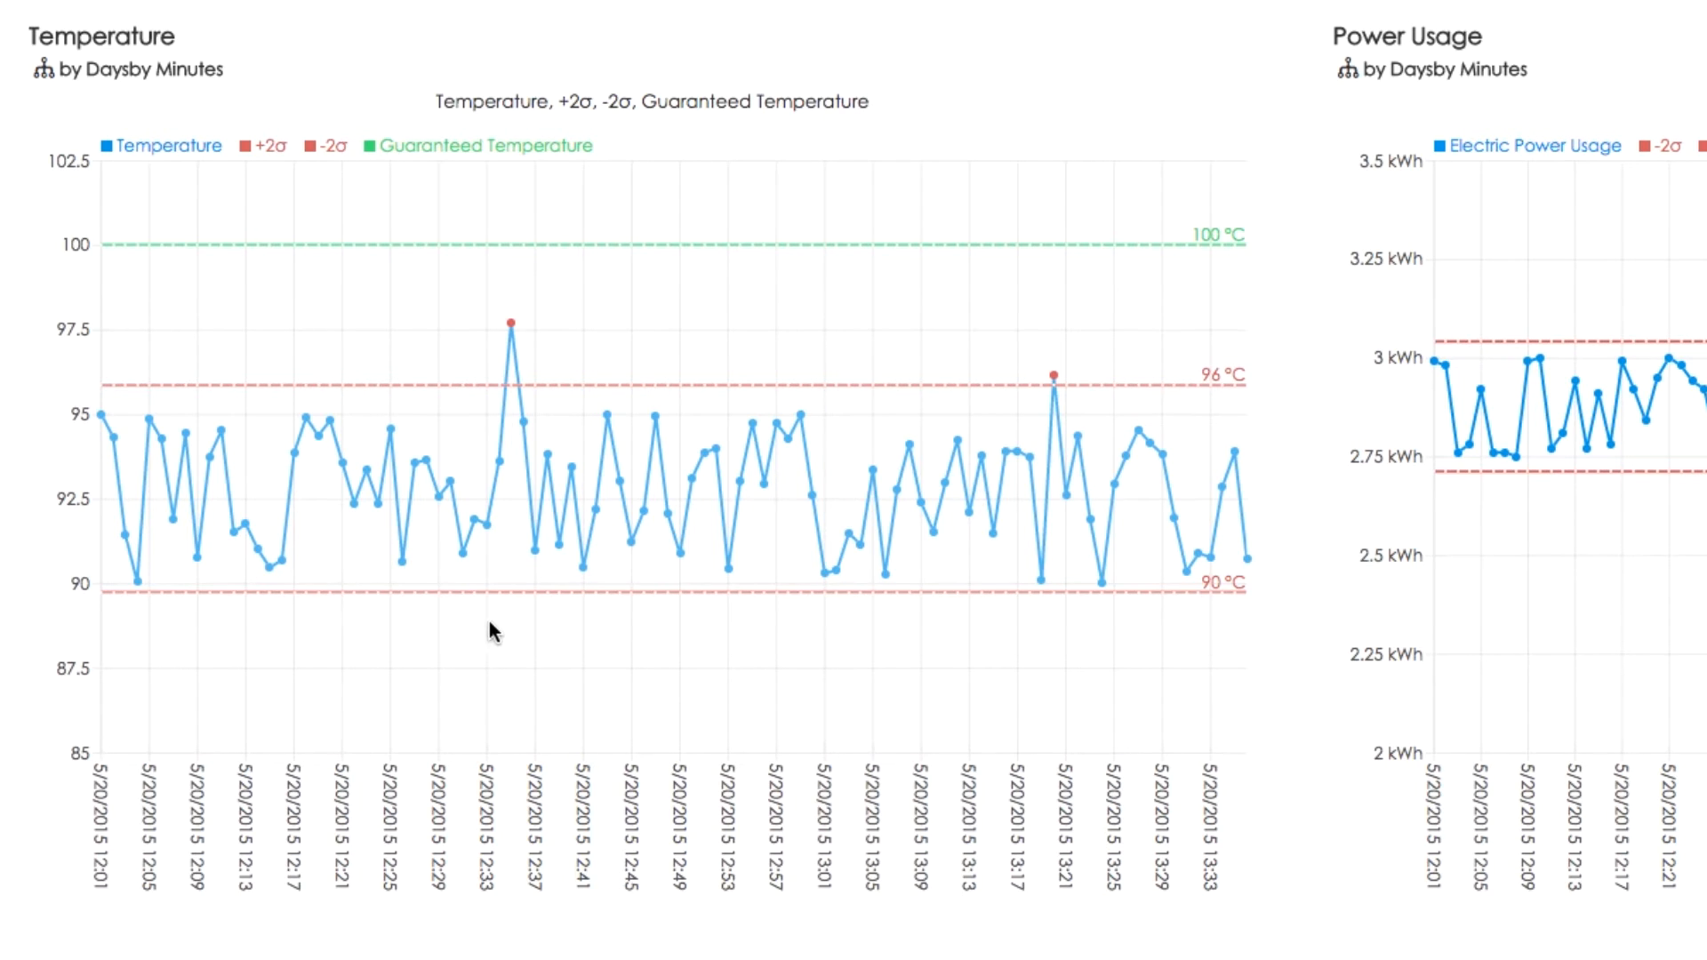
pyautogui.moveTo(9, 512)
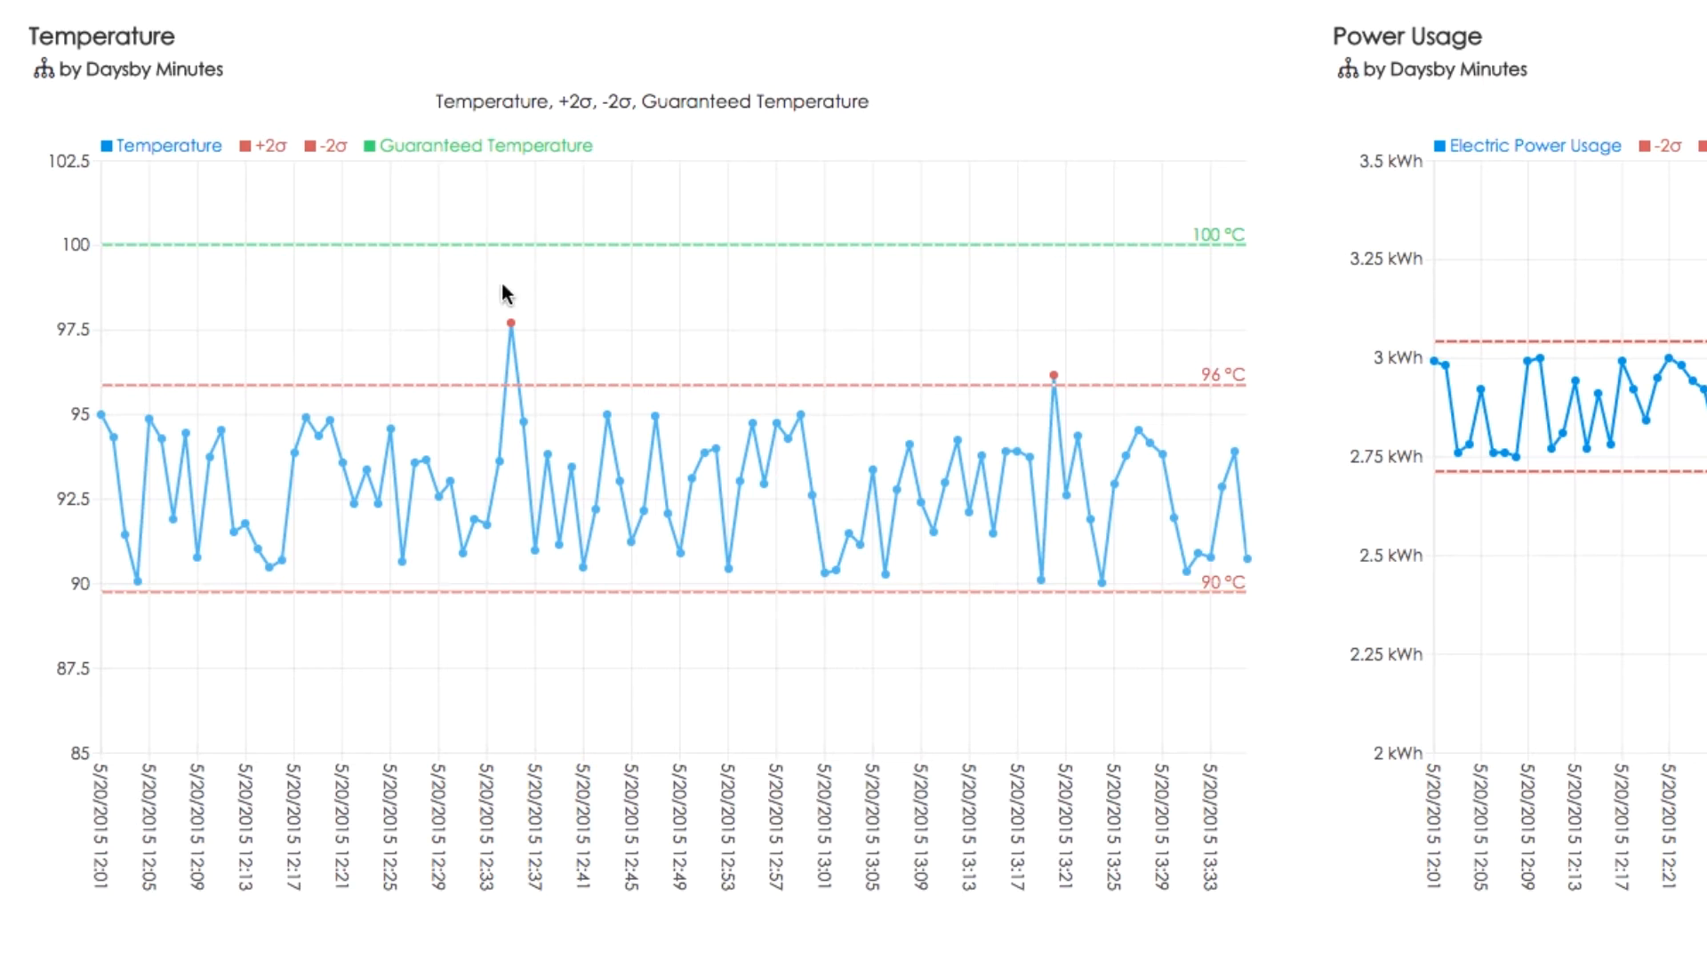
pyautogui.moveTo(639, 254)
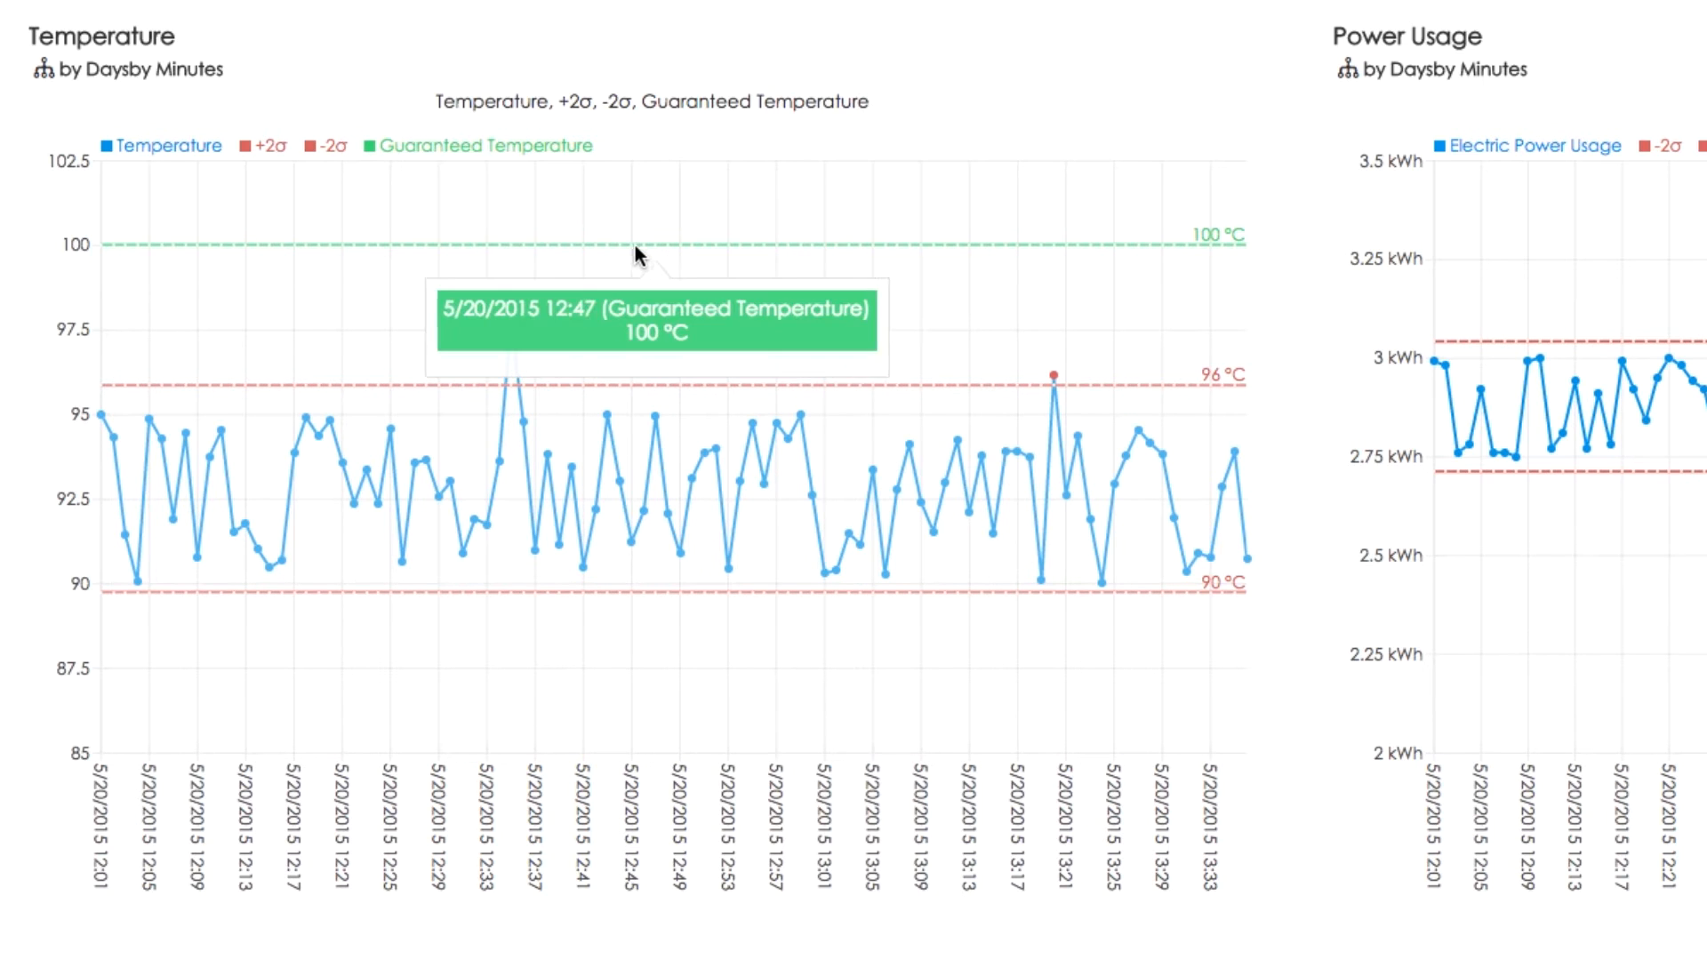
pyautogui.moveTo(624, 254)
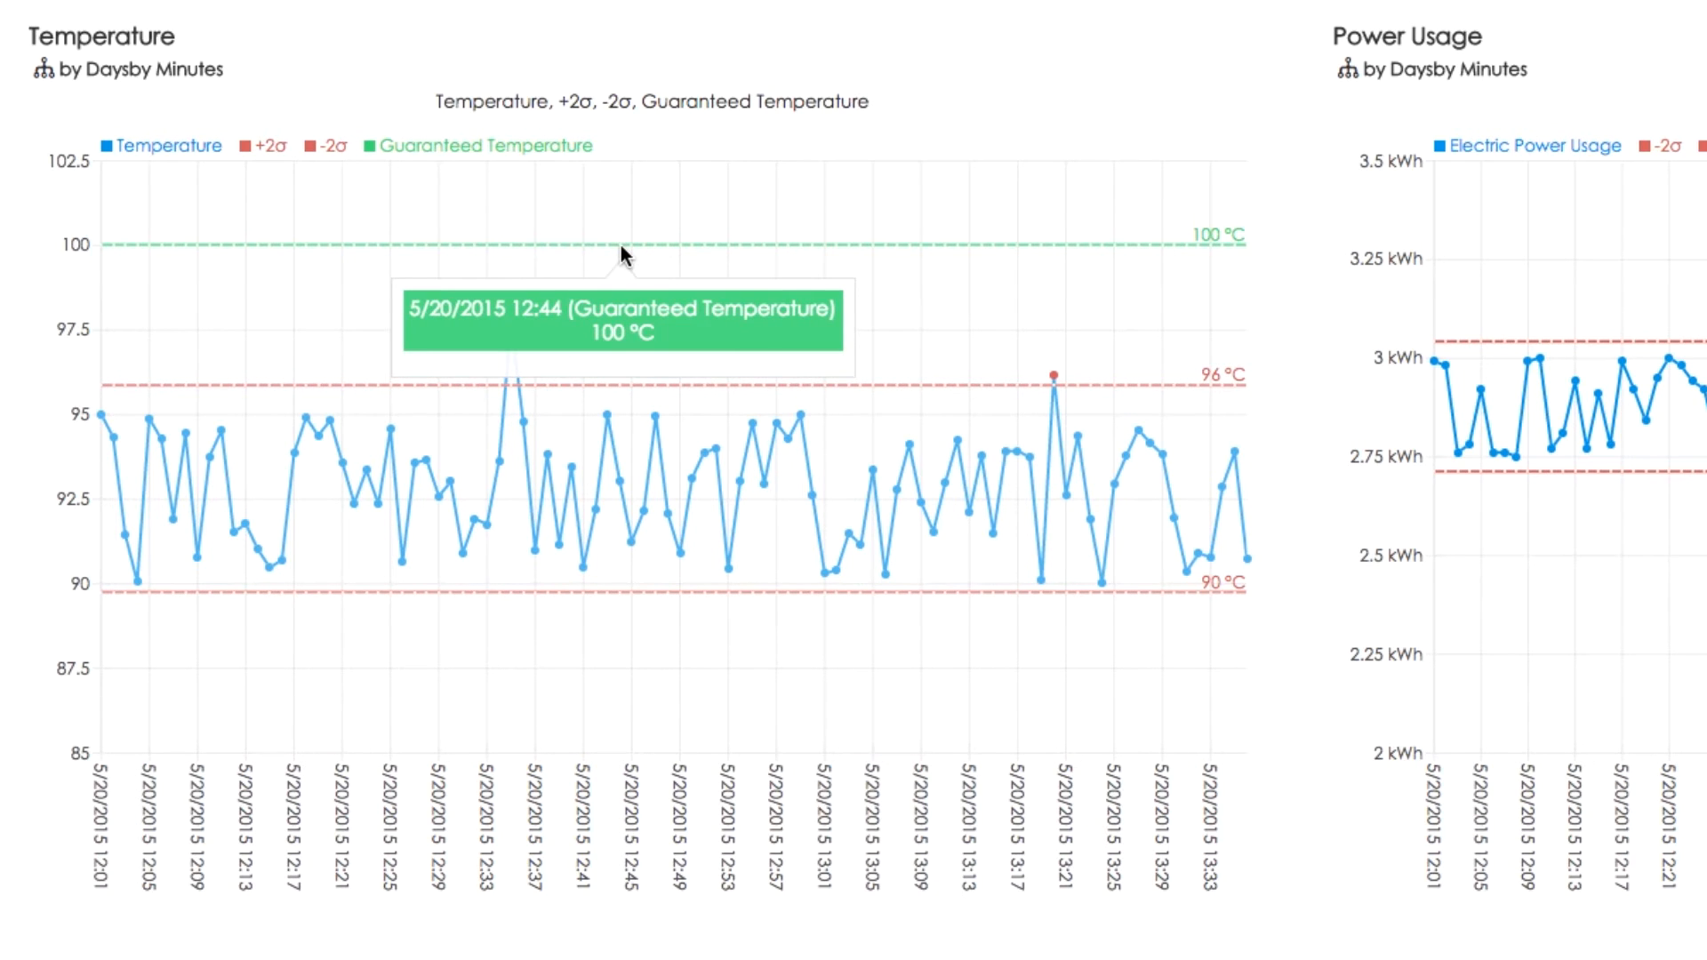
pyautogui.moveTo(452, 297)
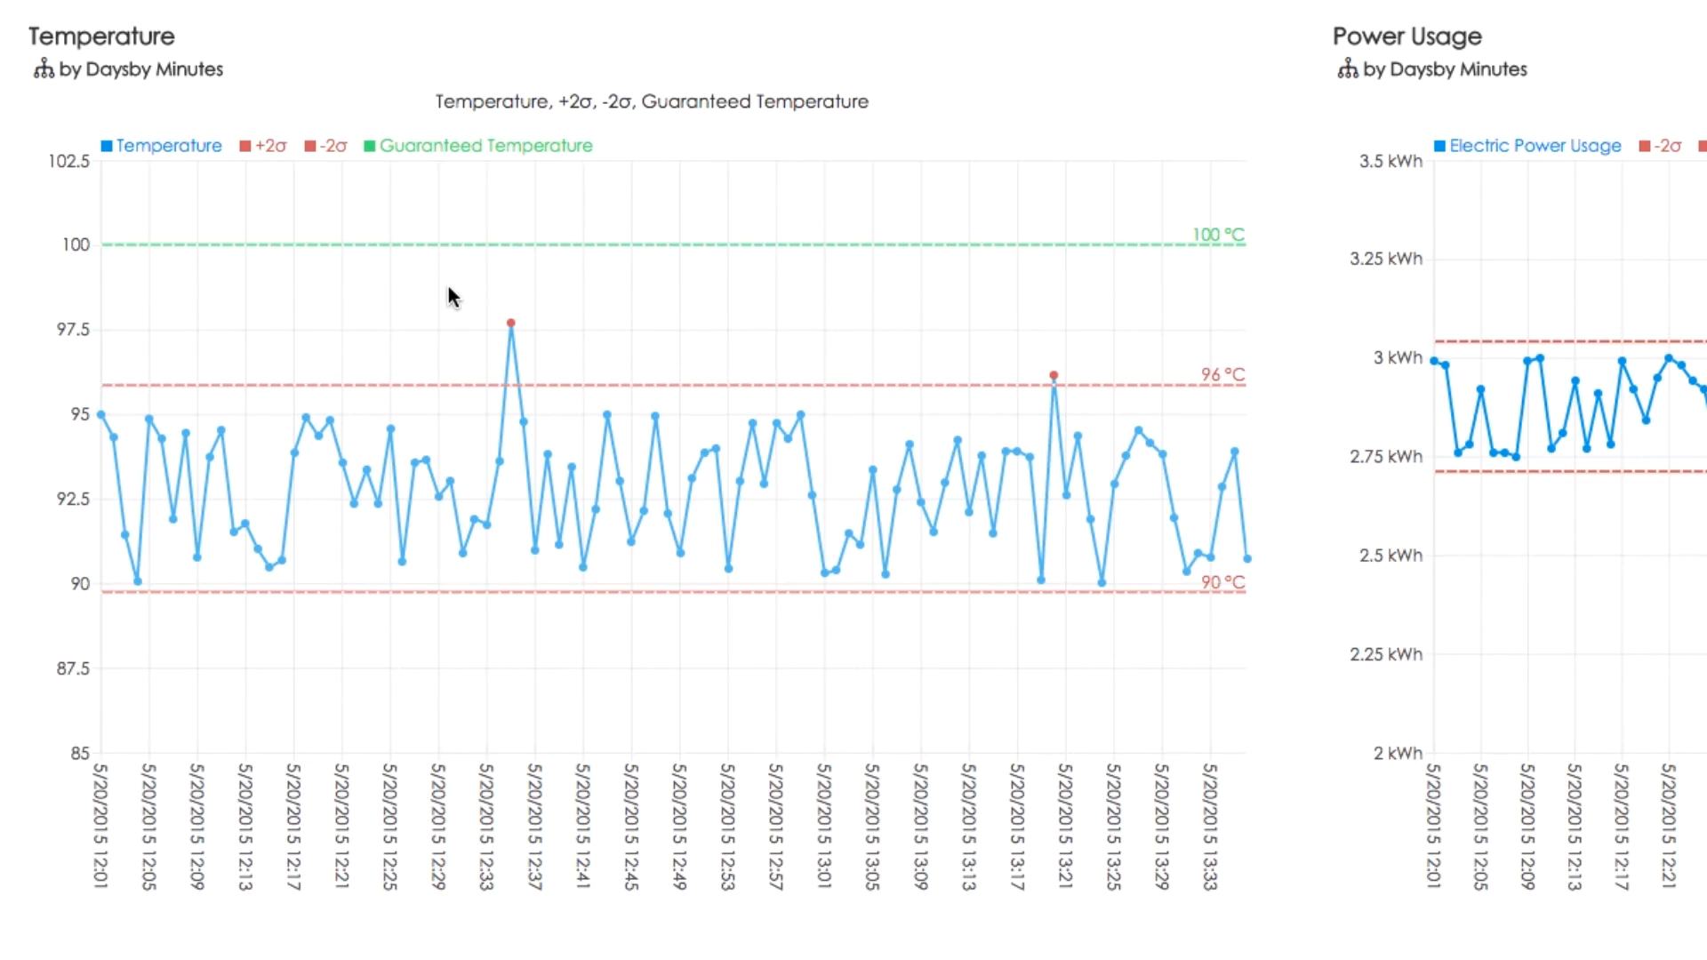
pyautogui.moveTo(511, 326)
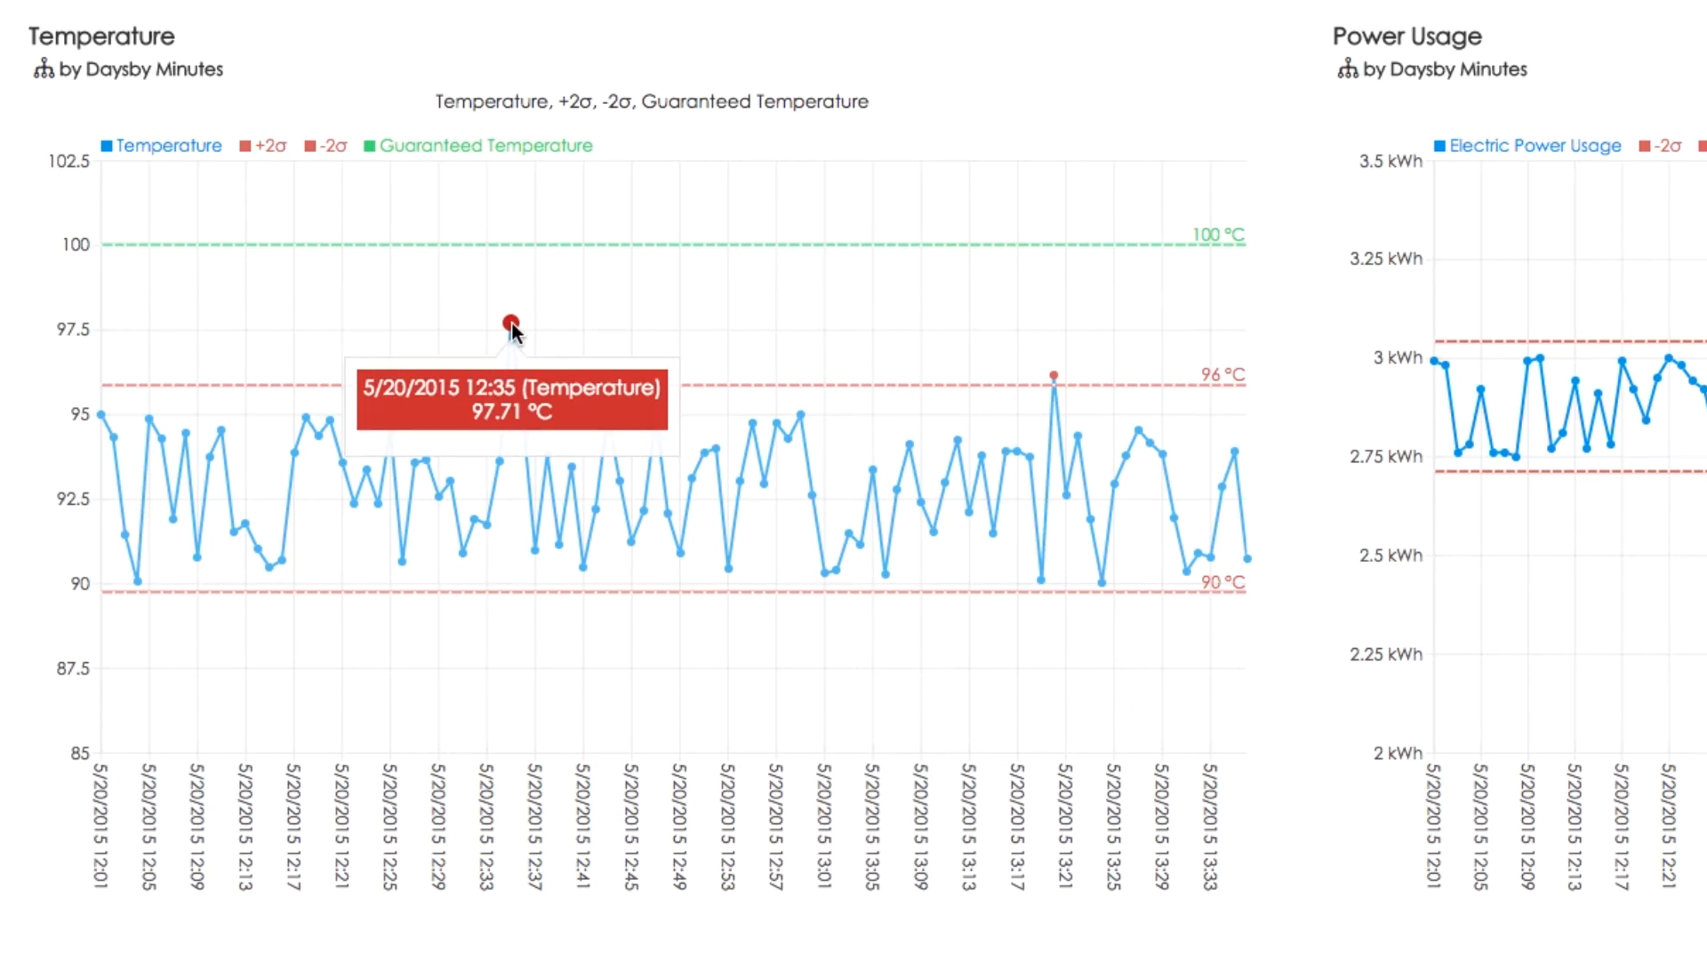
pyautogui.moveTo(1051, 375)
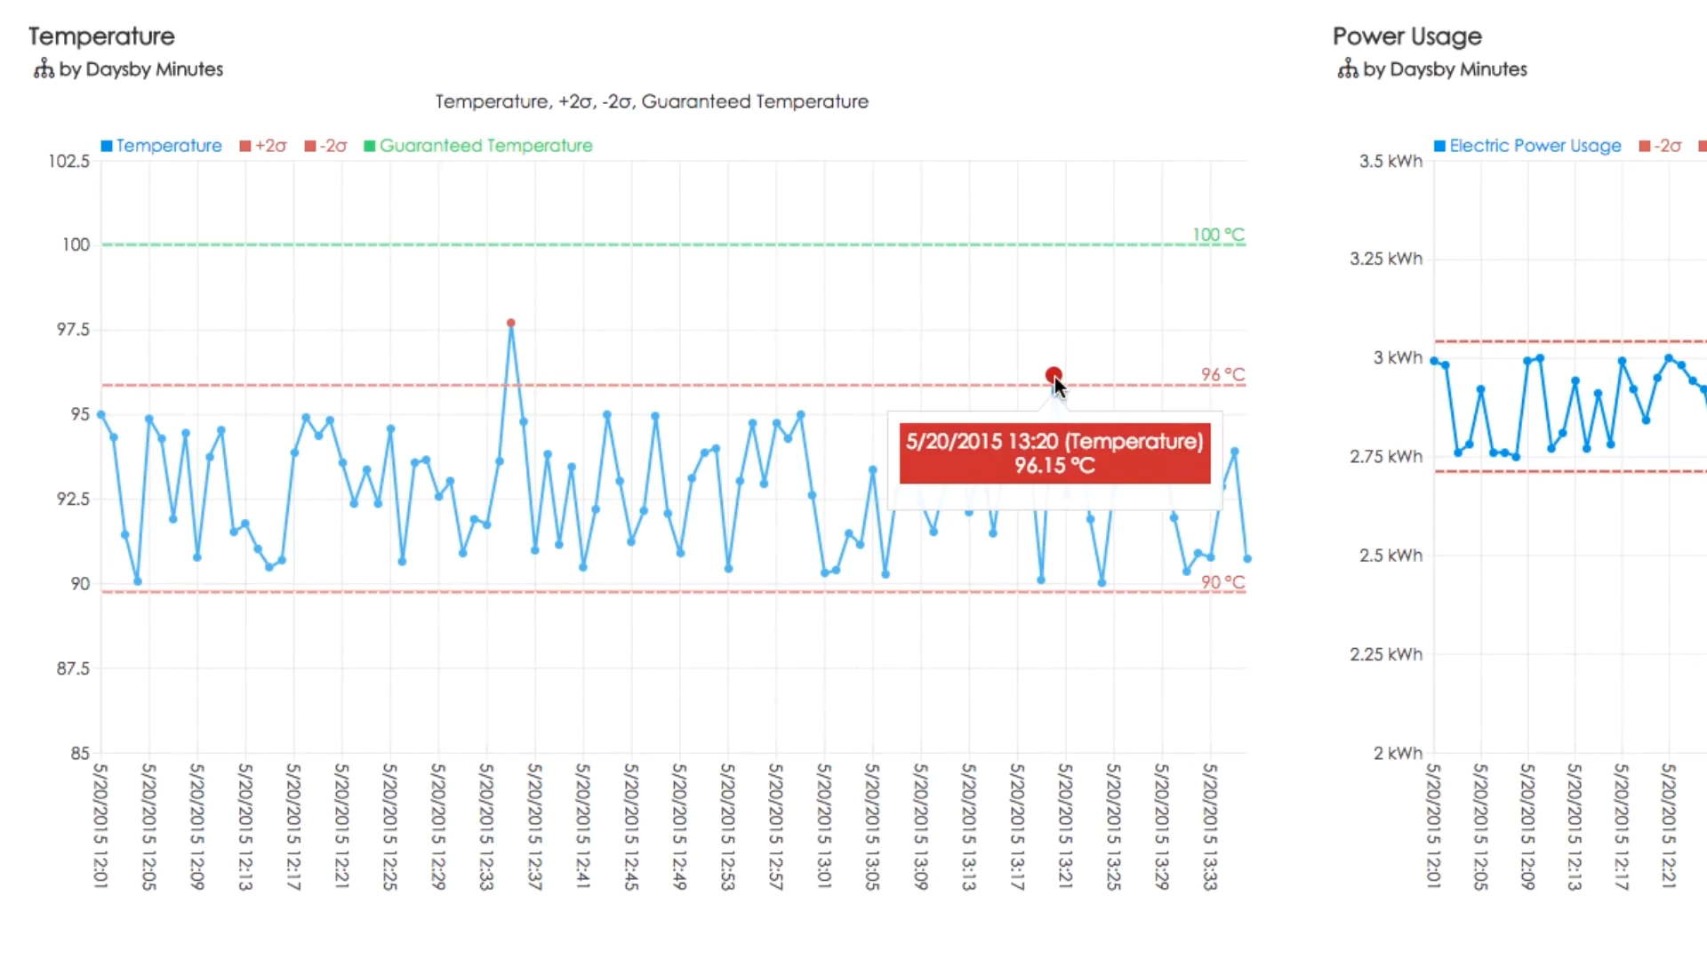
pyautogui.moveTo(811, 360)
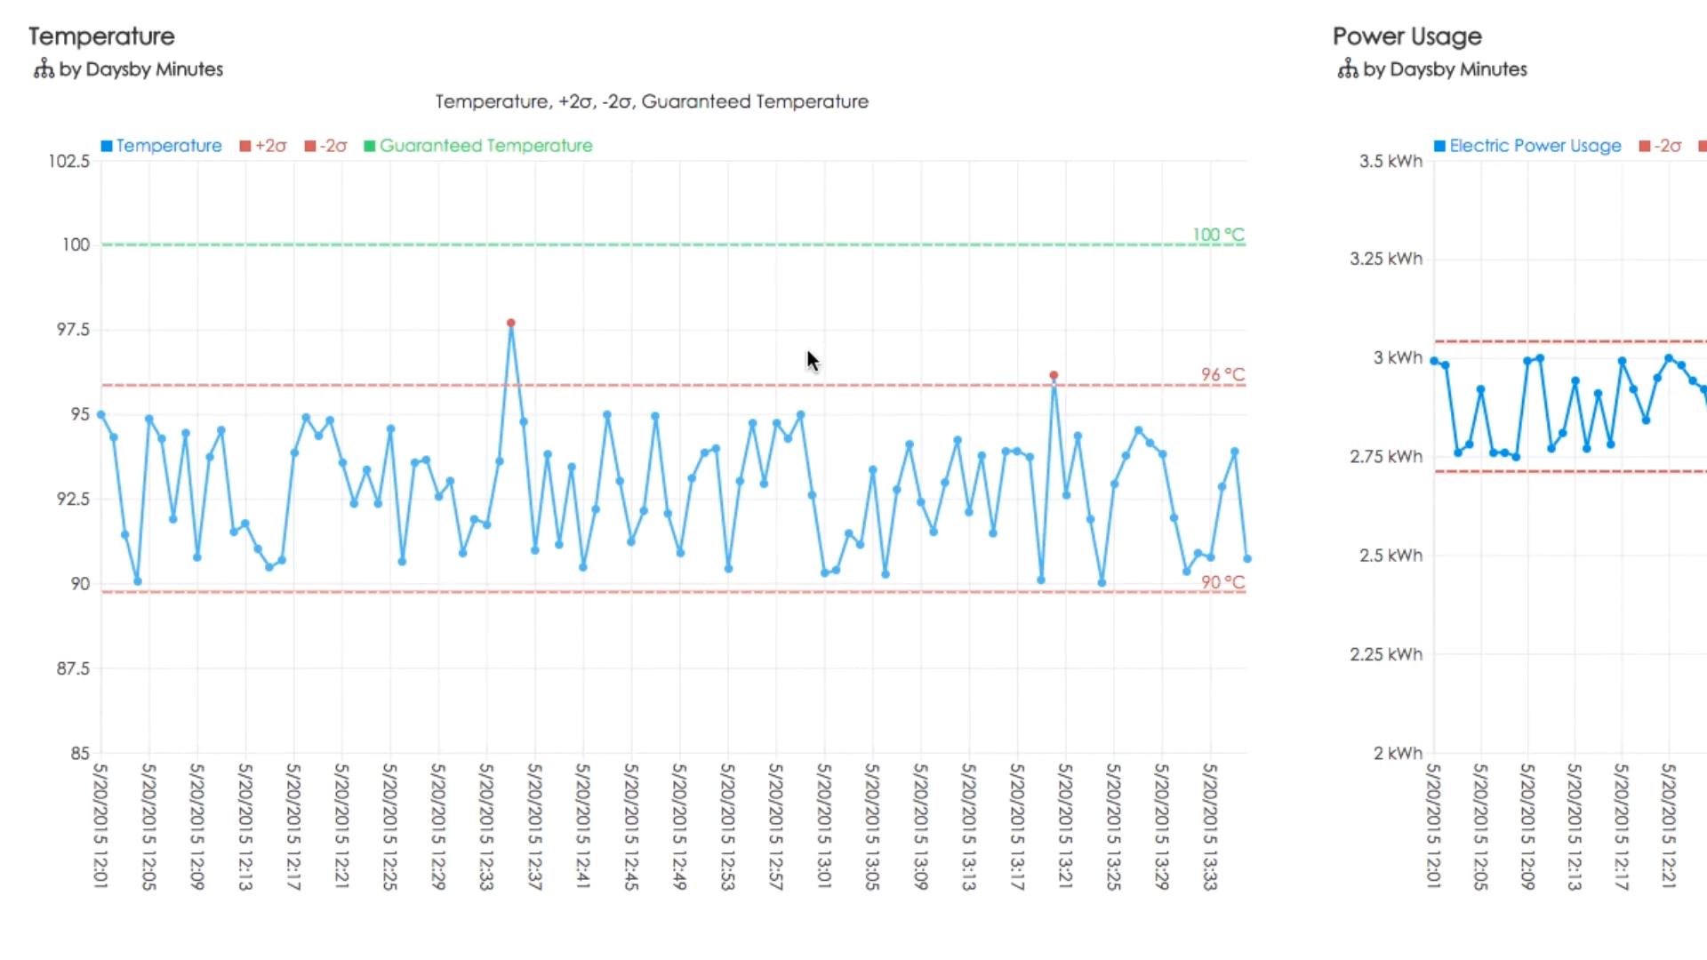
pyautogui.moveTo(728, 317)
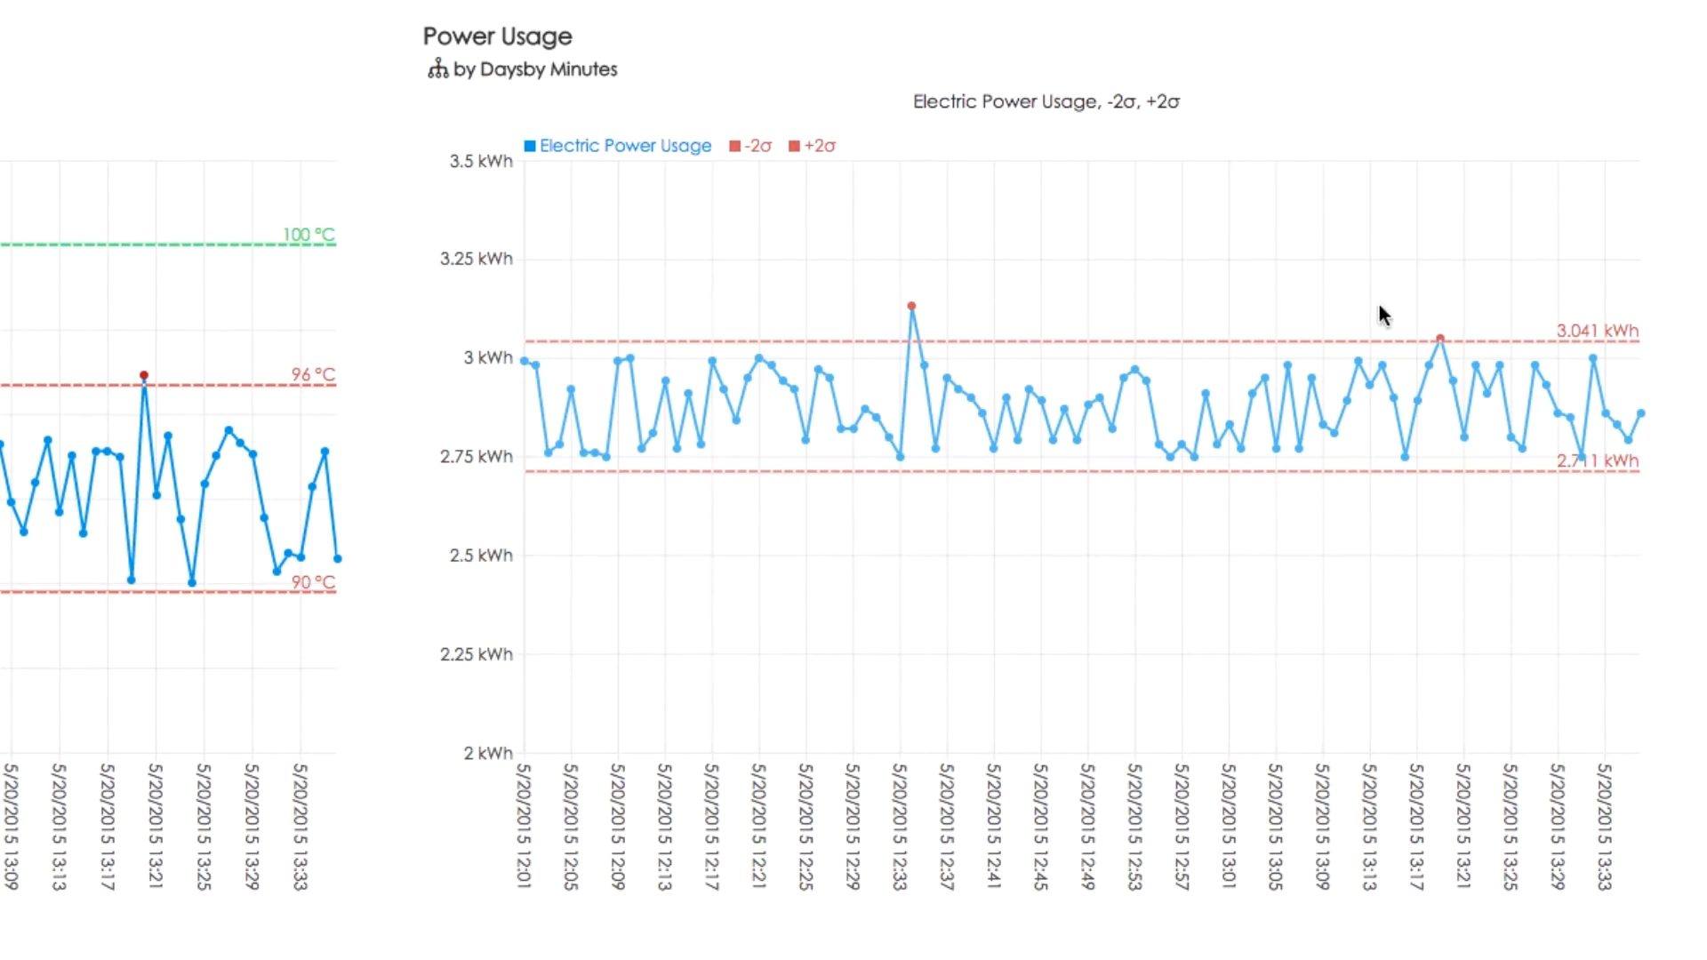
pyautogui.moveTo(1167, 269)
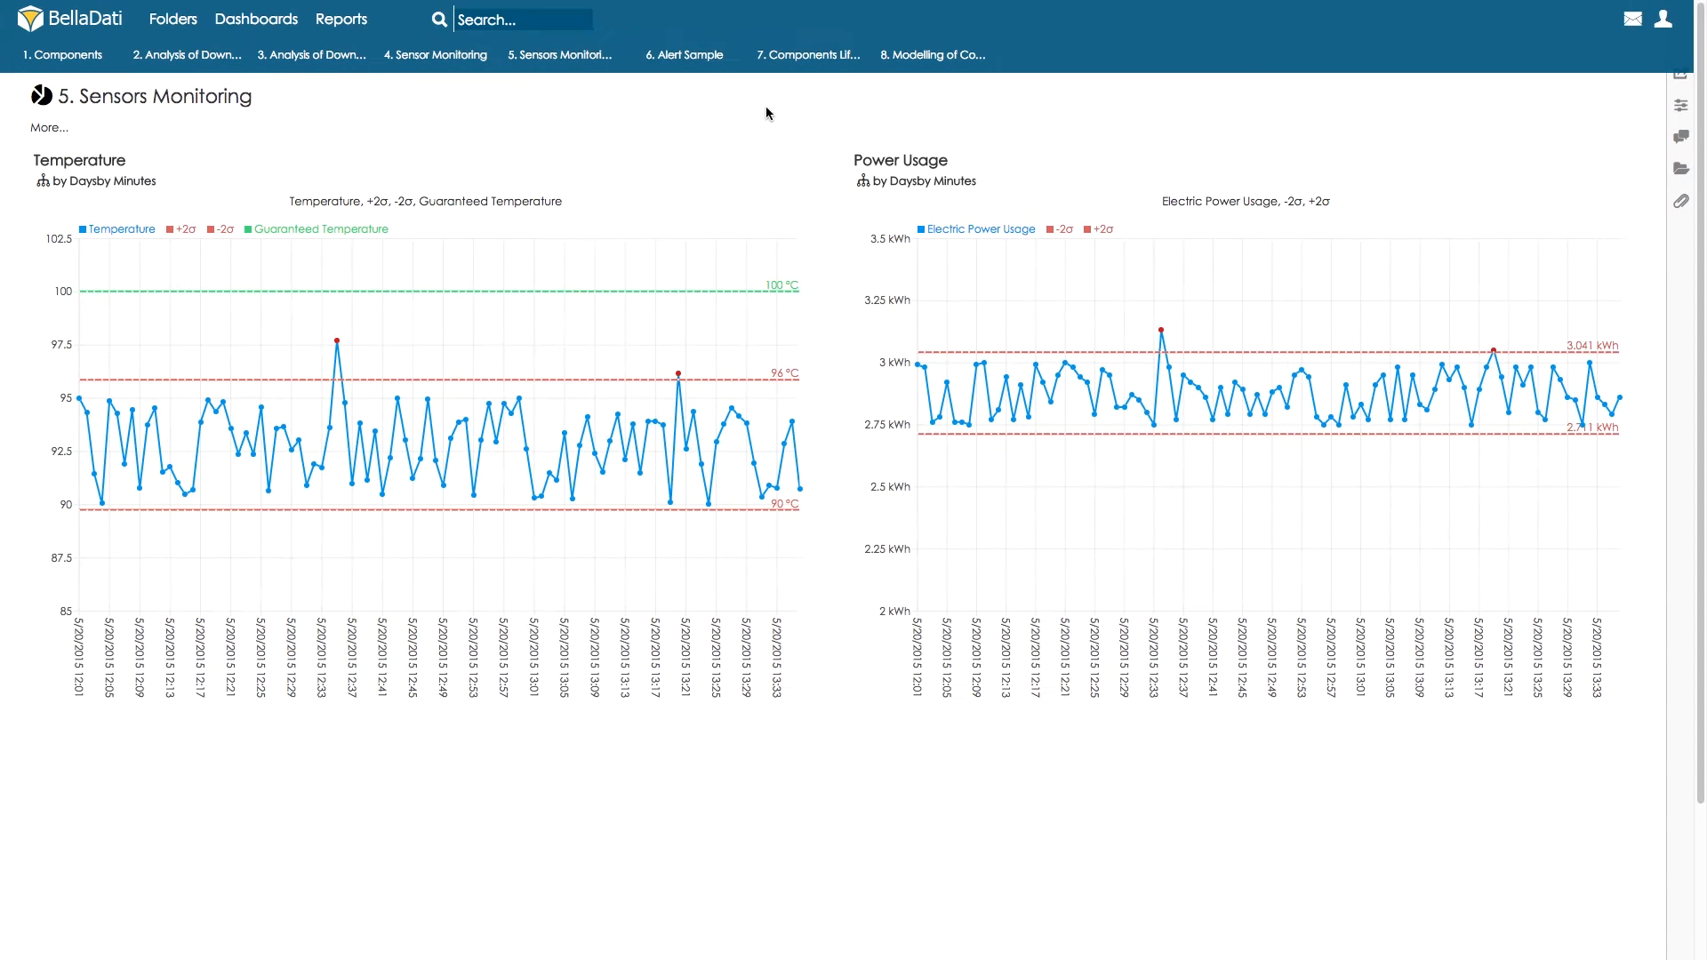
# Show the Alert Sample dashboard's maximum-temperature-above-95 alert and its 97.71 activation message.
pyautogui.click(683, 55)
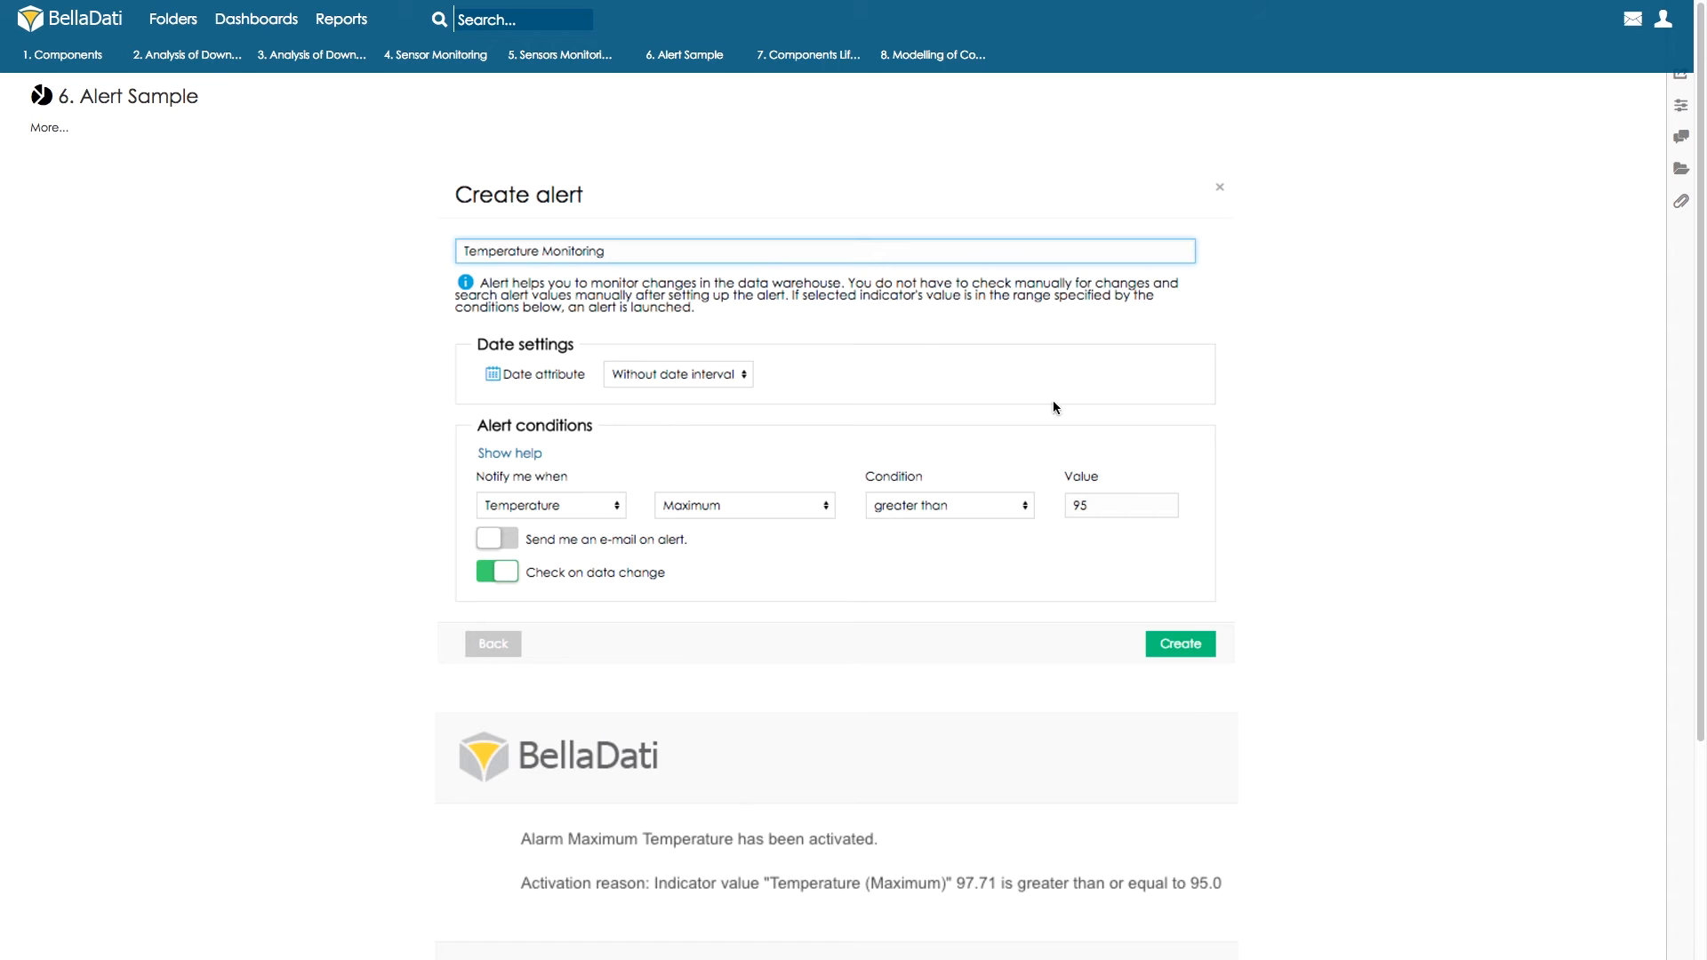
pyautogui.scroll(-3)
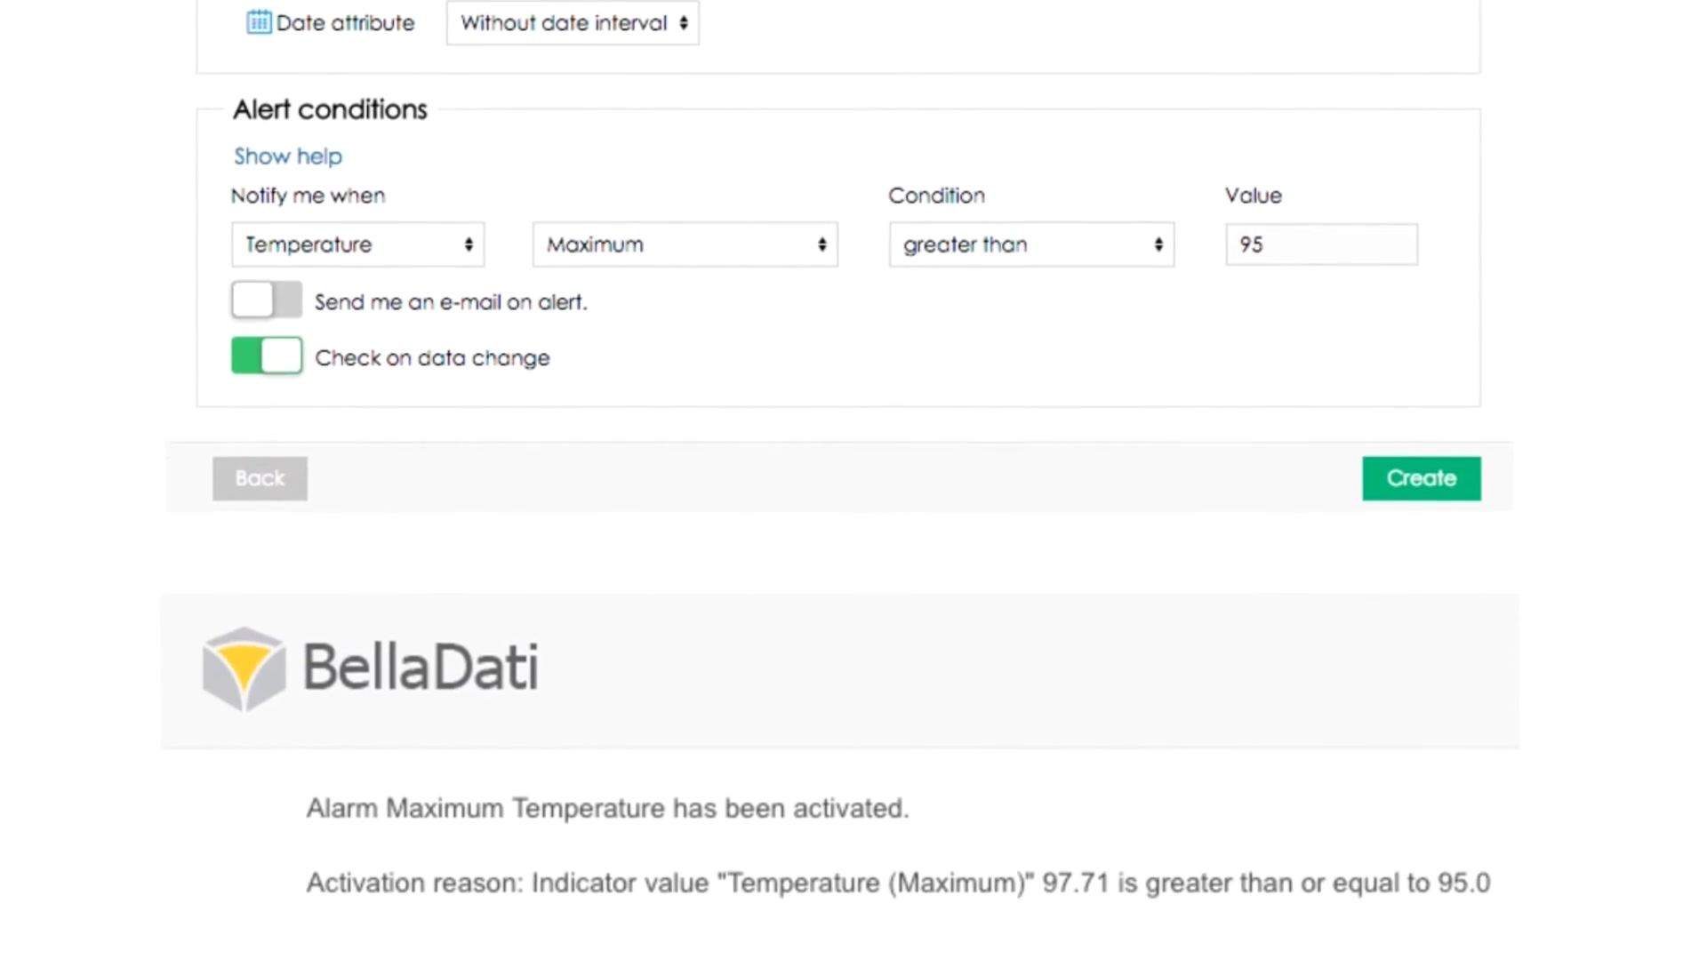
pyautogui.scroll(-3)
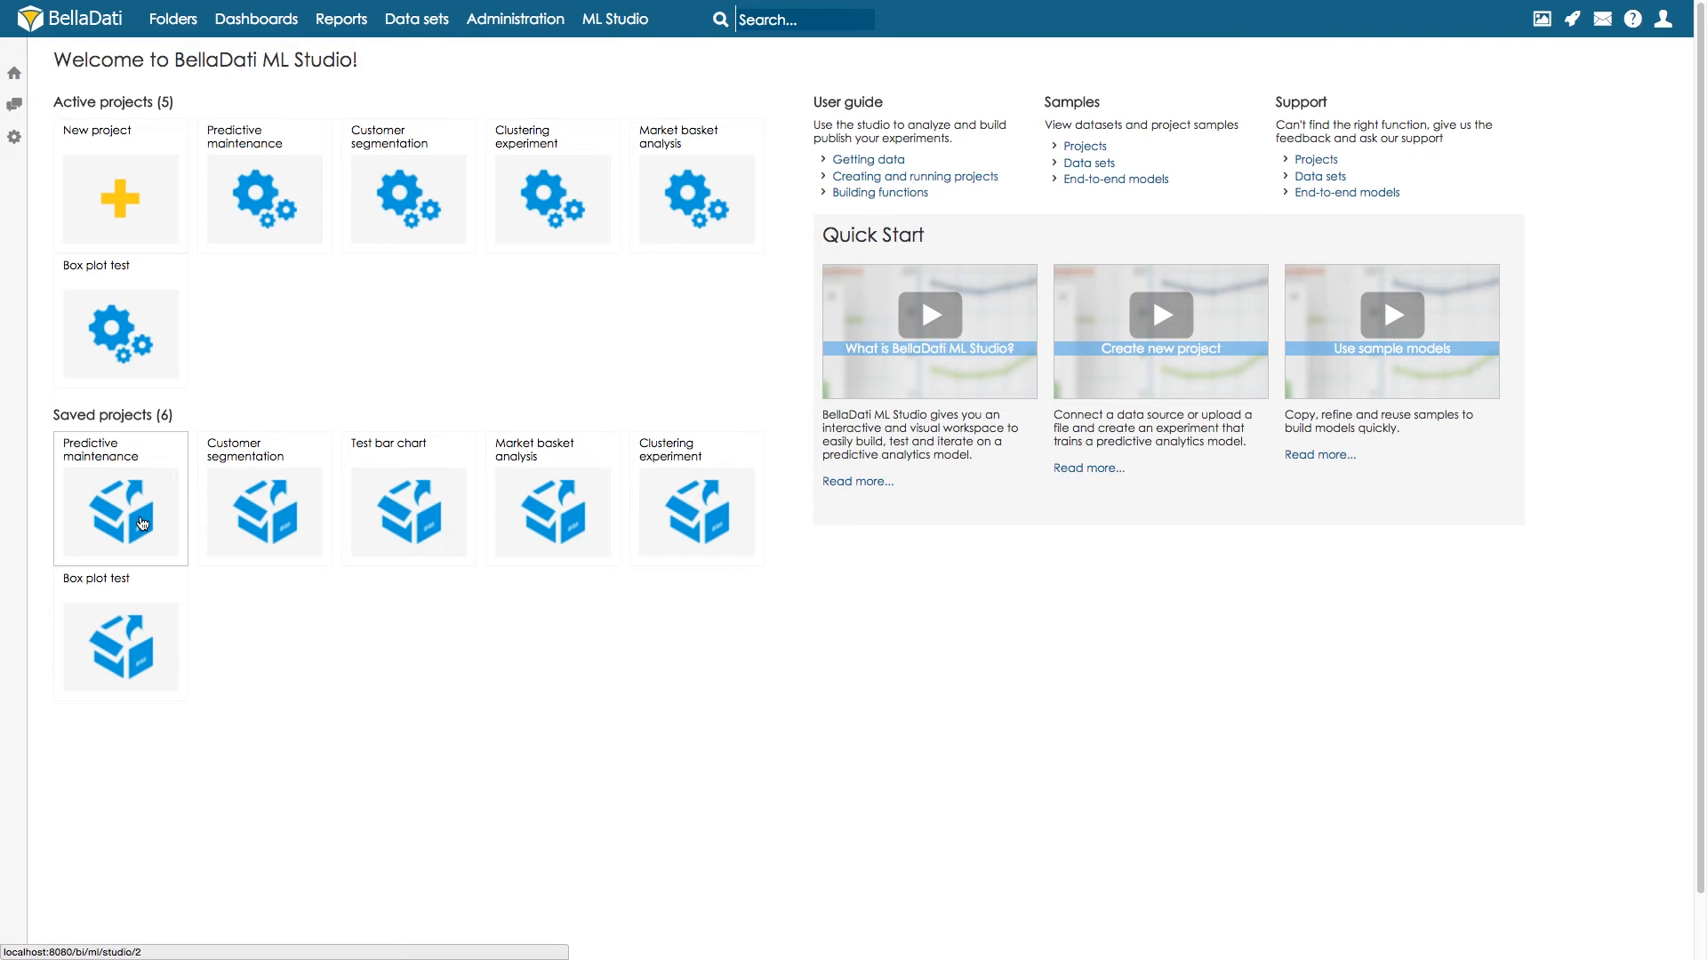
# Run the saved Predictive maintenance project with 12 training iterations.
pyautogui.click(119, 513)
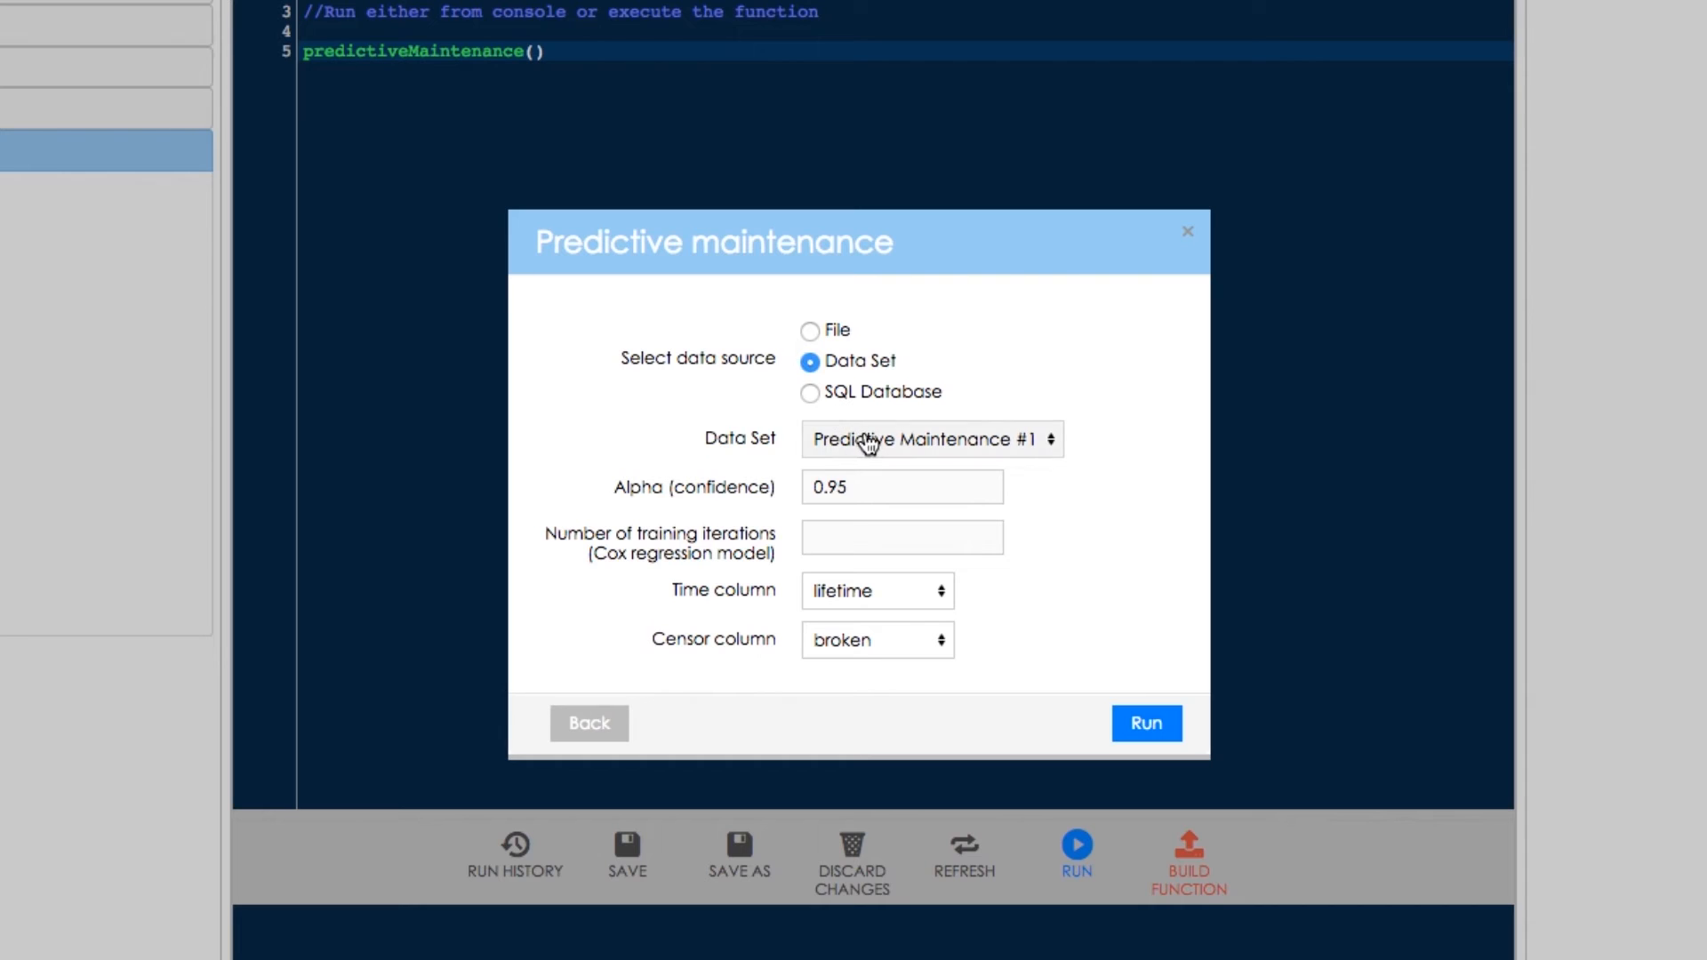
pyautogui.click(902, 537)
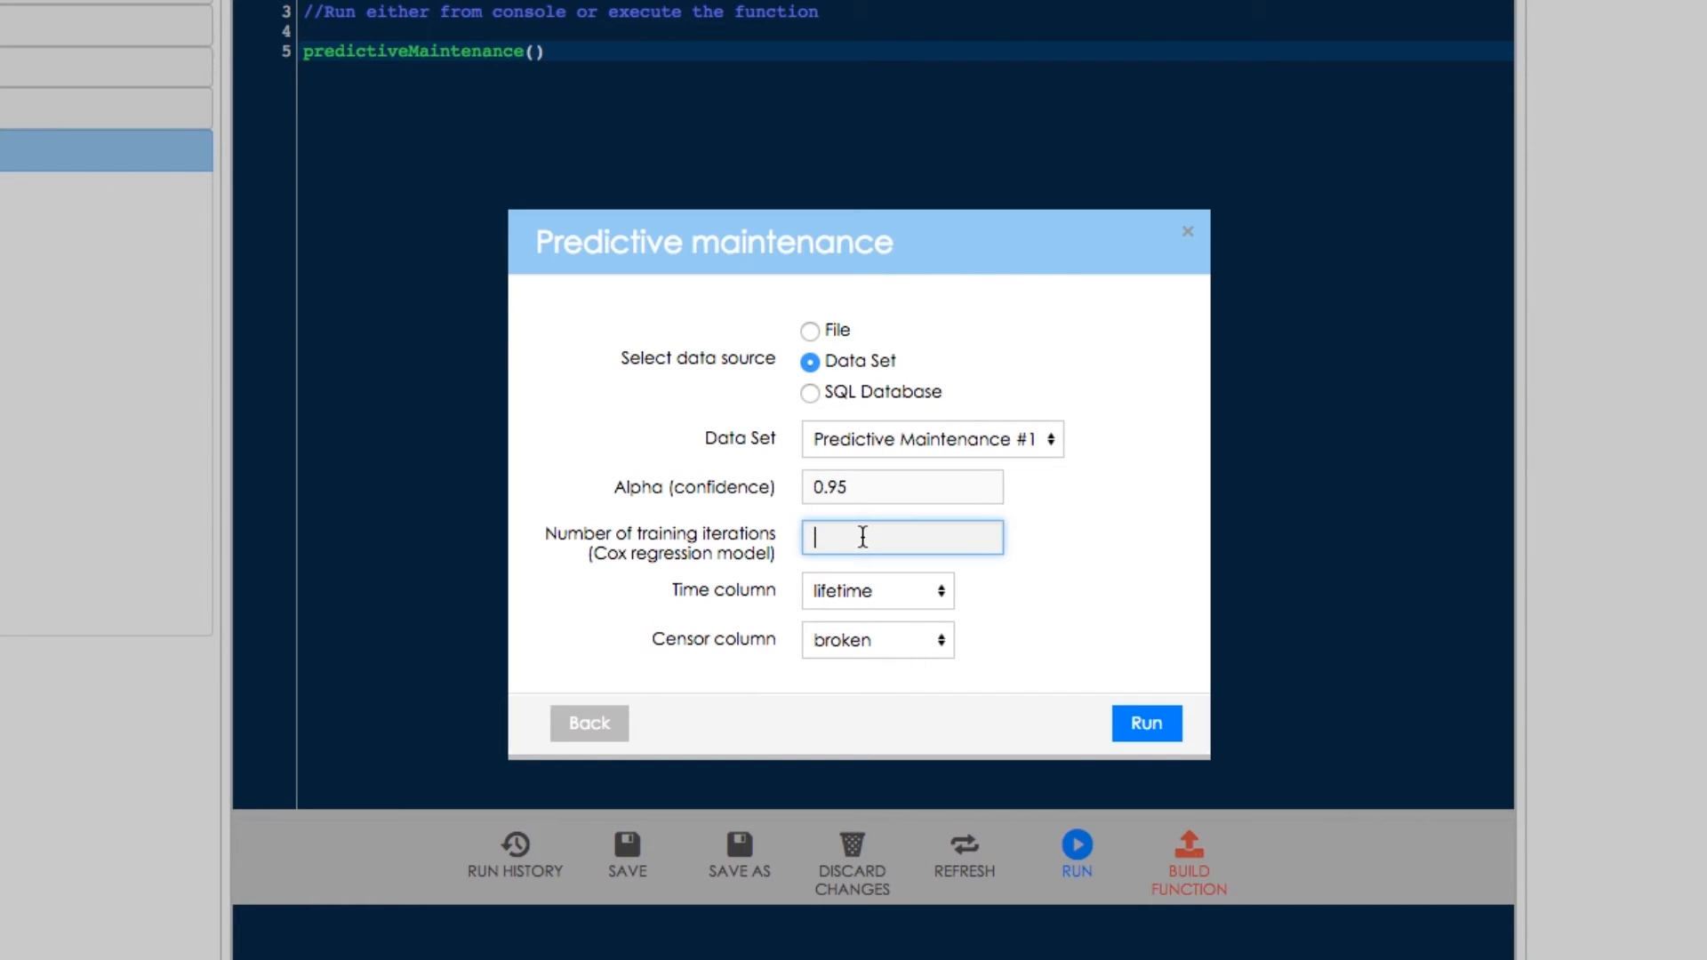
pyautogui.write('12')
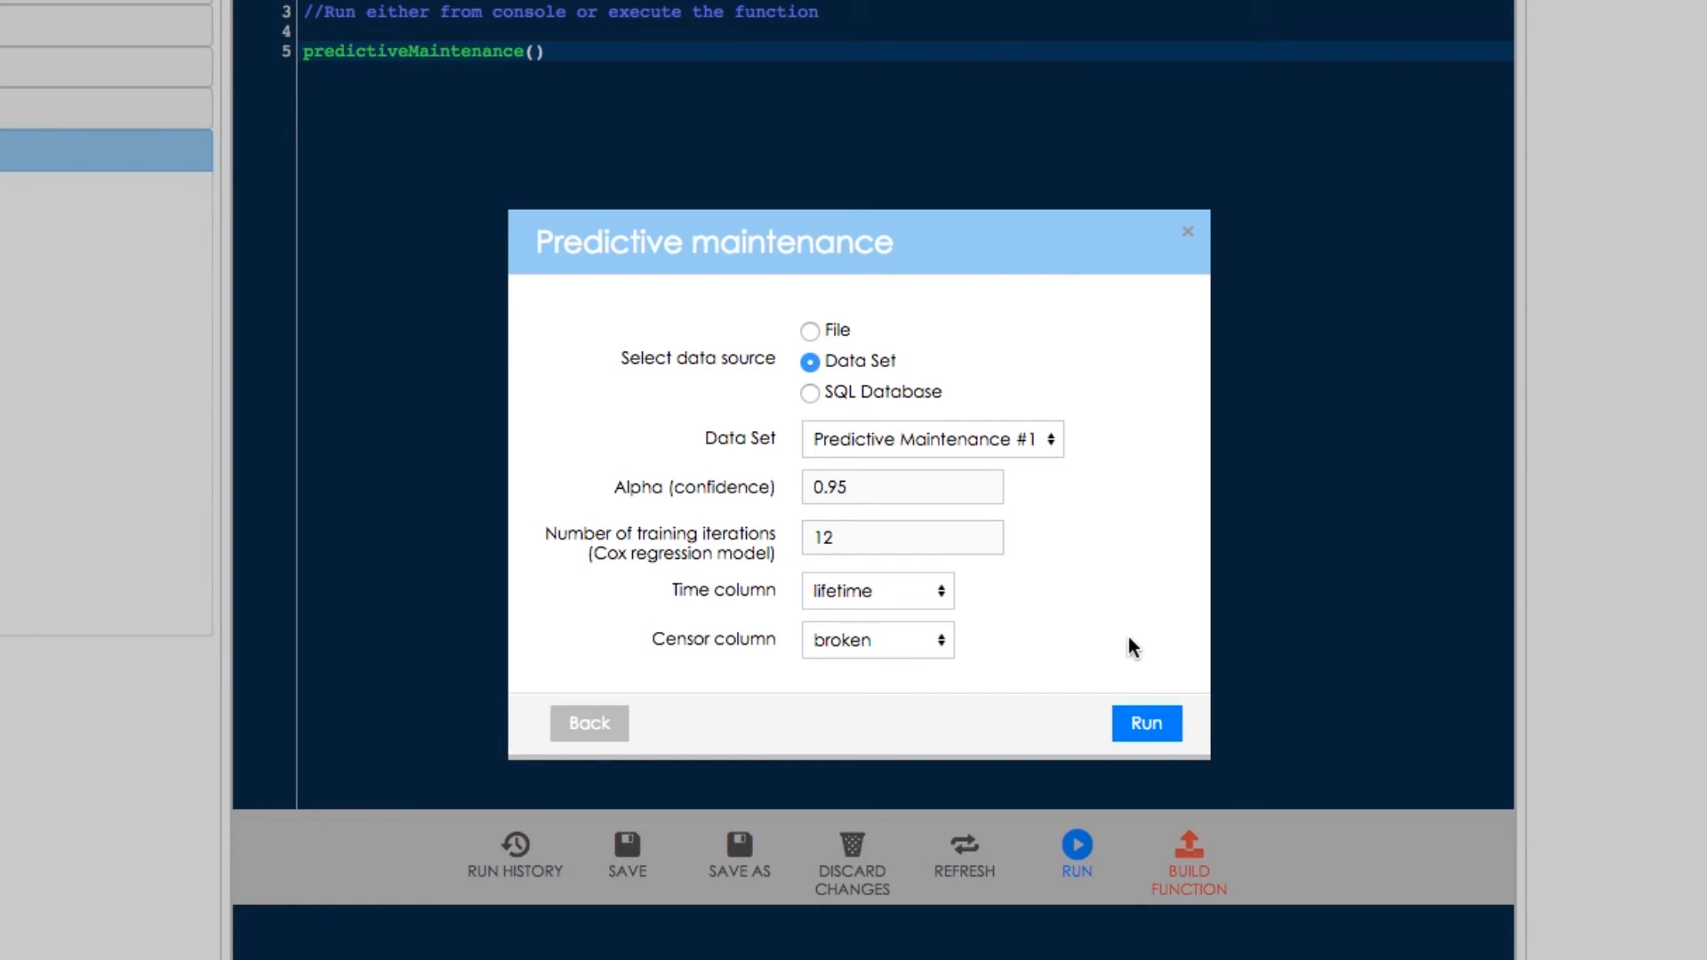
pyautogui.click(1146, 724)
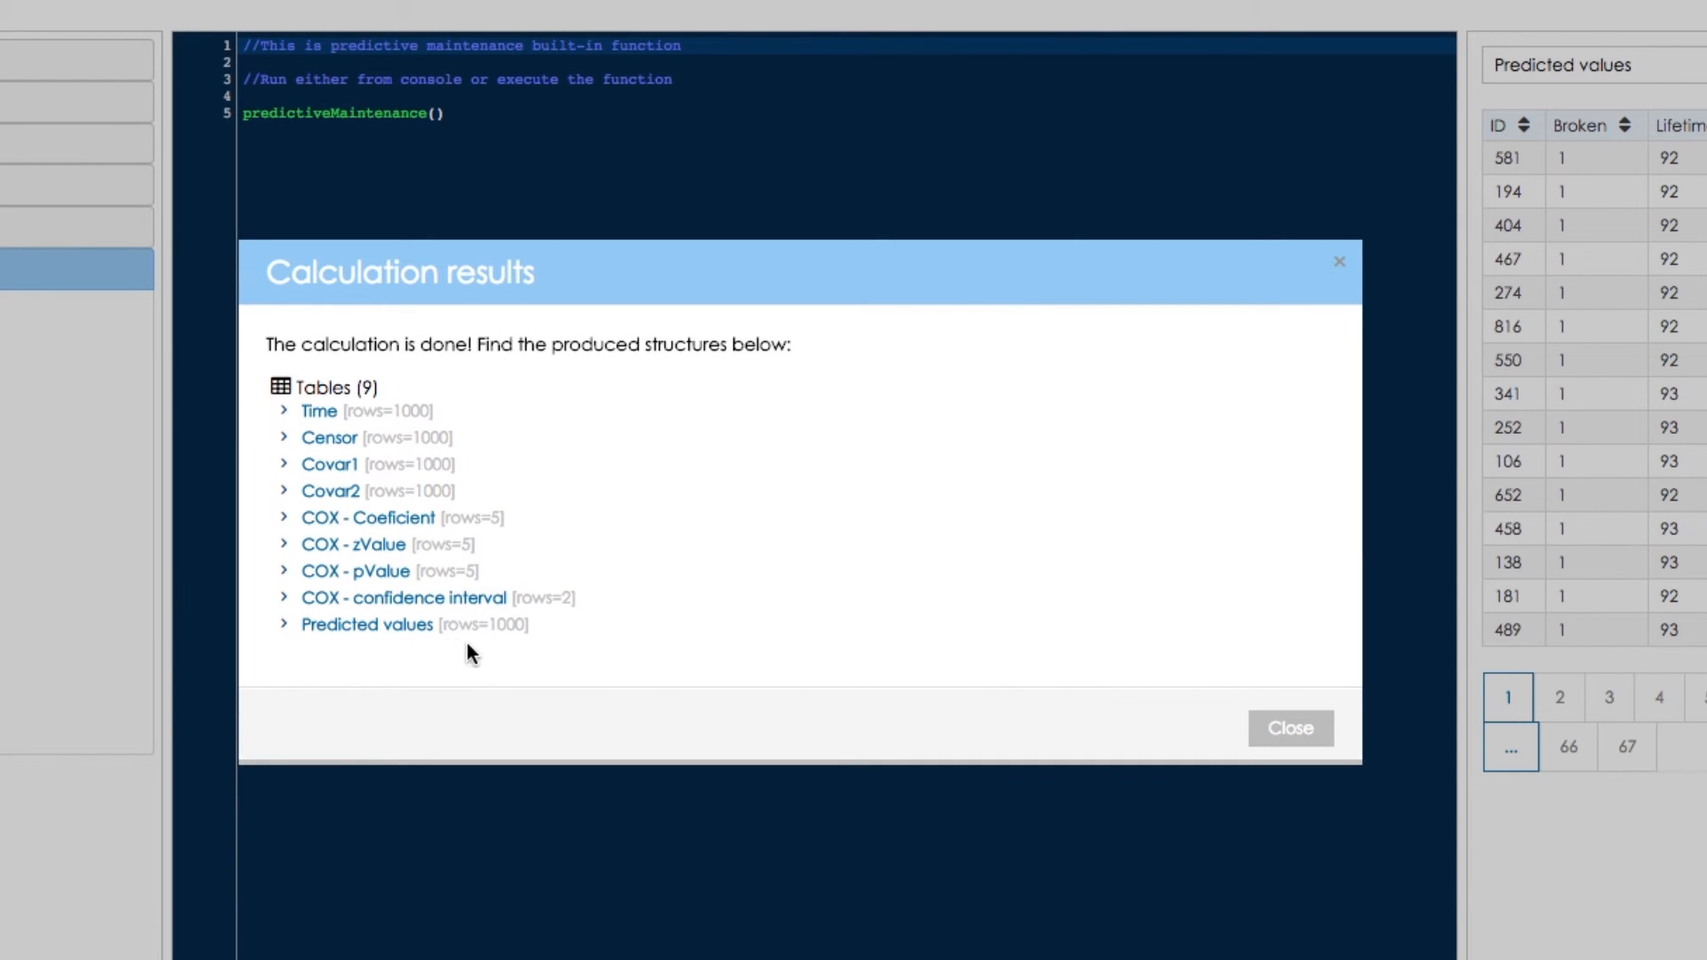
pyautogui.moveTo(1245, 720)
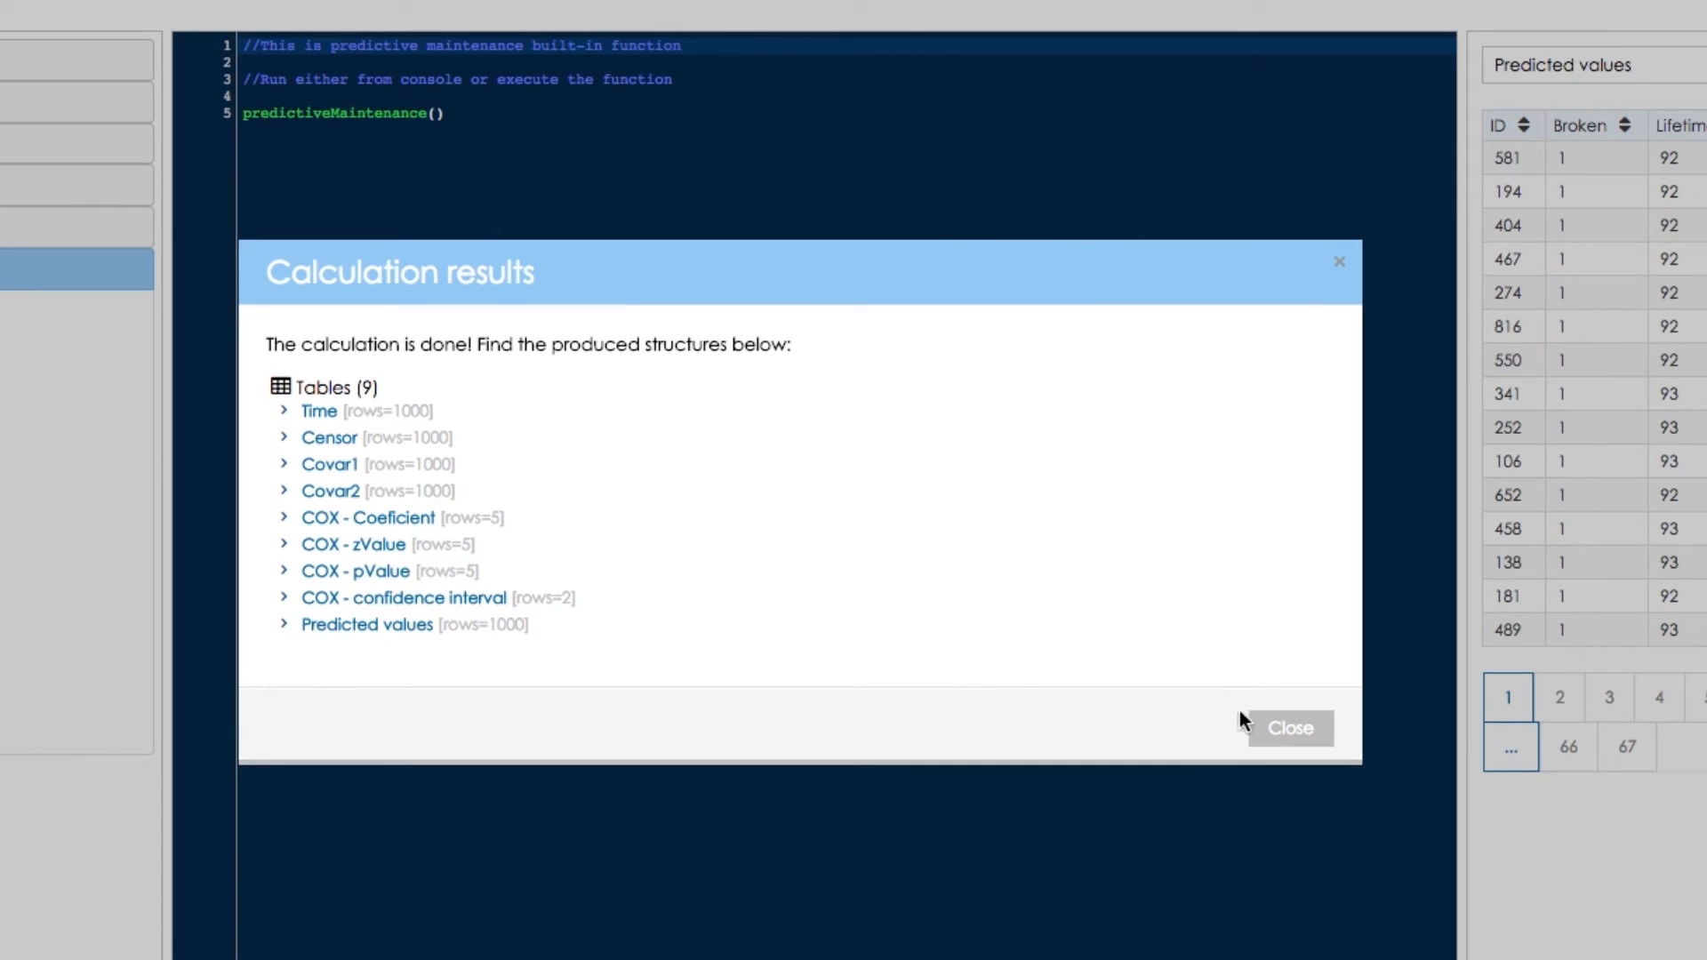
# Dismiss the results summary and list the produced Predicted values table.
pyautogui.click(1290, 727)
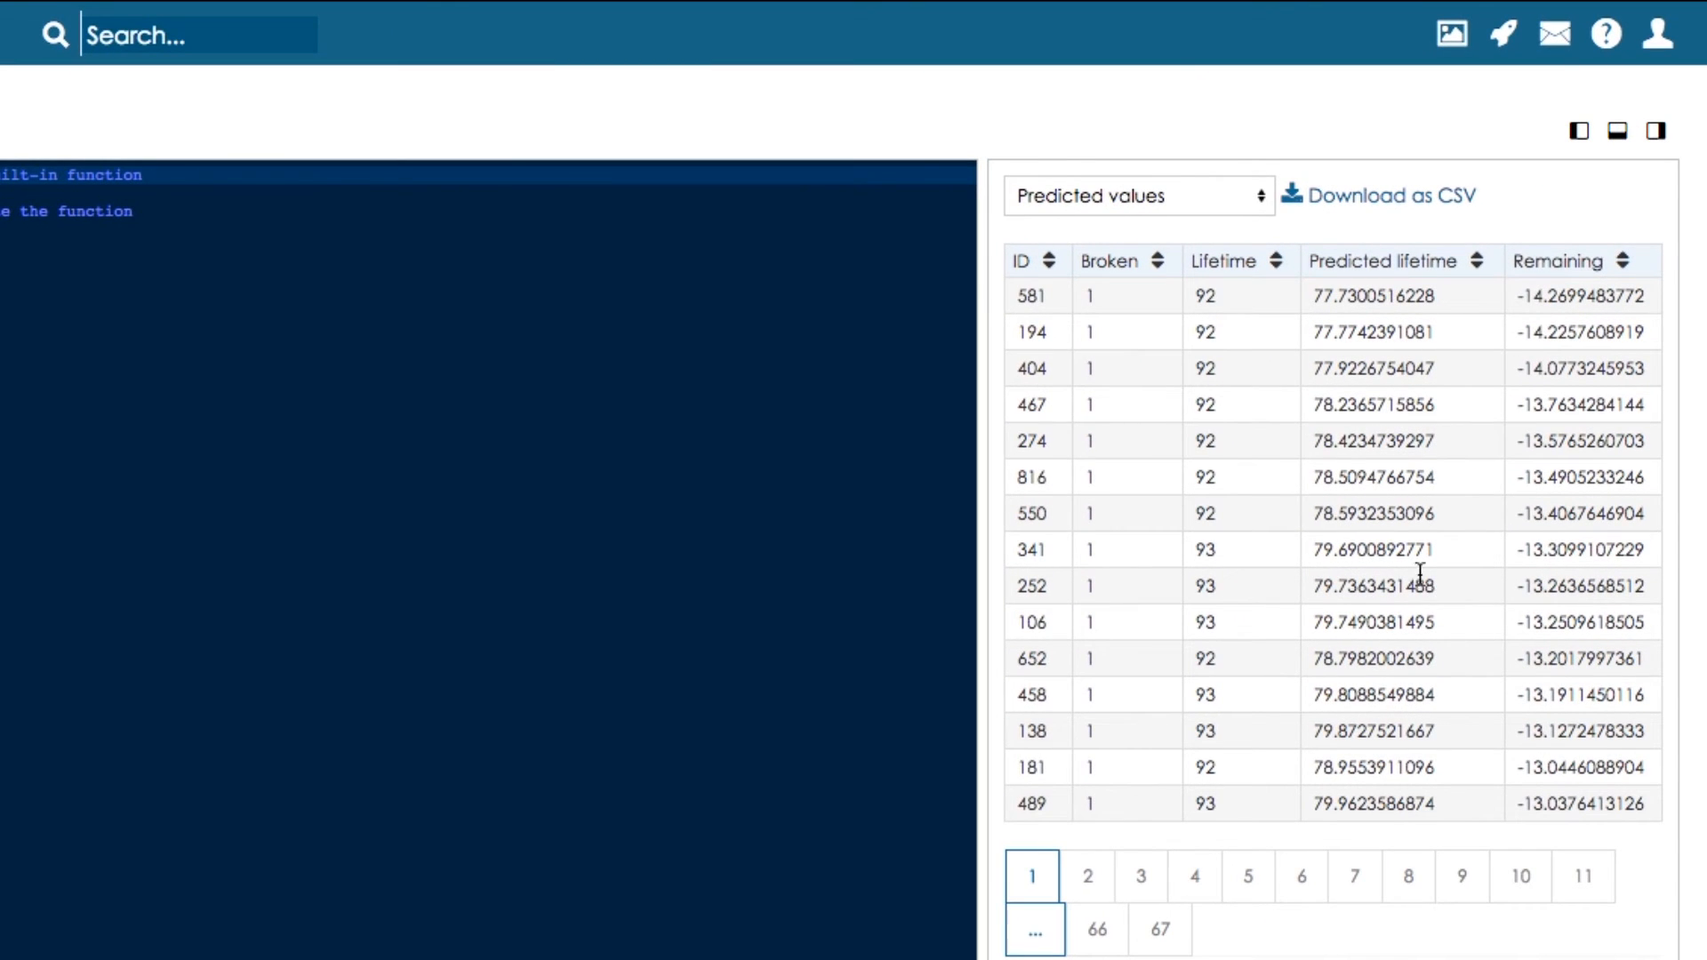
pyautogui.click(1133, 196)
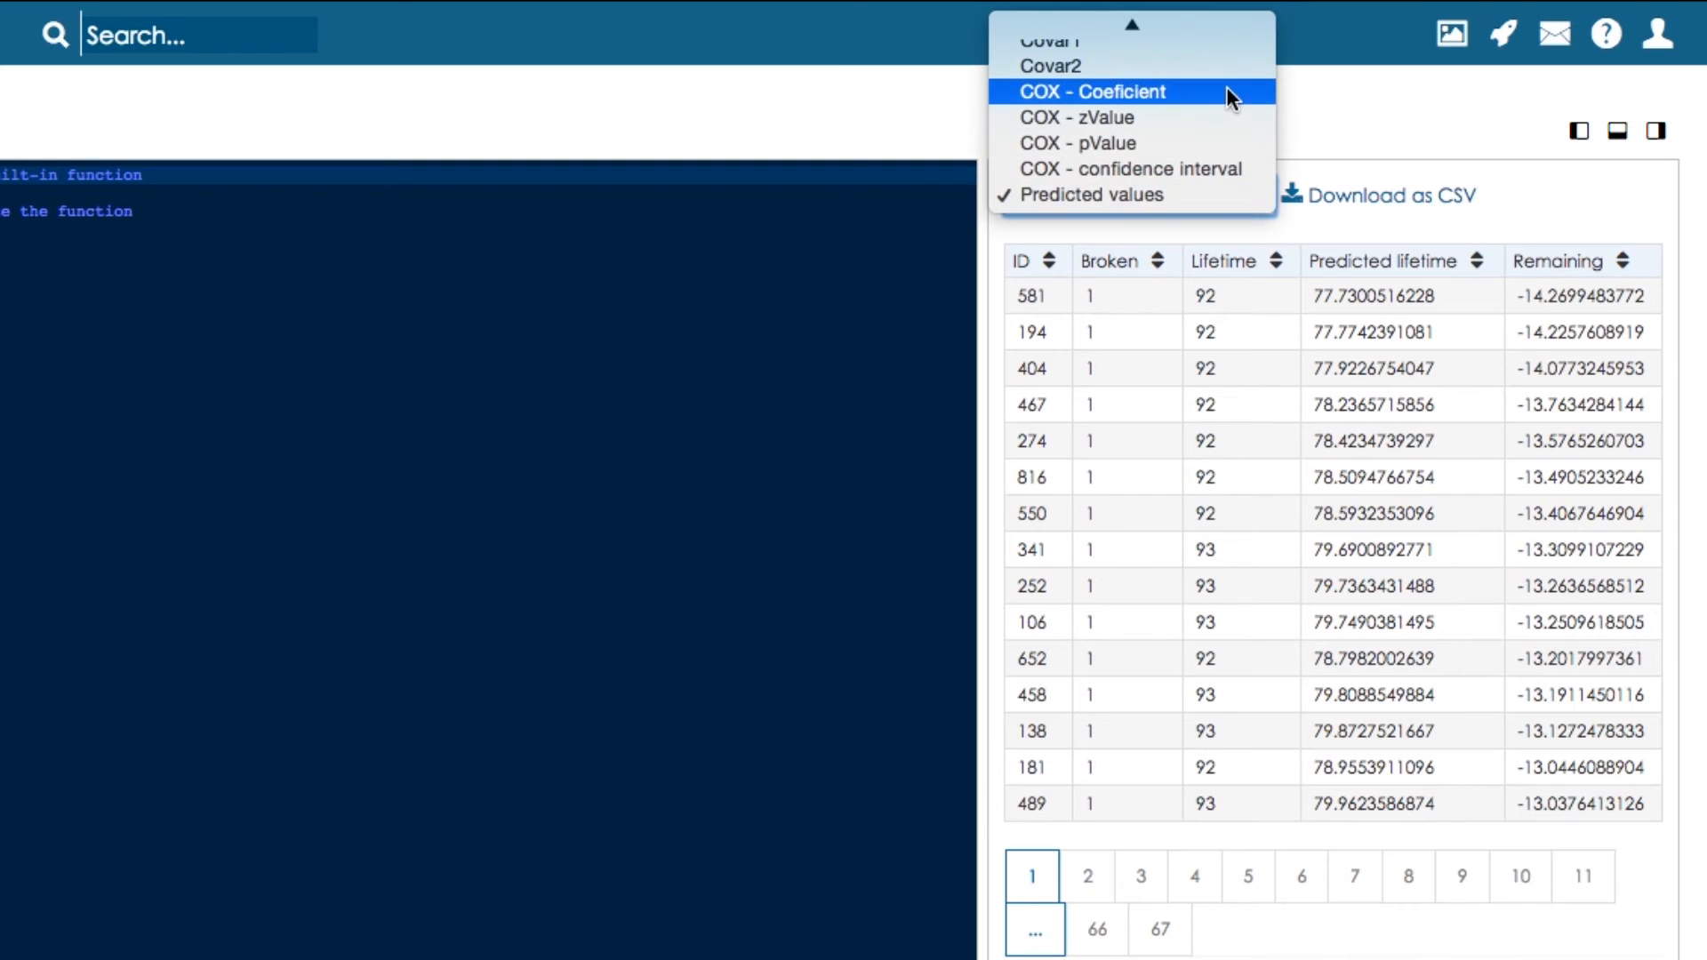
pyautogui.moveTo(1293, 393)
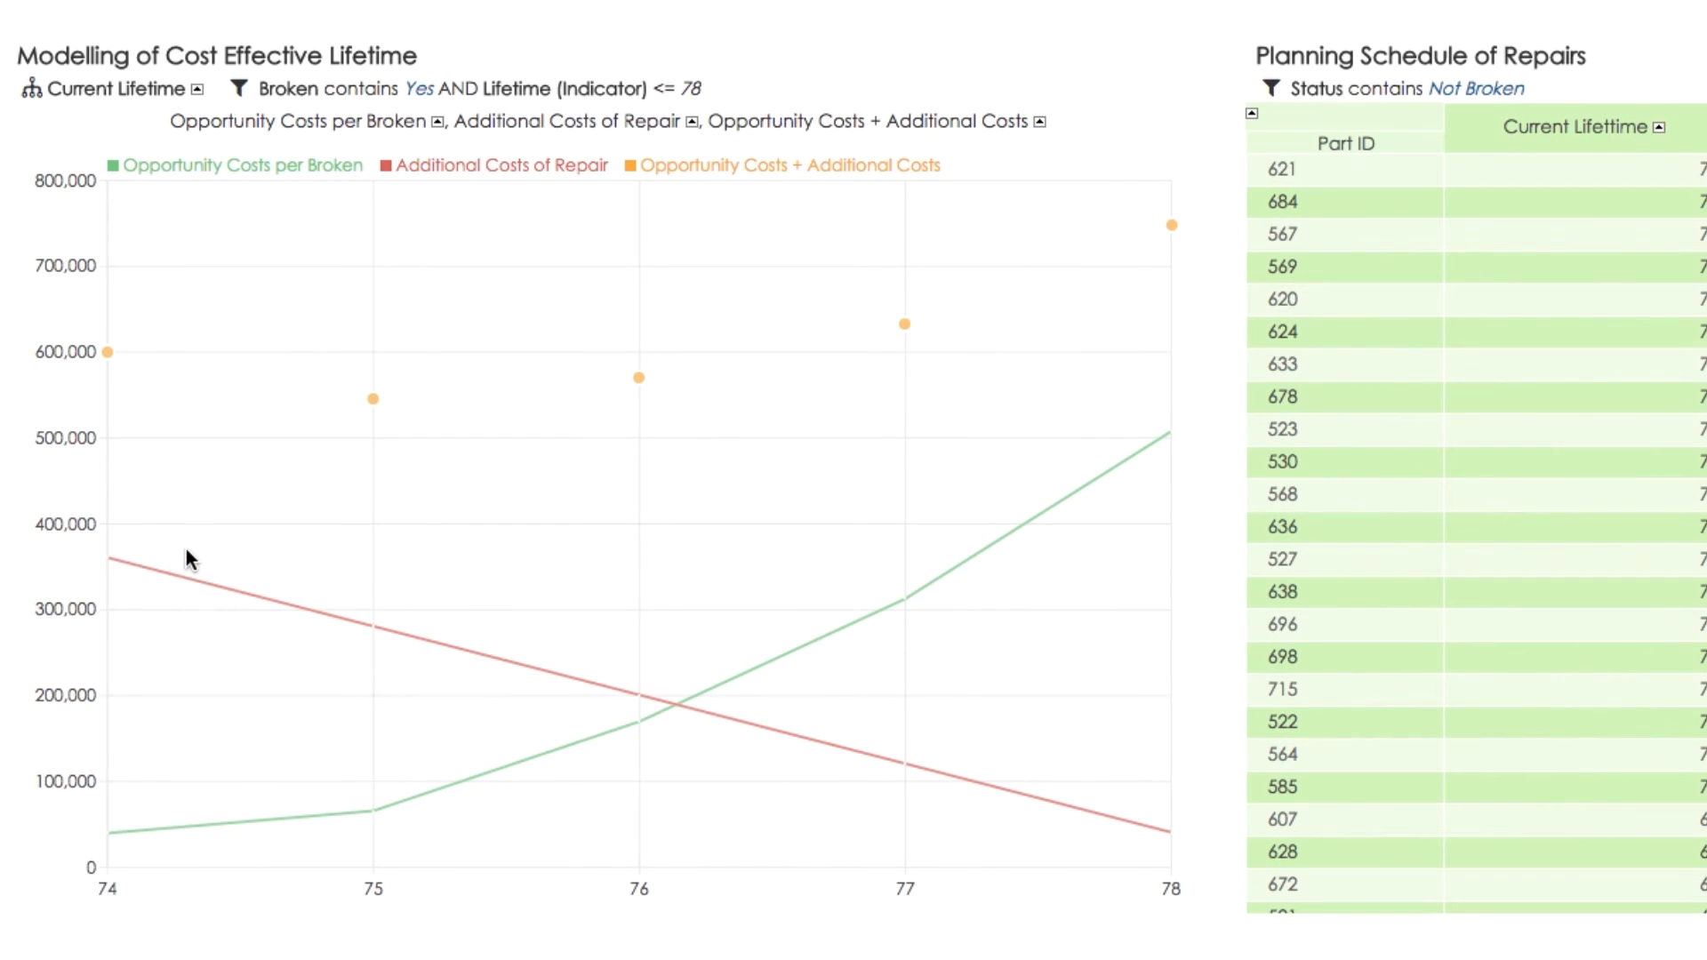
pyautogui.moveTo(190, 546)
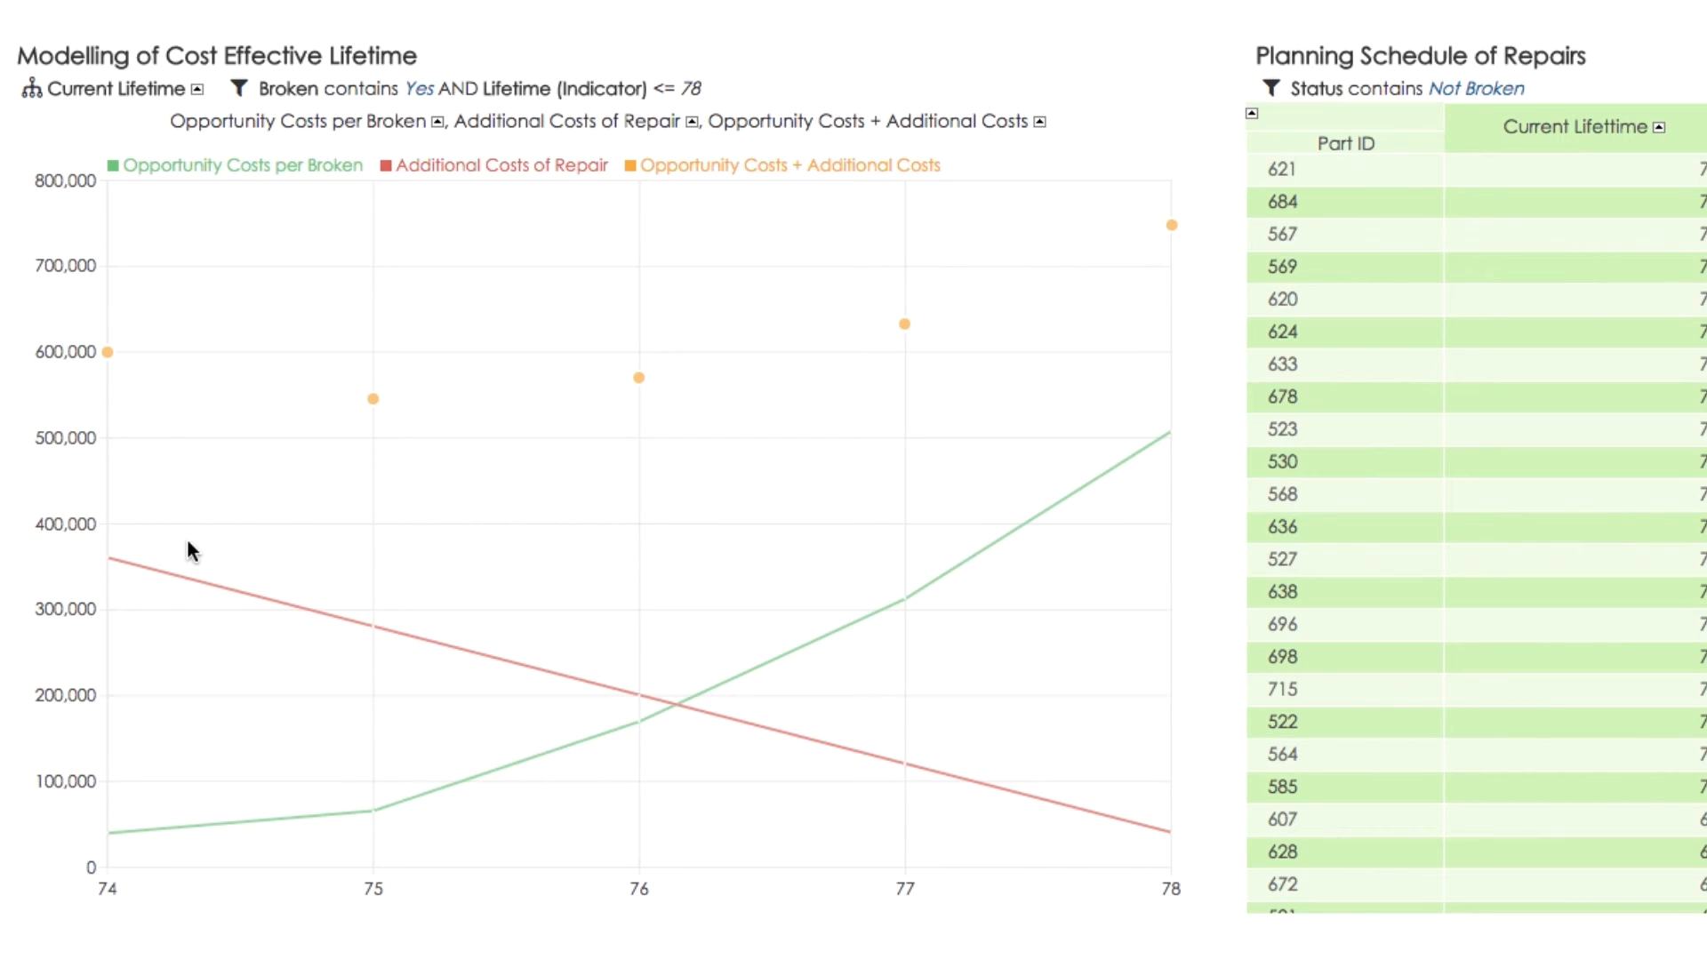
pyautogui.moveTo(162, 571)
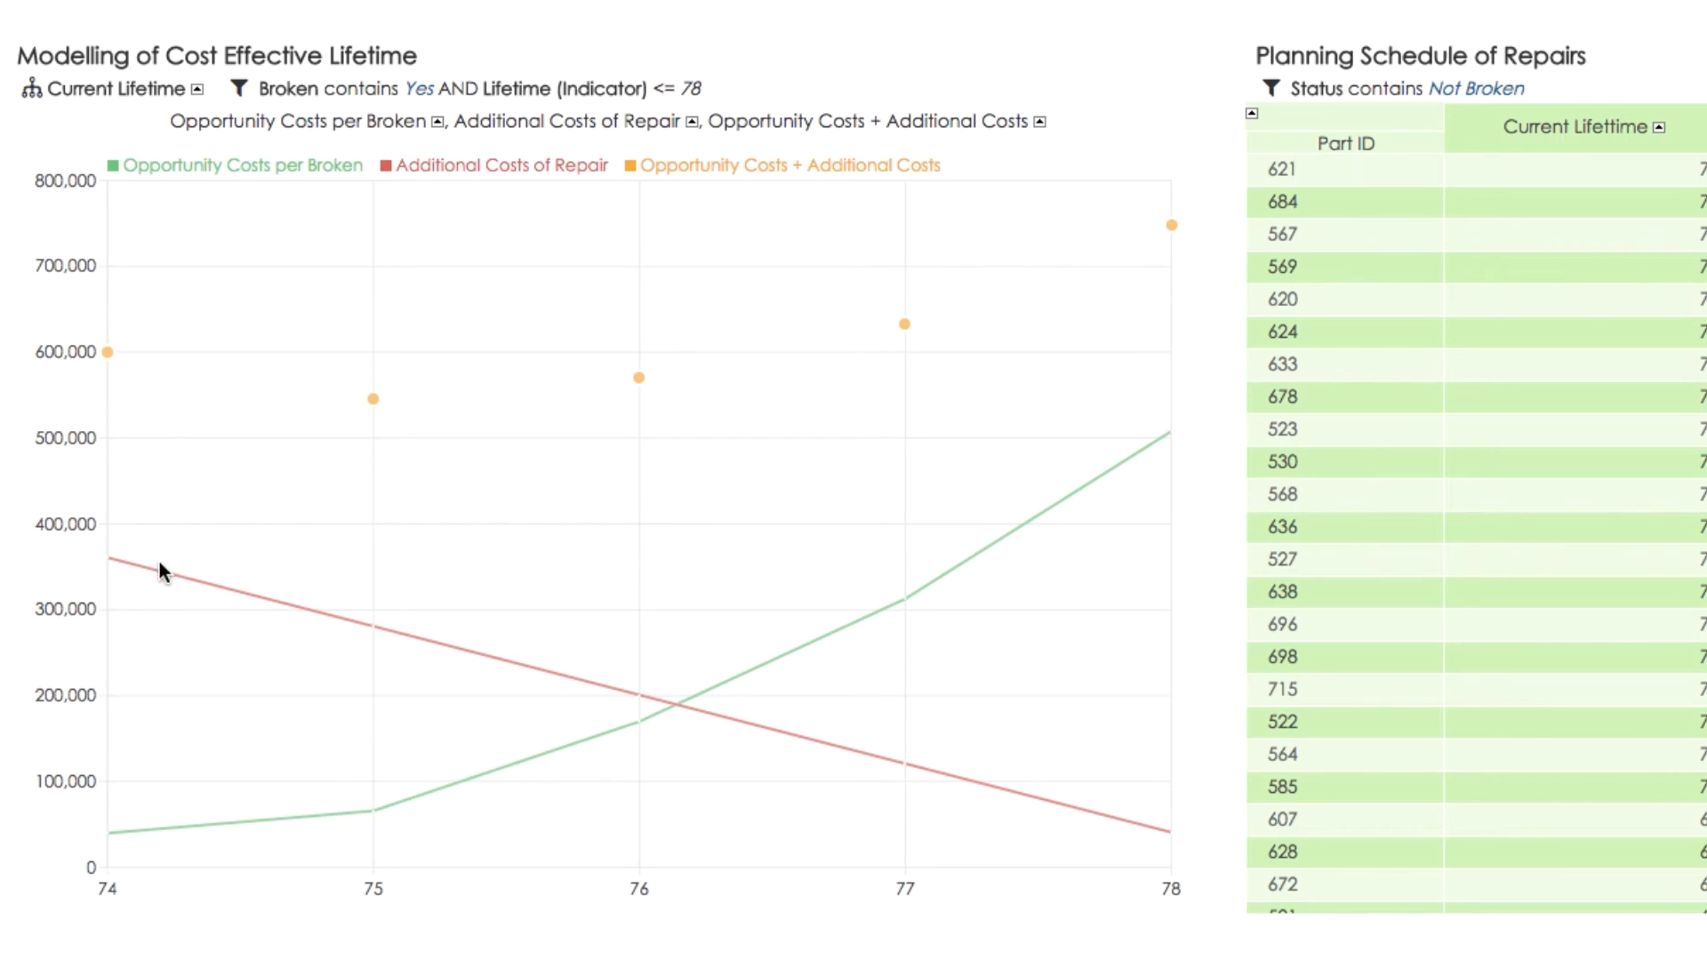
pyautogui.moveTo(257, 583)
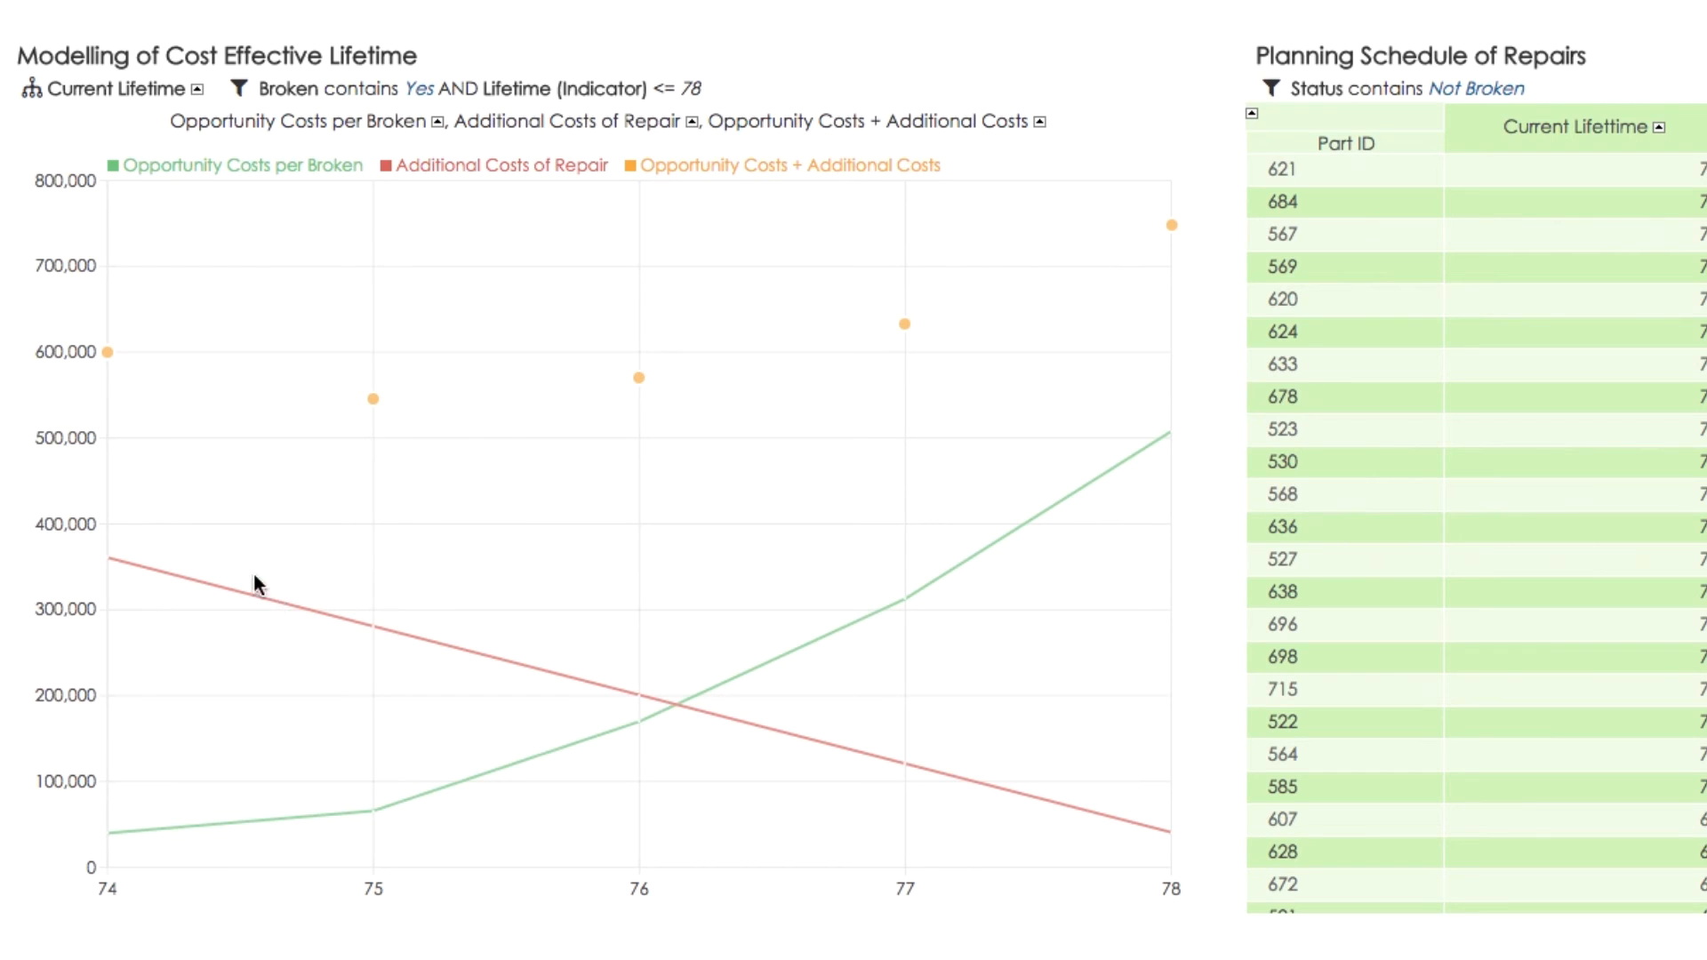
pyautogui.moveTo(247, 560)
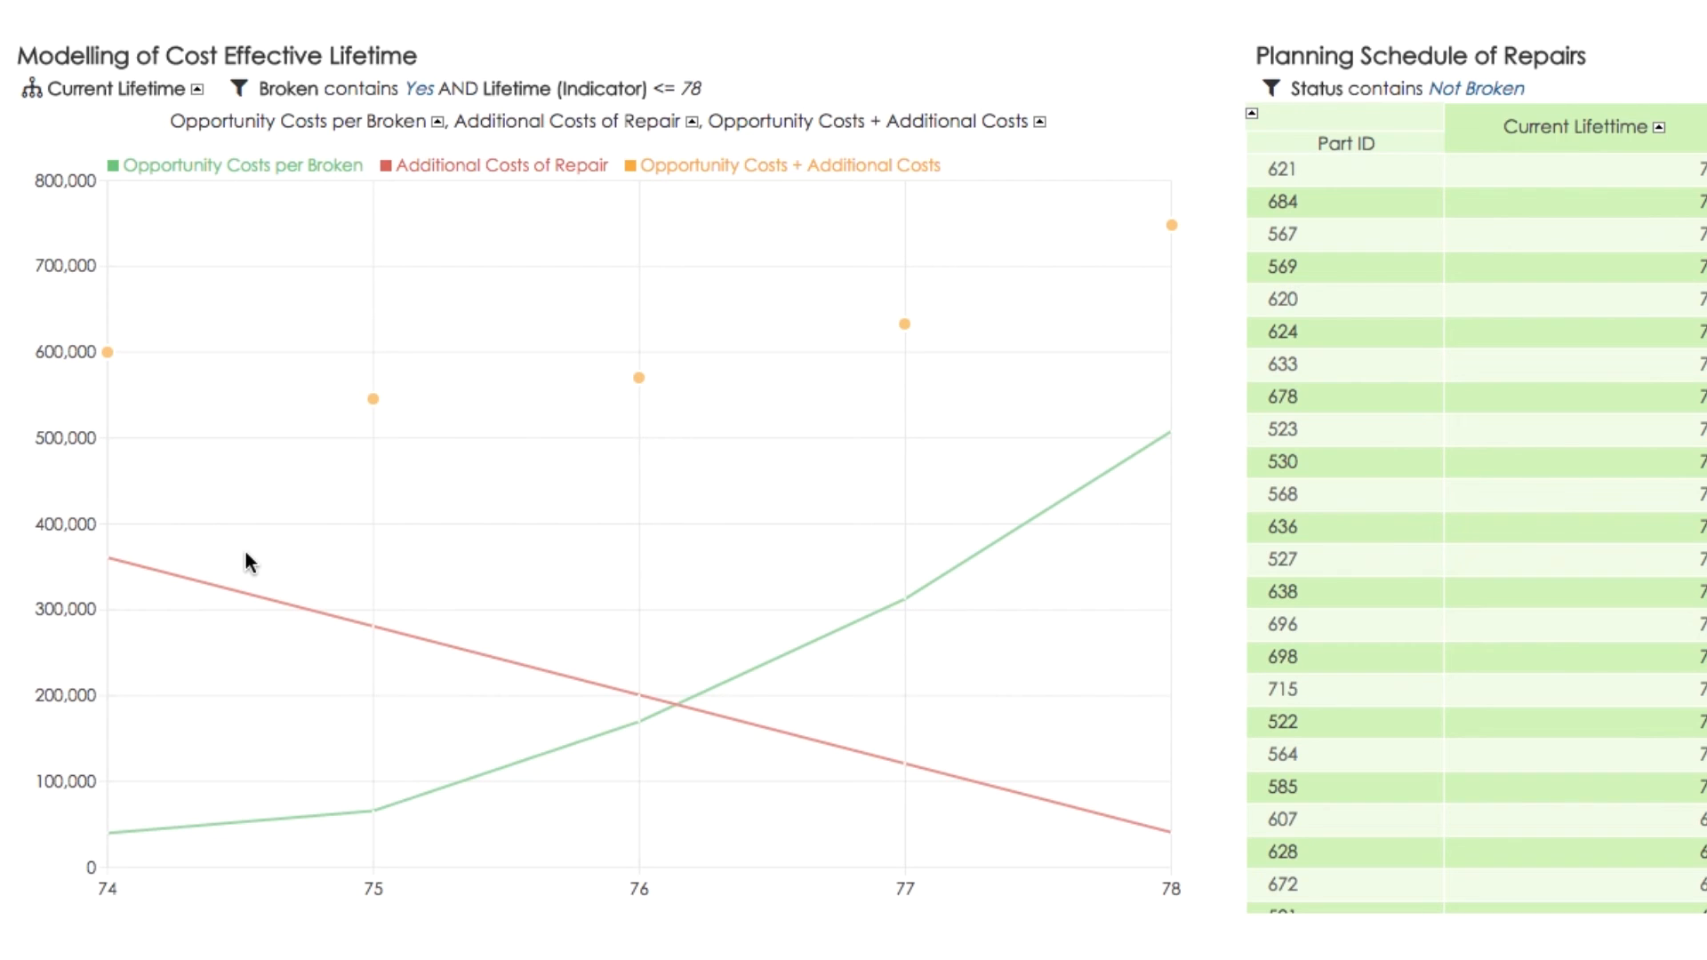
pyautogui.moveTo(1174, 836)
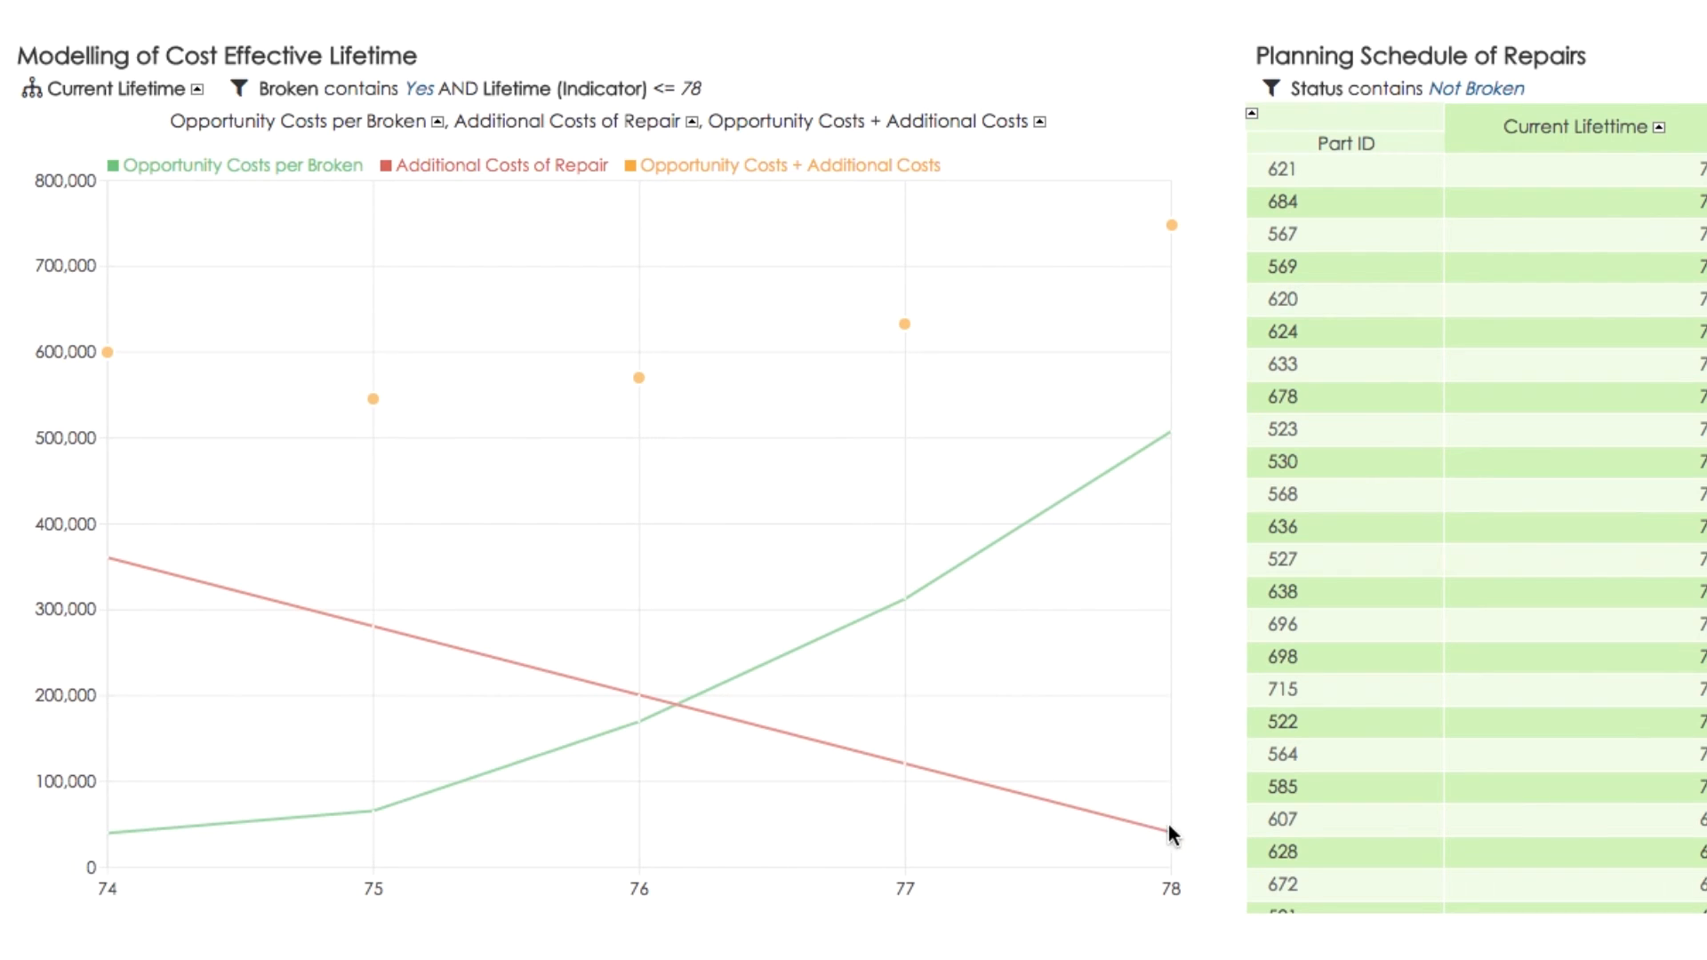
pyautogui.moveTo(989, 644)
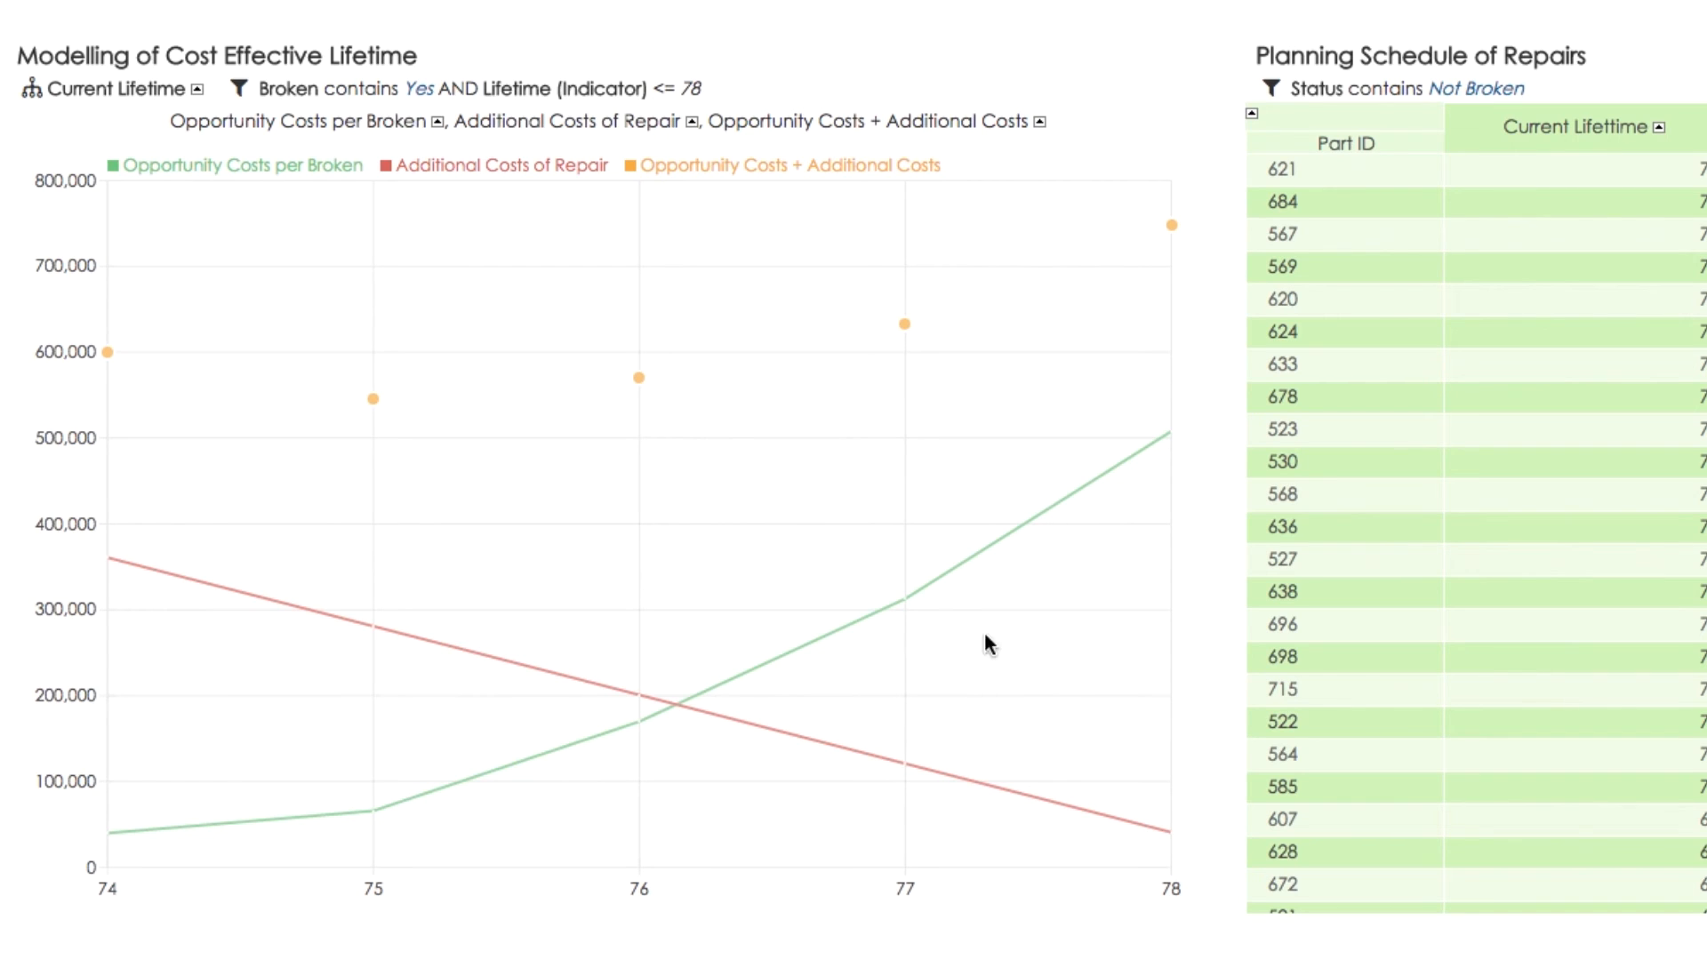
pyautogui.moveTo(1160, 452)
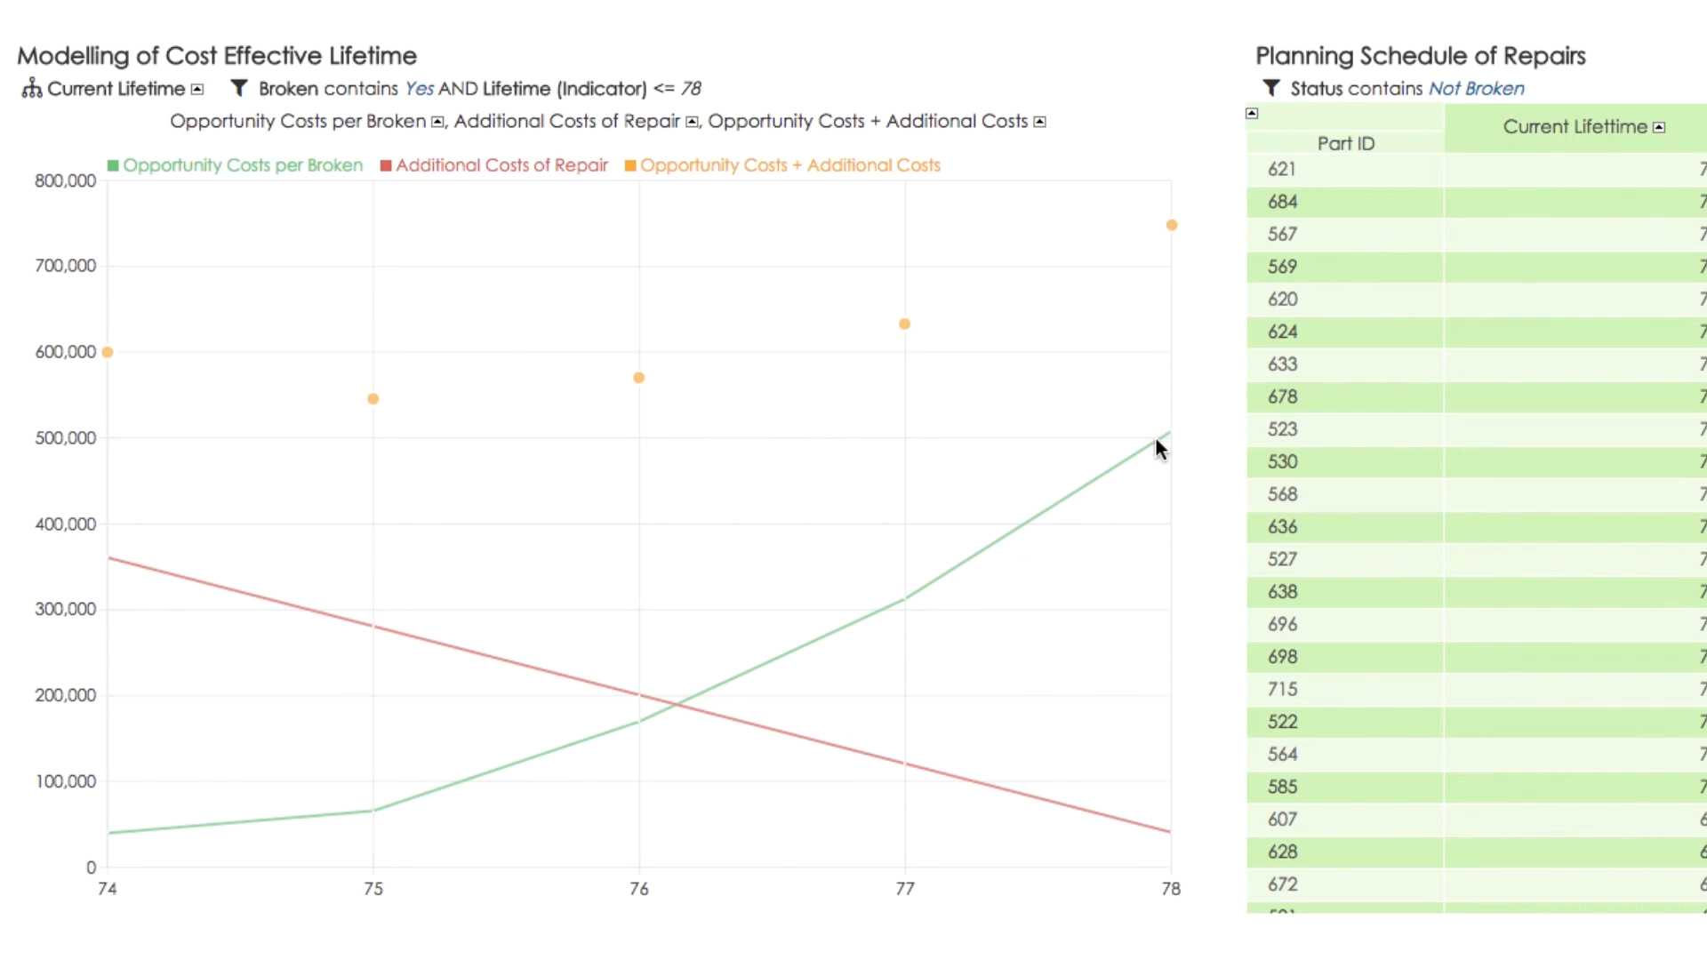
pyautogui.moveTo(998, 453)
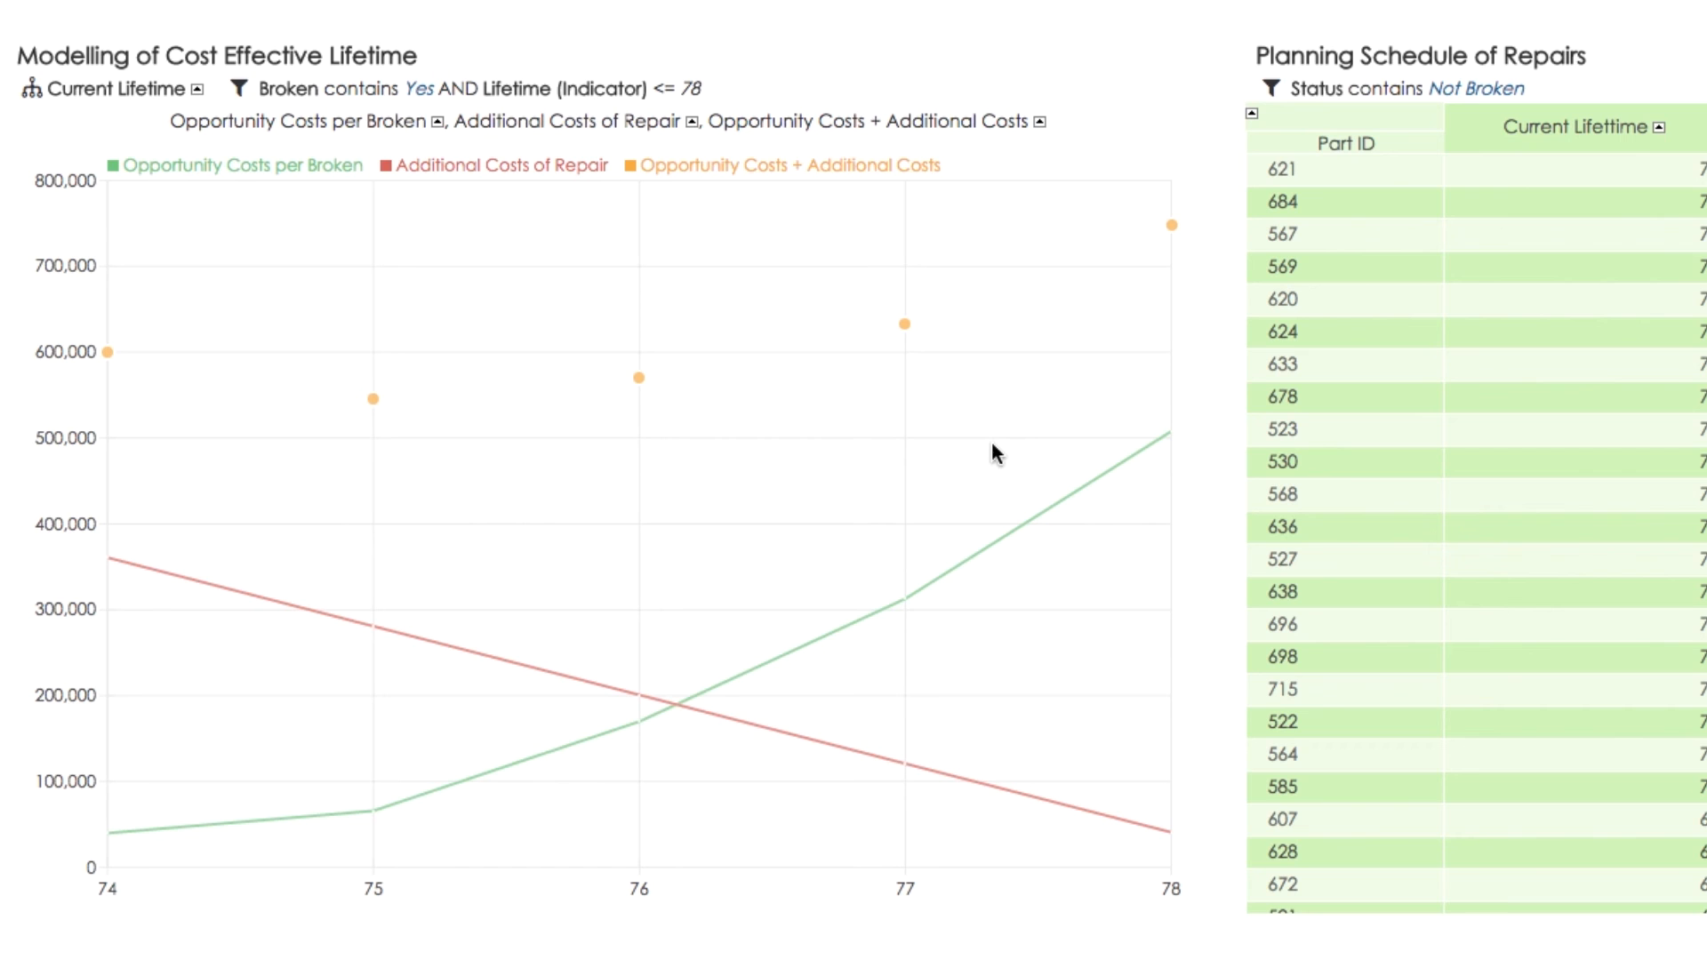
pyautogui.moveTo(374, 400)
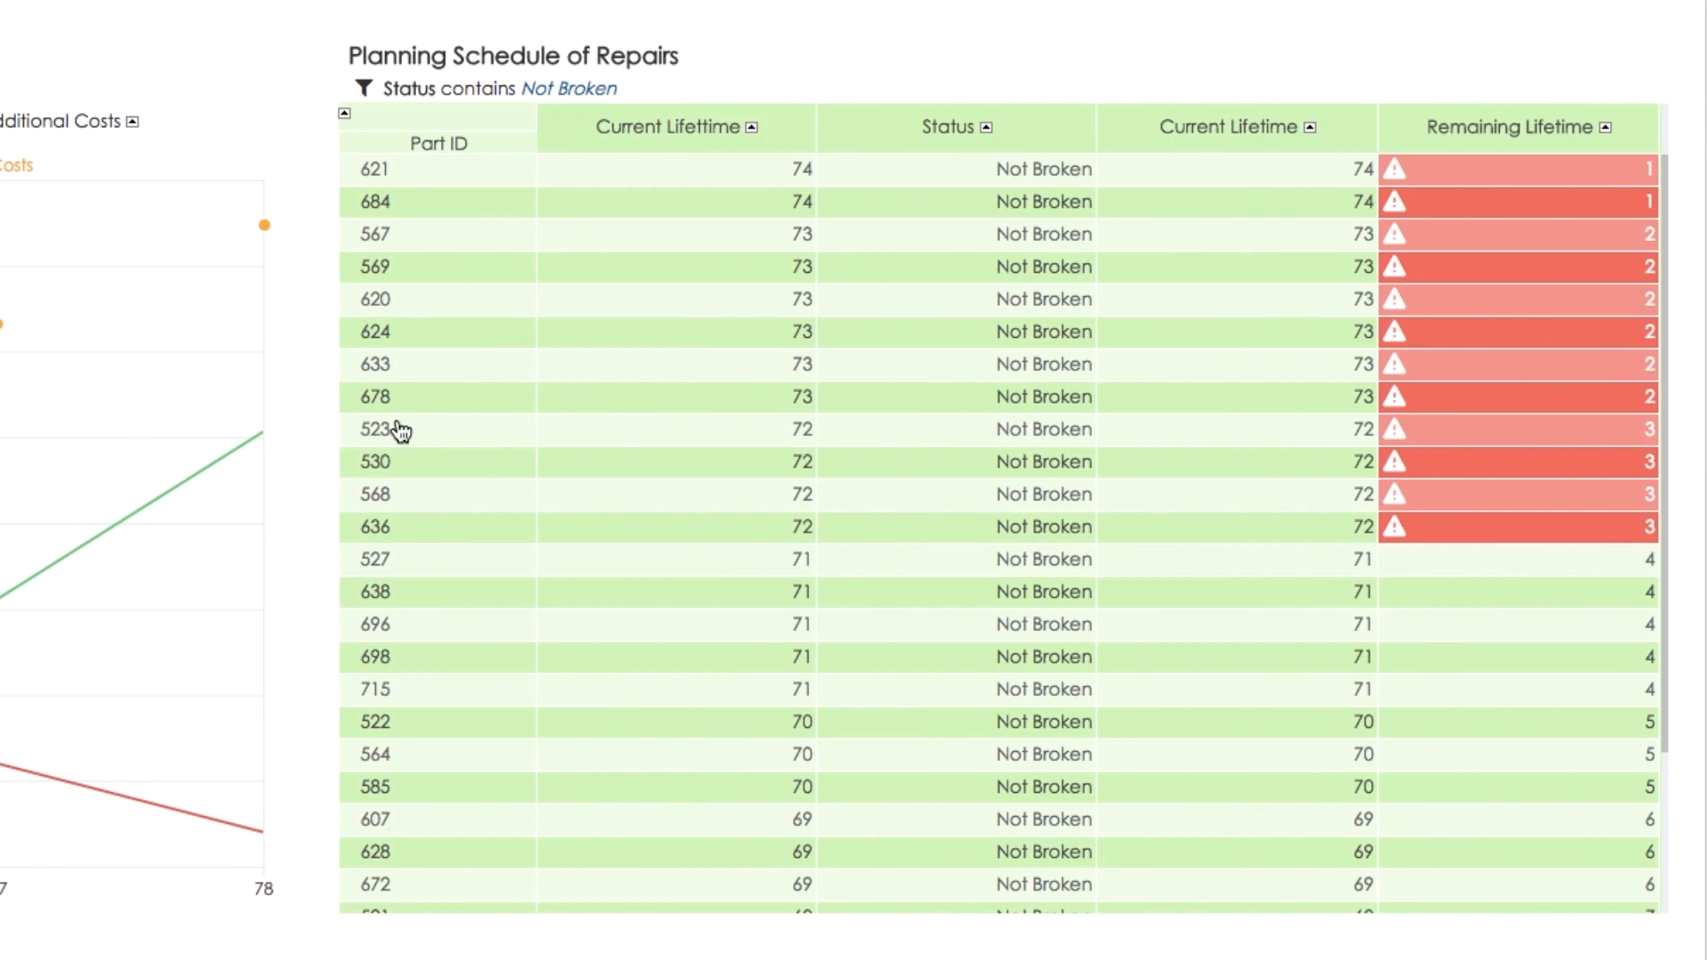
pyautogui.moveTo(898, 456)
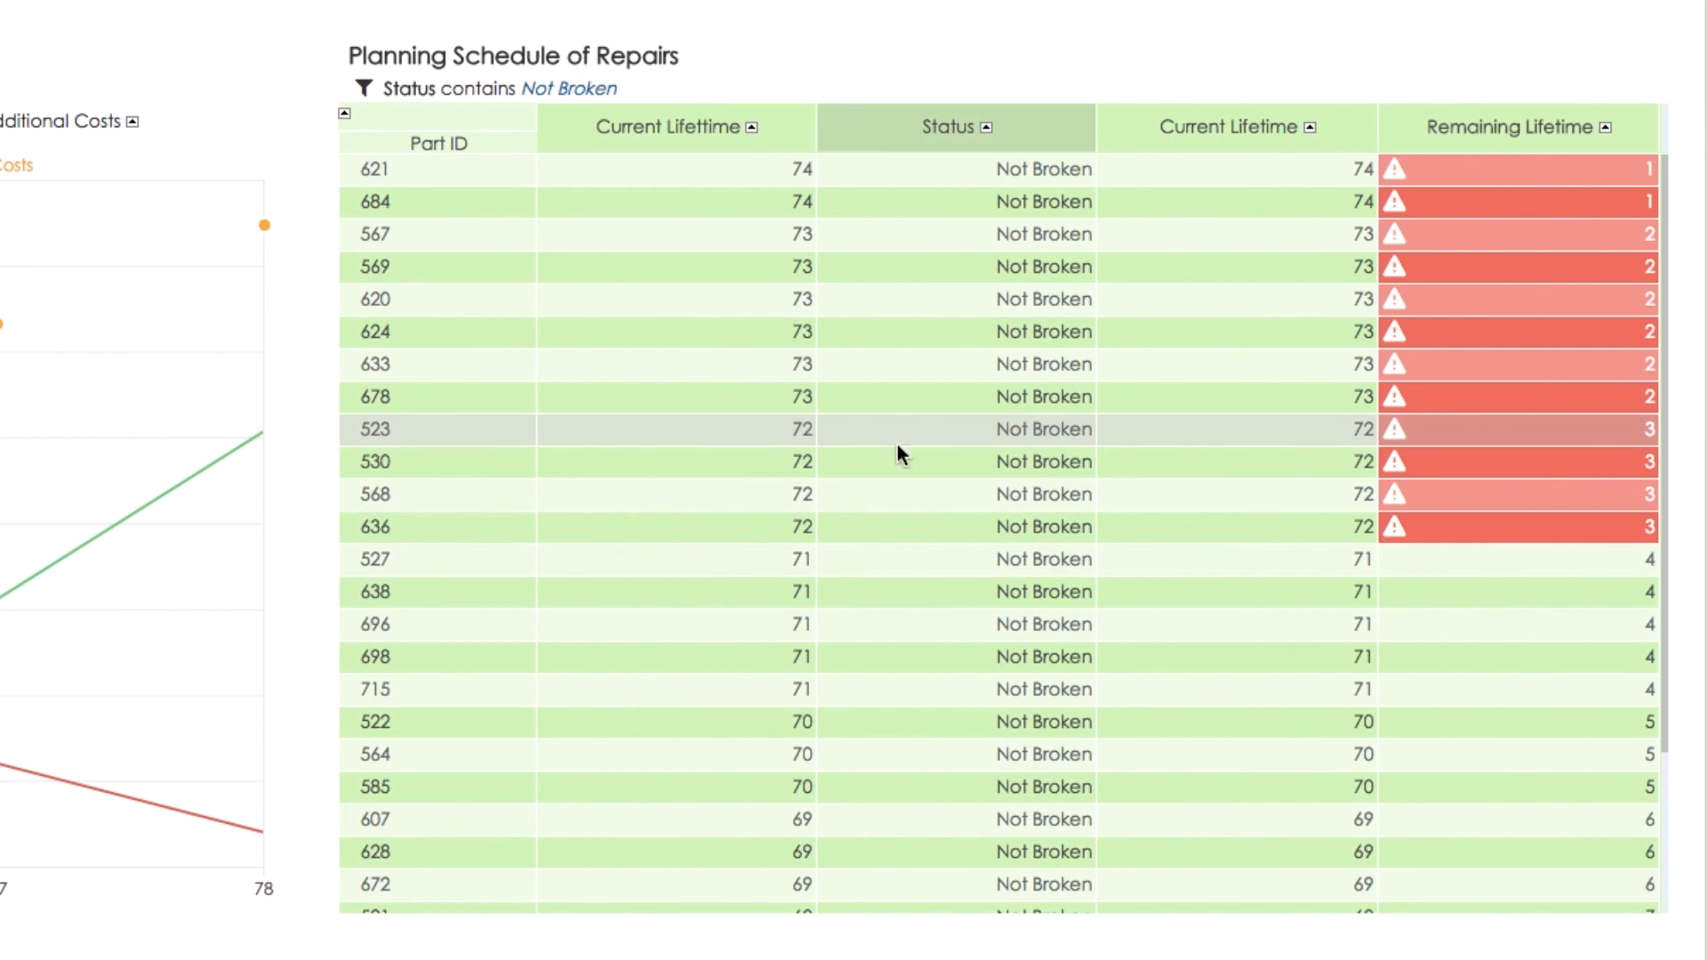
pyautogui.moveTo(1304, 891)
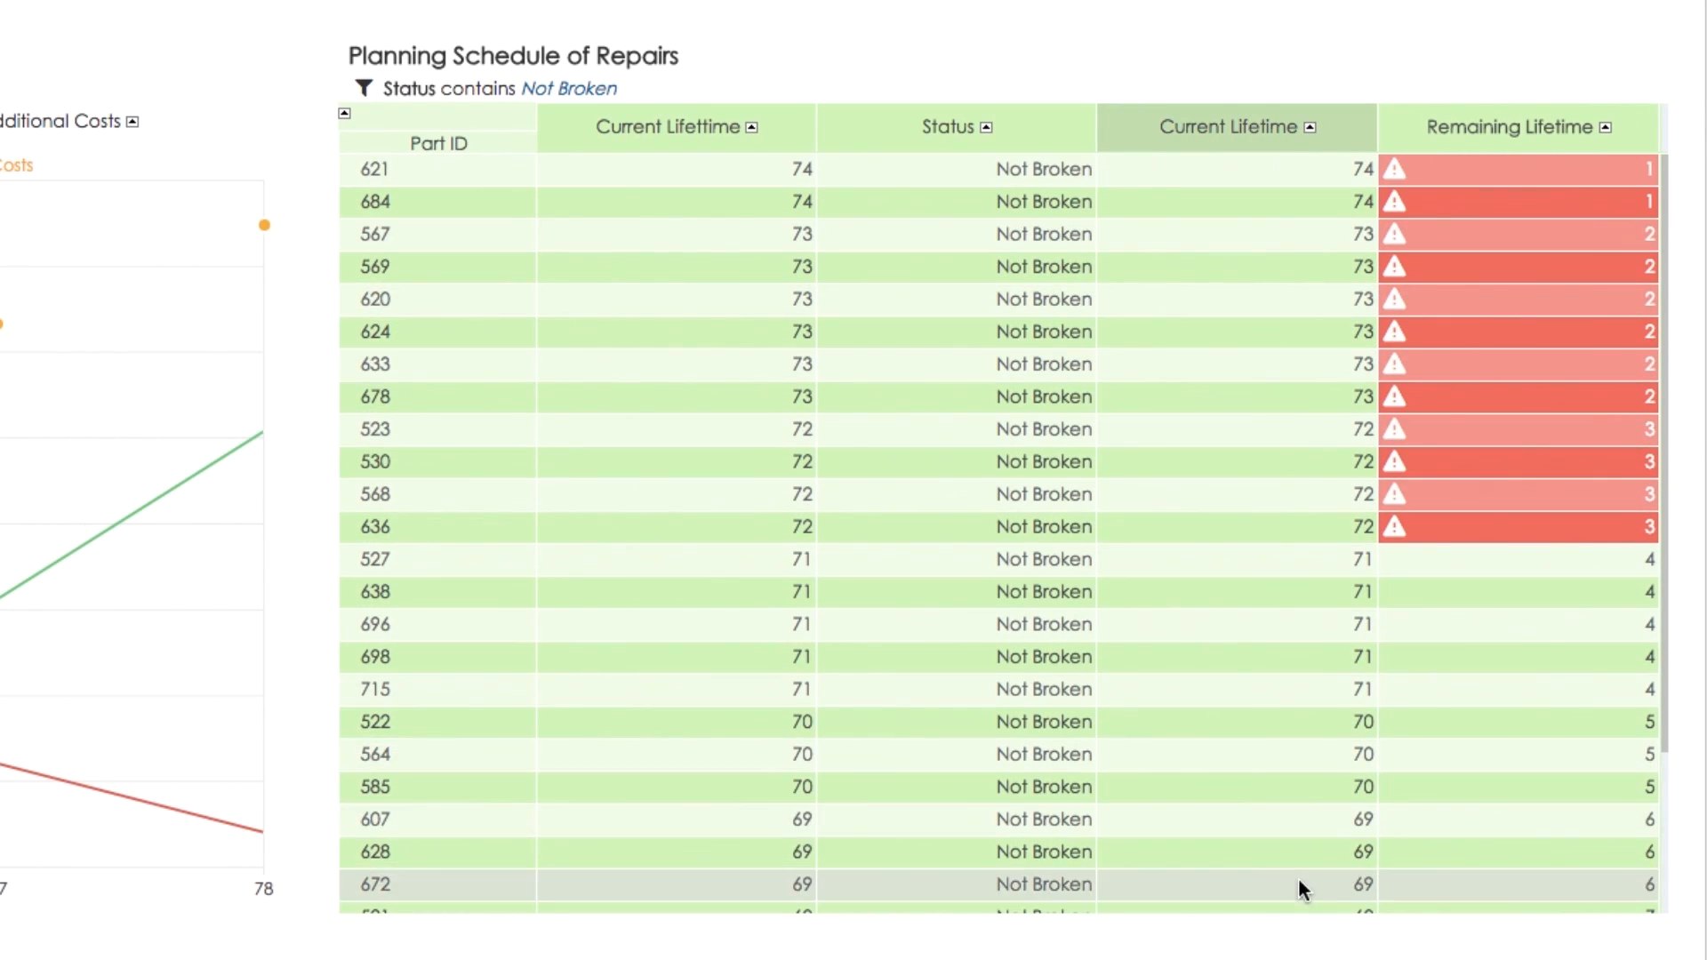
pyautogui.moveTo(1241, 426)
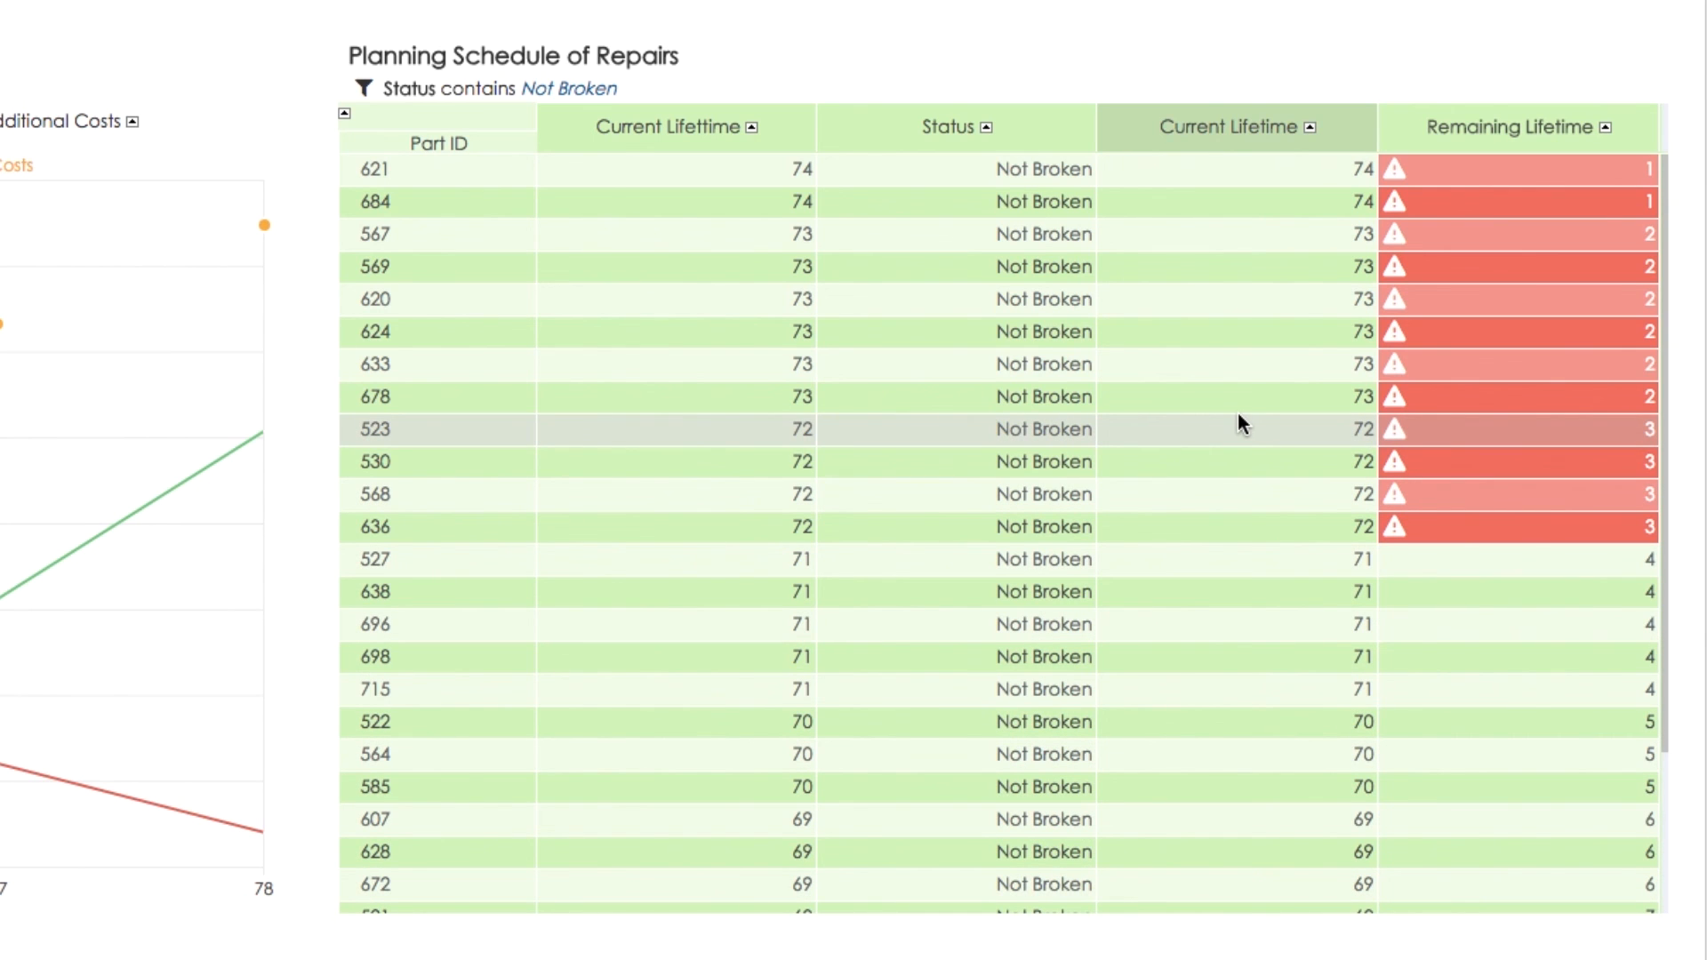
pyautogui.moveTo(1622, 532)
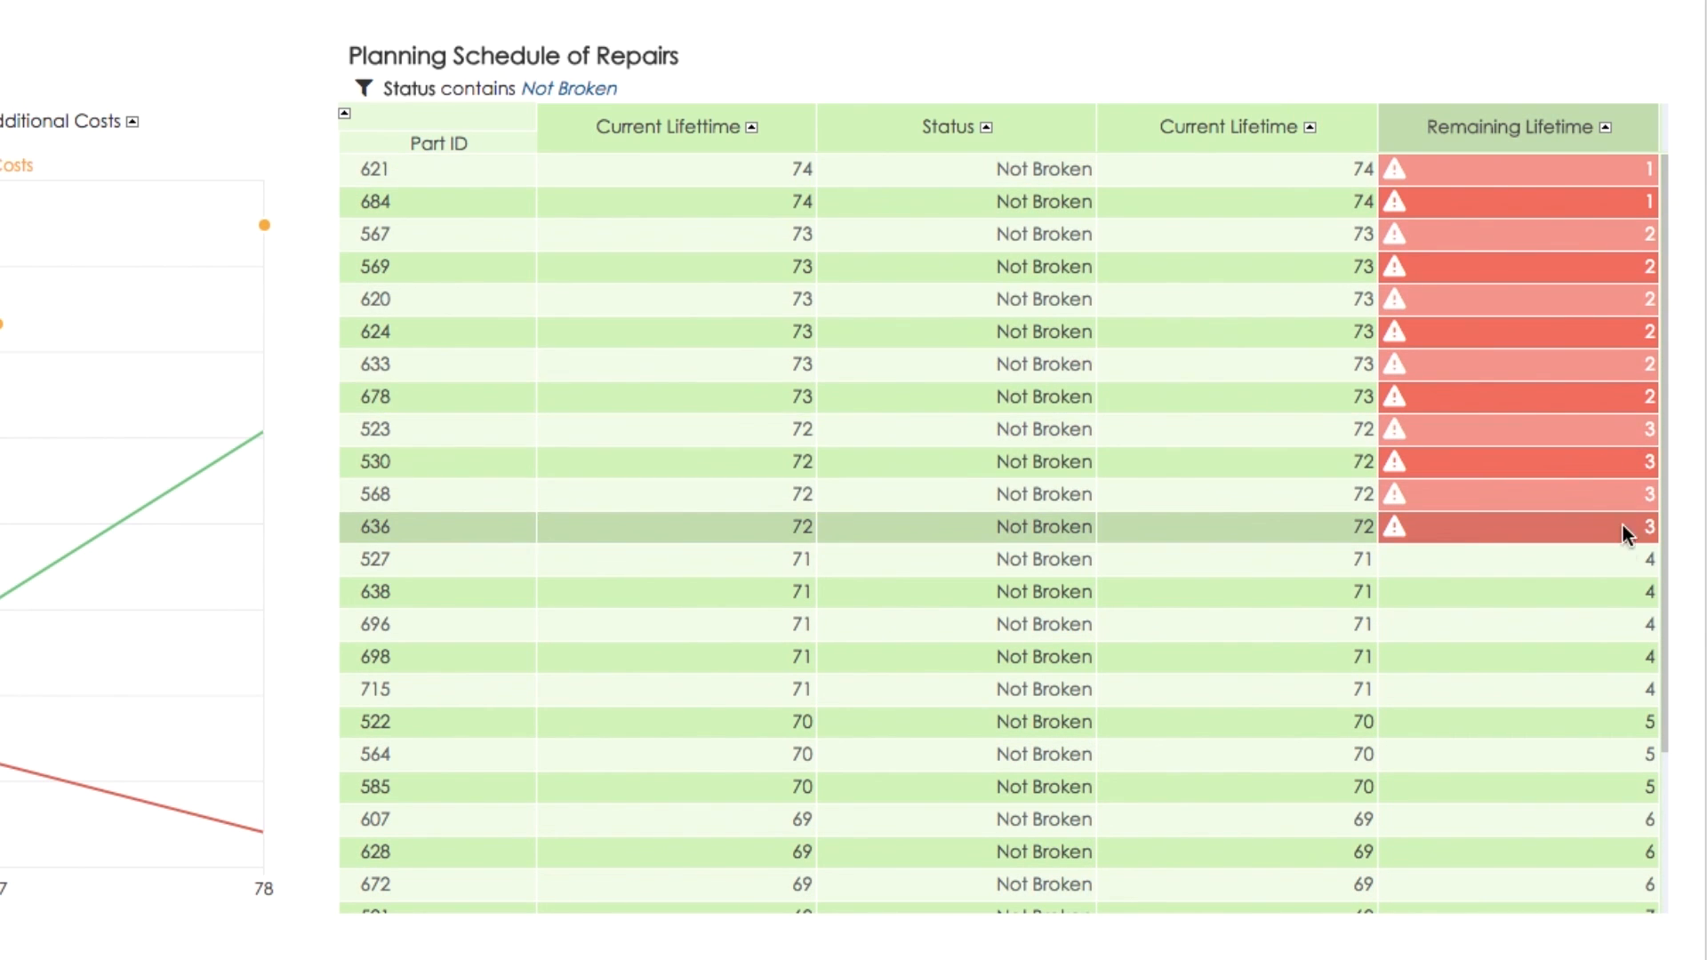
pyautogui.moveTo(1592, 191)
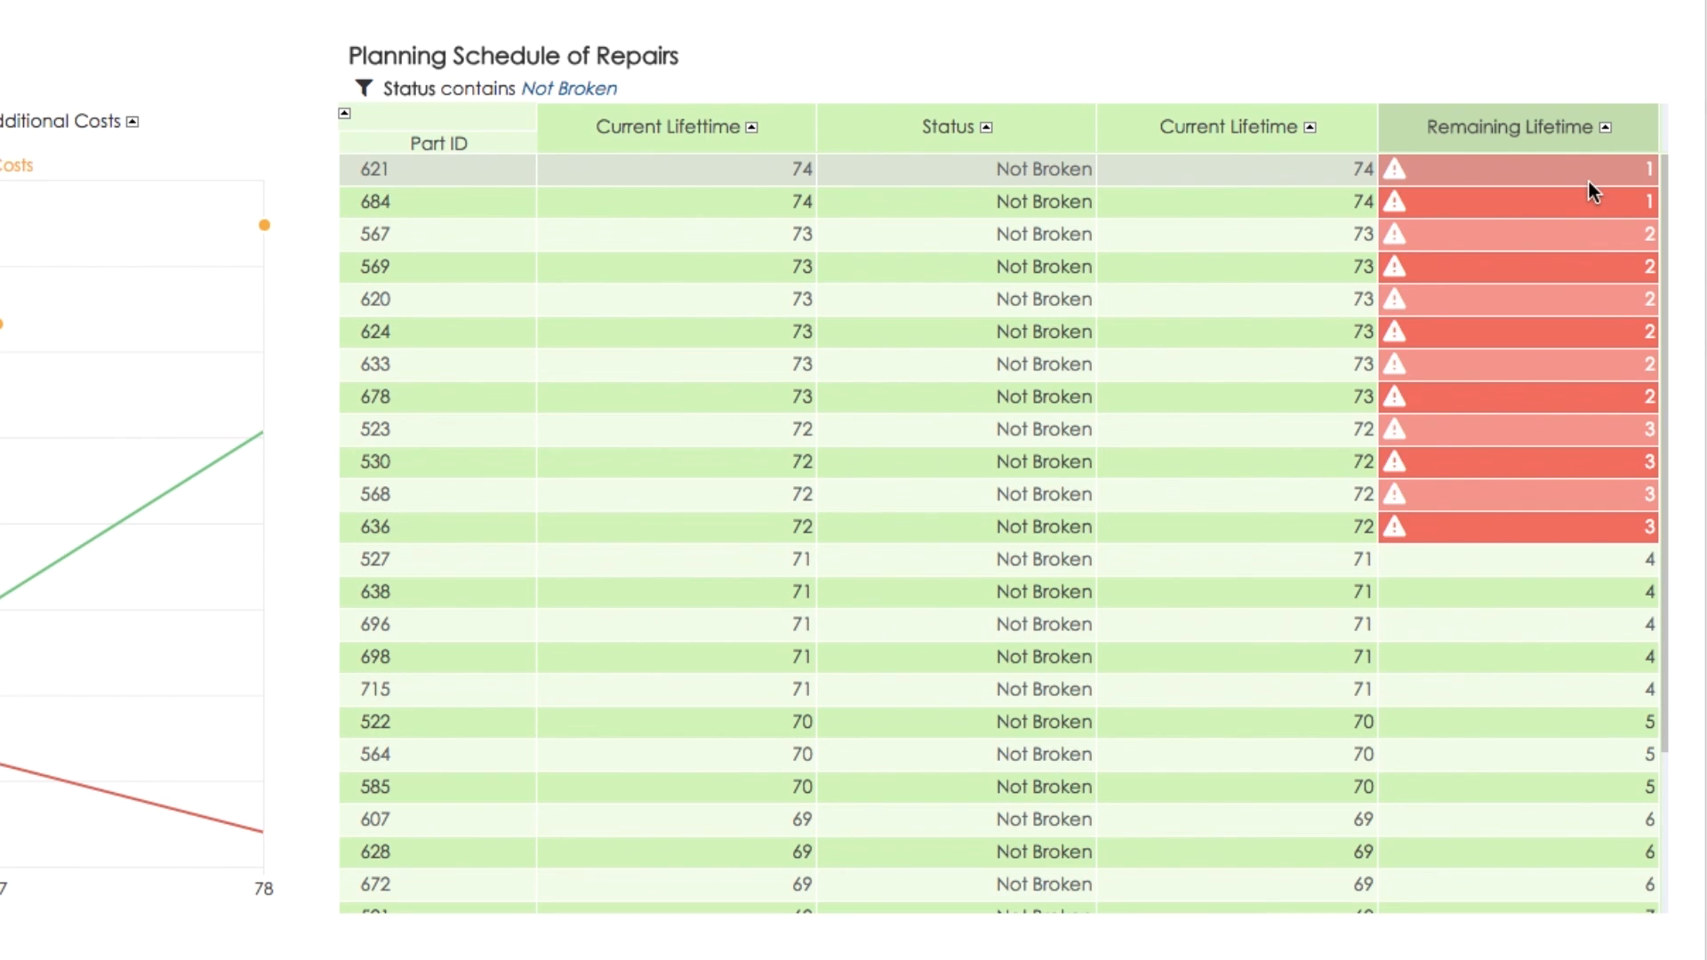